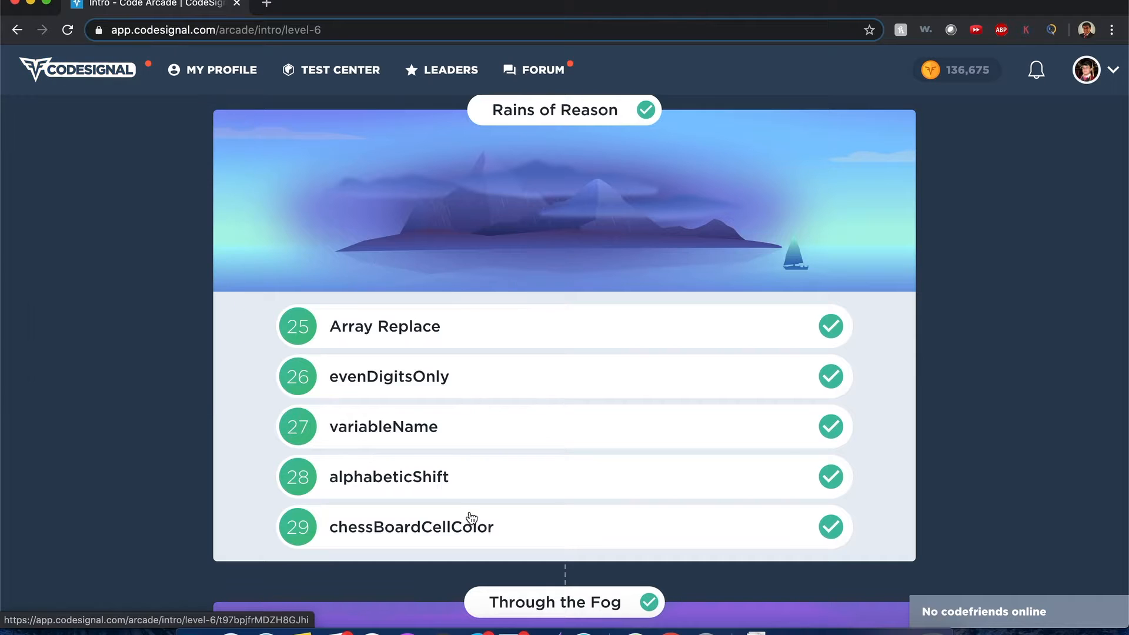
# Open the chessBoardCellColor challenge from the Rains of Reason task list
pyautogui.click(411, 527)
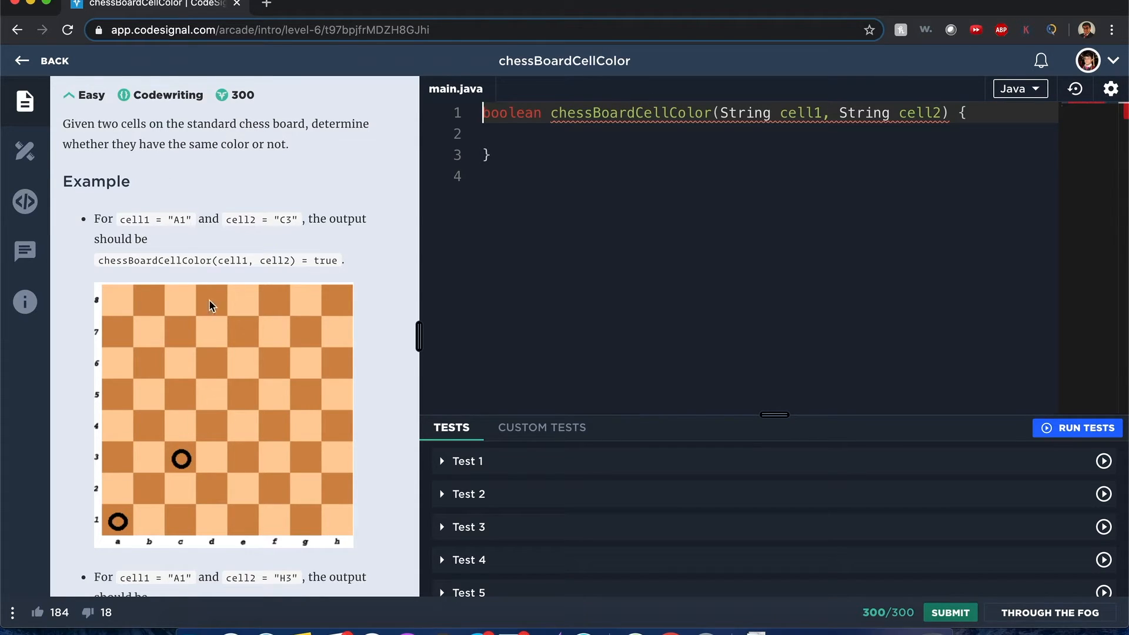
pyautogui.moveTo(190, 414)
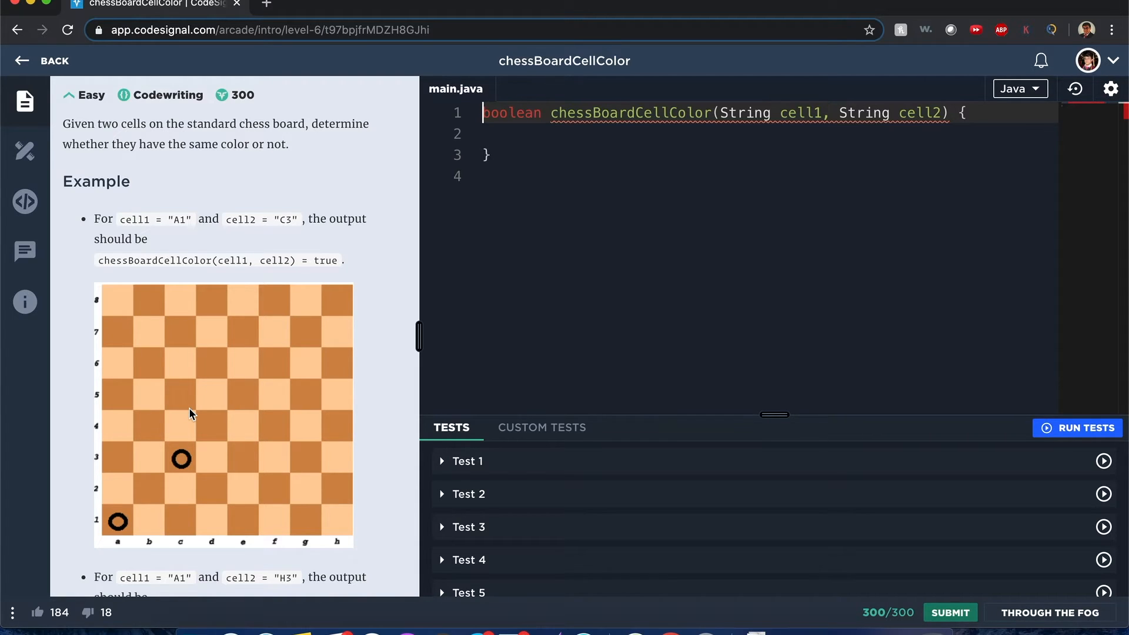
pyautogui.moveTo(187, 484)
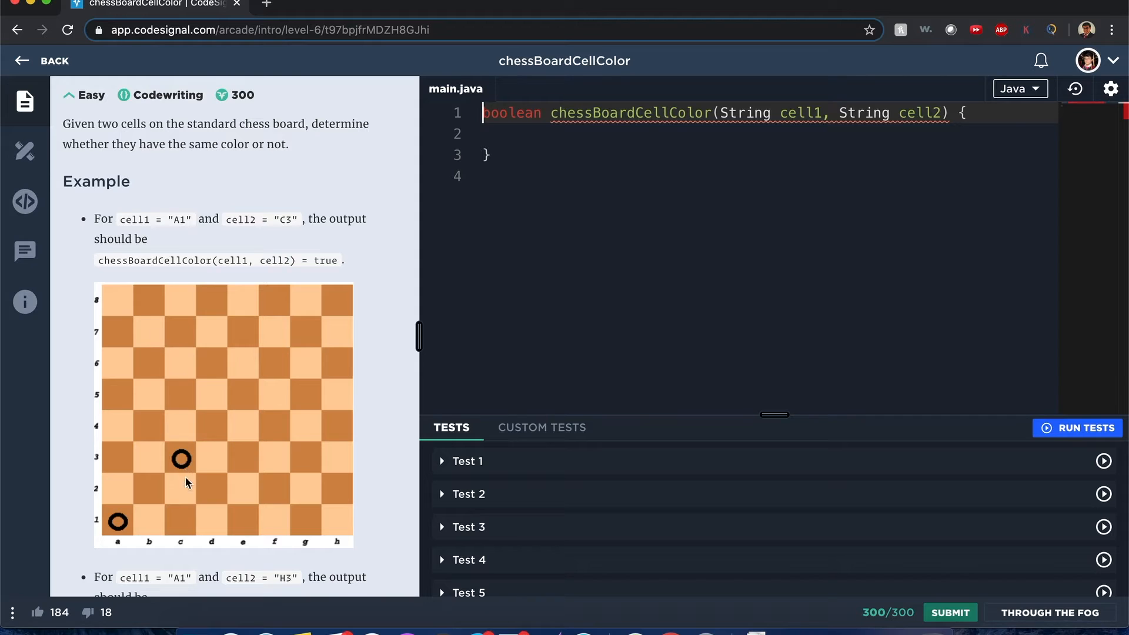
pyautogui.moveTo(134, 533)
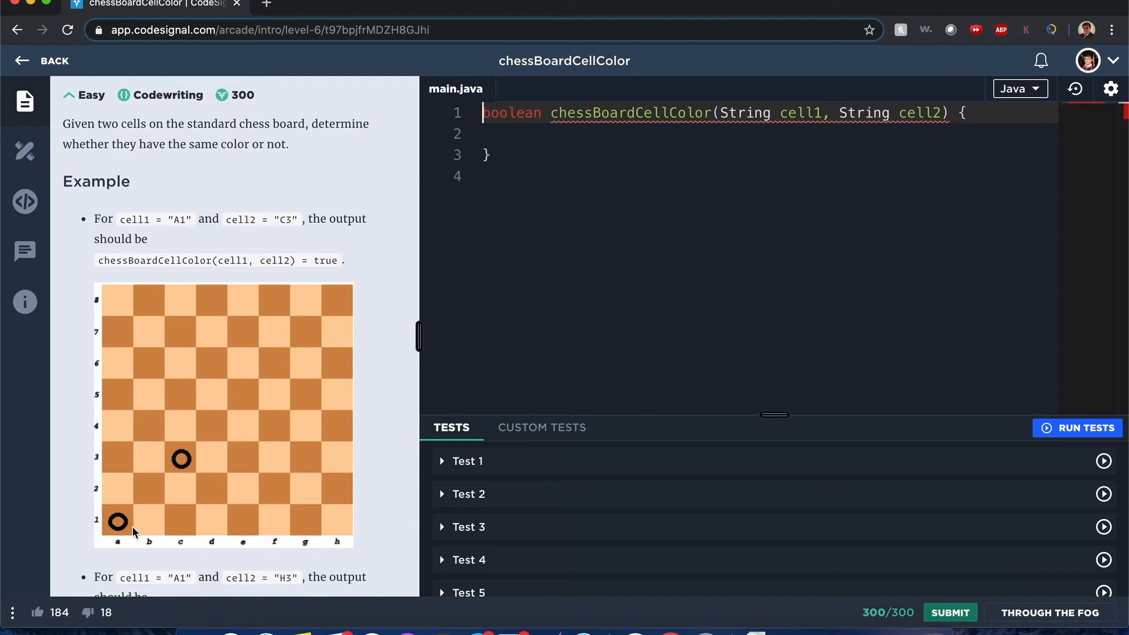
pyautogui.moveTo(174, 484)
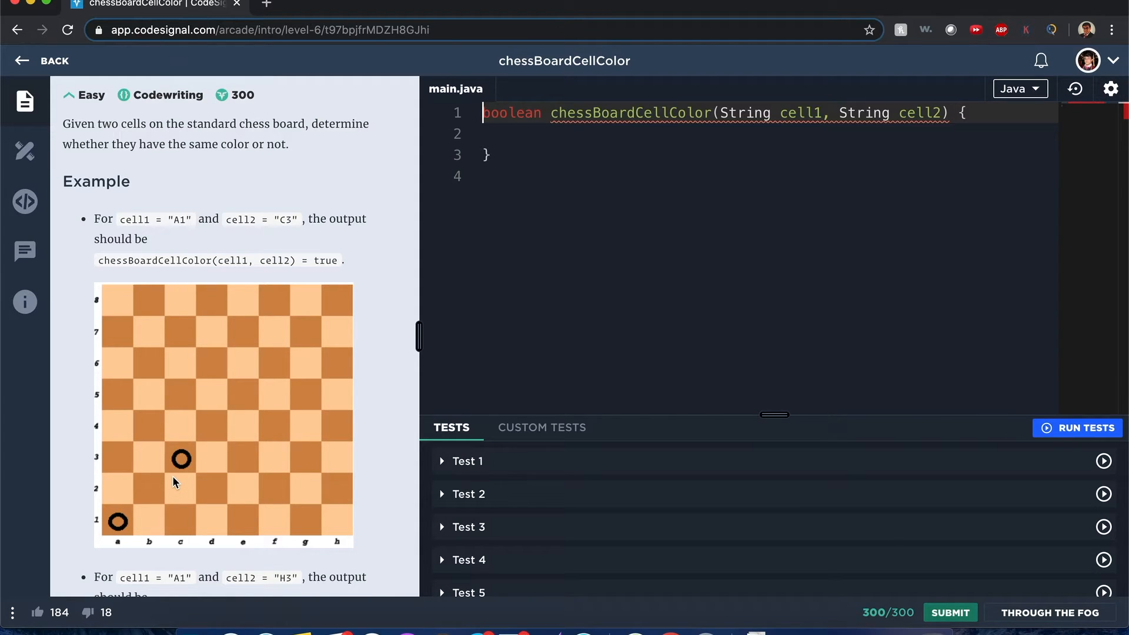
pyautogui.scroll(-3)
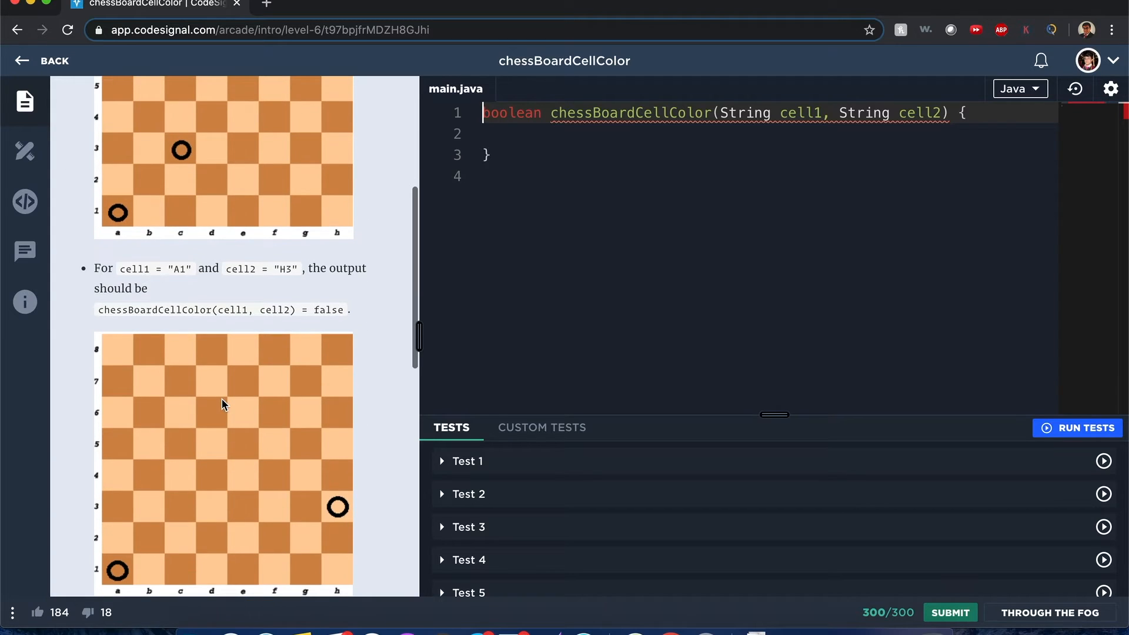
pyautogui.moveTo(118, 571)
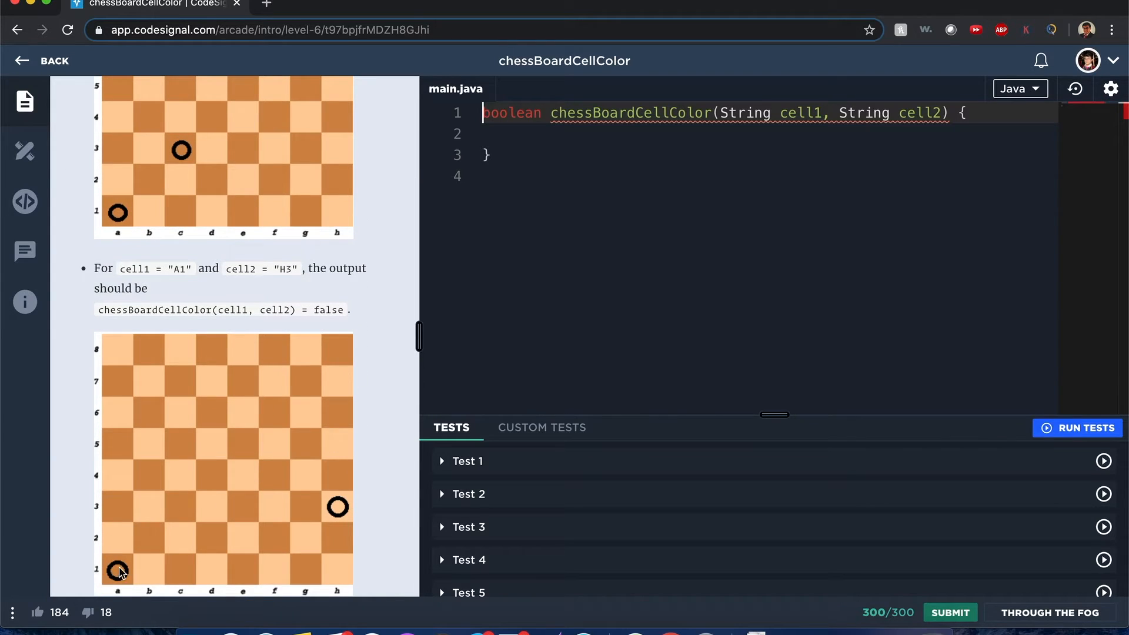
pyautogui.moveTo(337, 507)
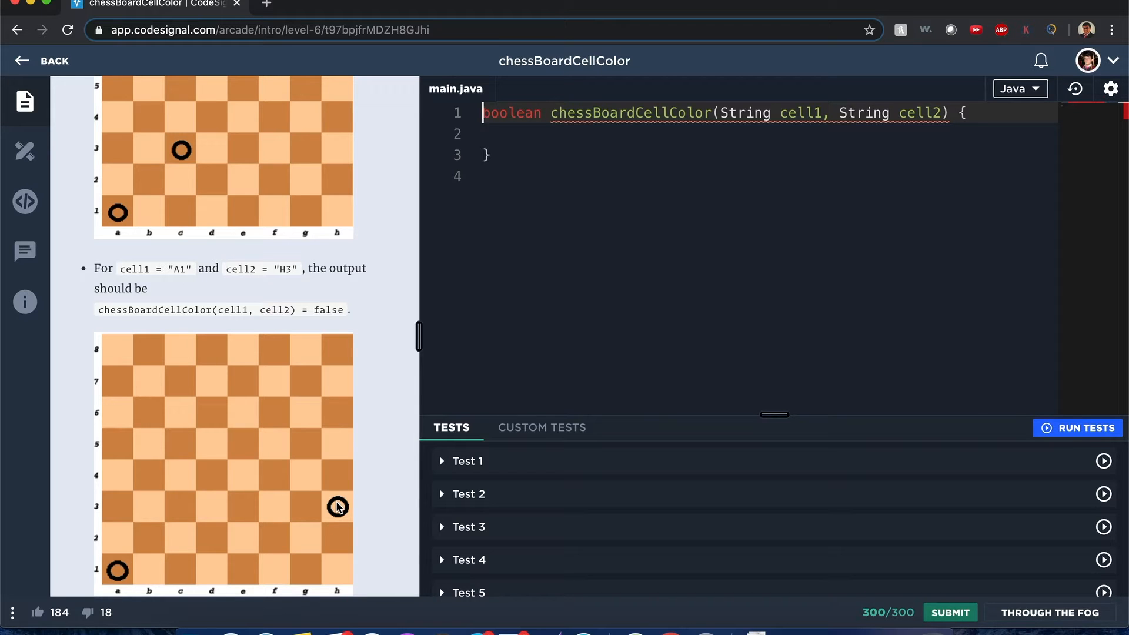
pyautogui.scroll(-3)
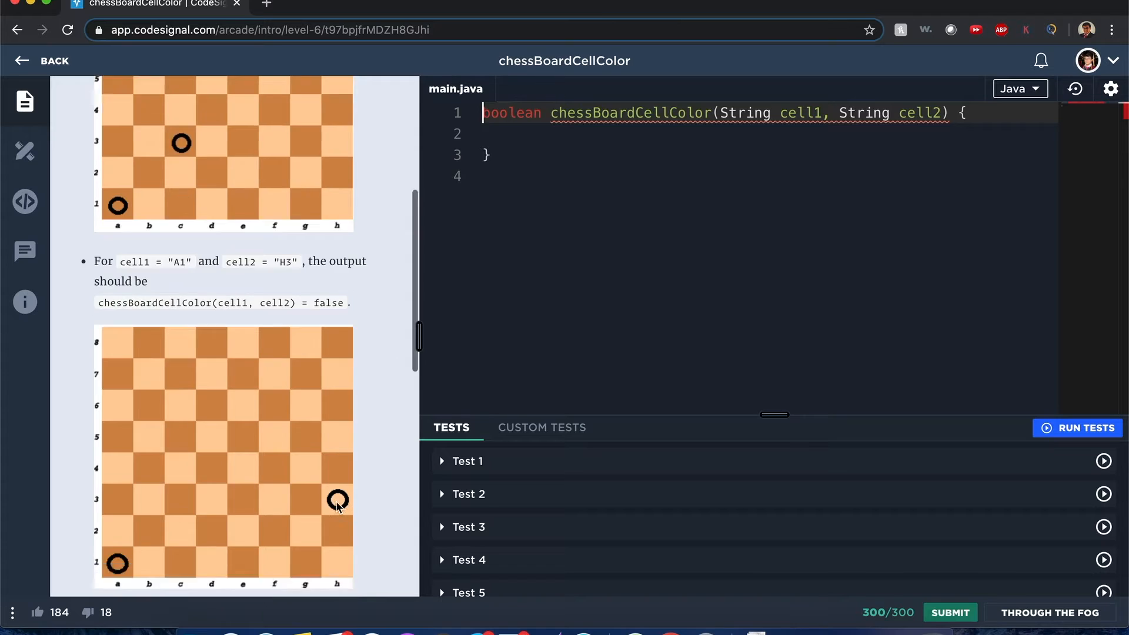
pyautogui.scroll(-3)
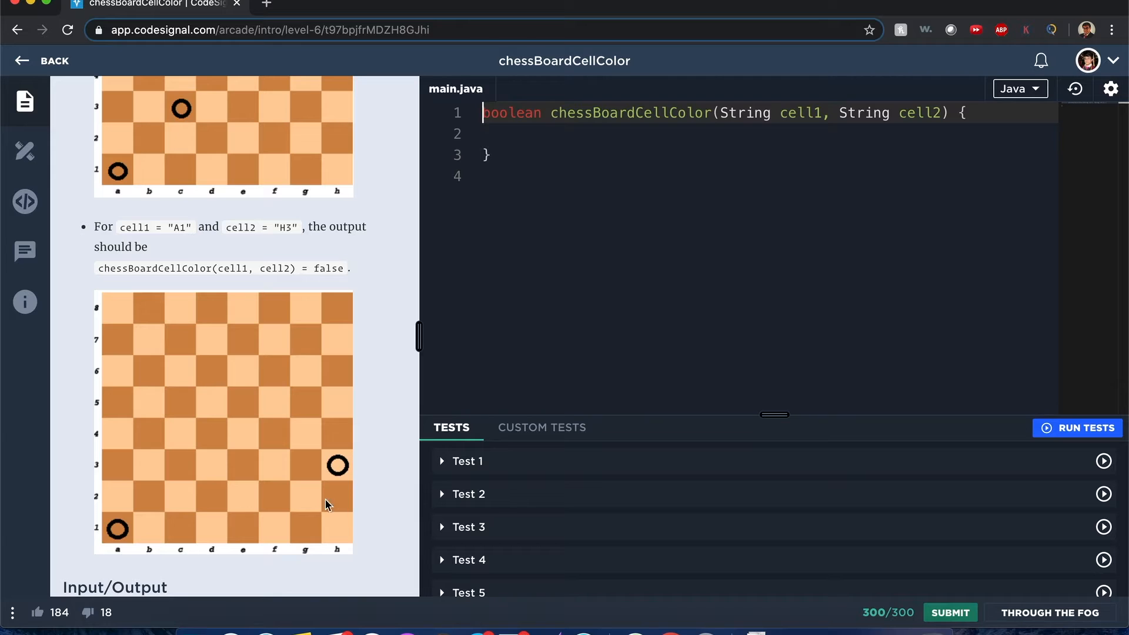
pyautogui.moveTo(159, 140)
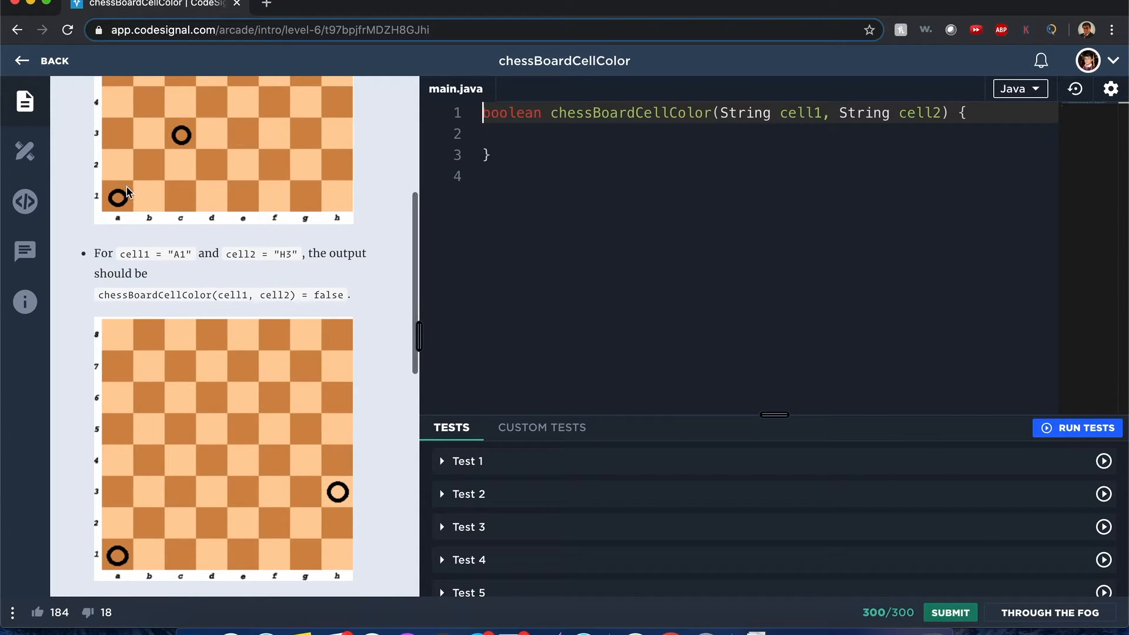
pyautogui.moveTo(282, 236)
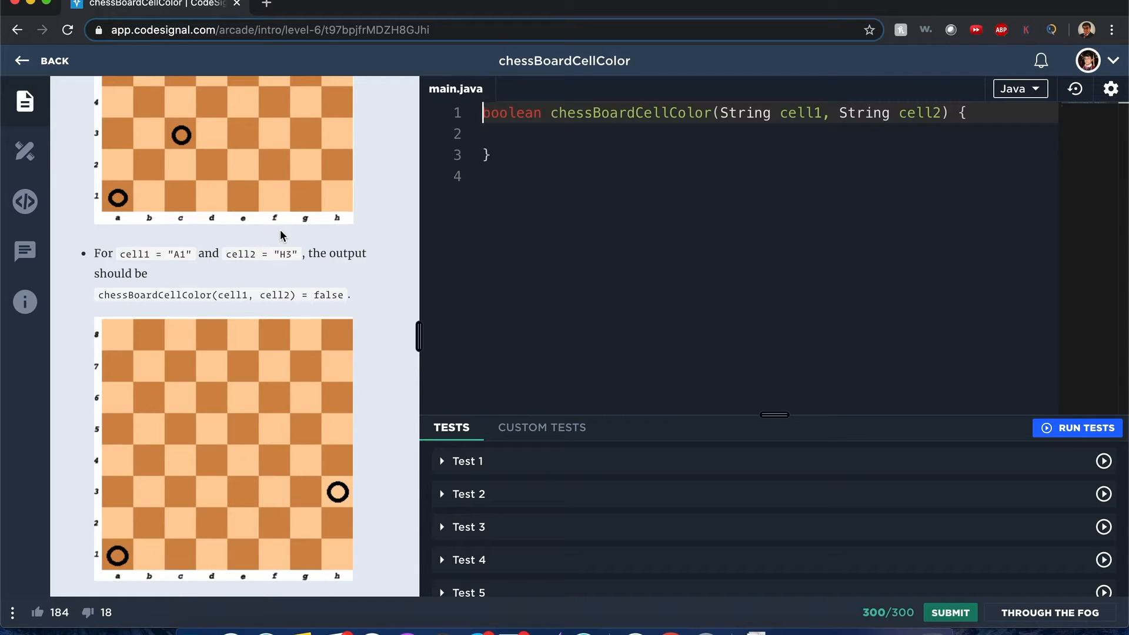
pyautogui.moveTo(183, 163)
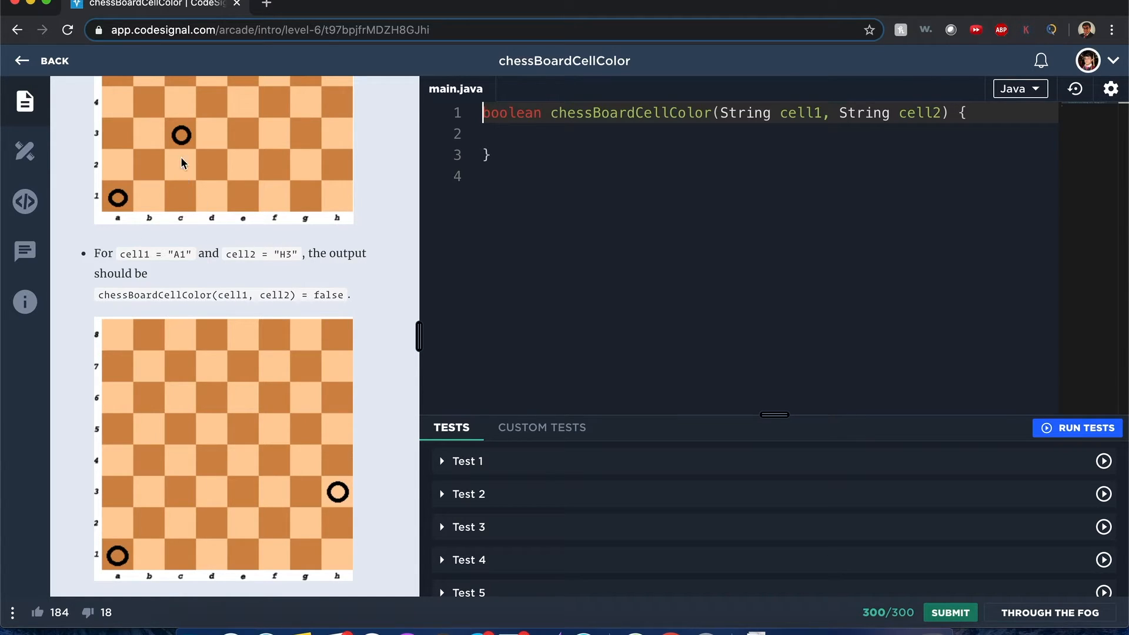
pyautogui.moveTo(120, 197)
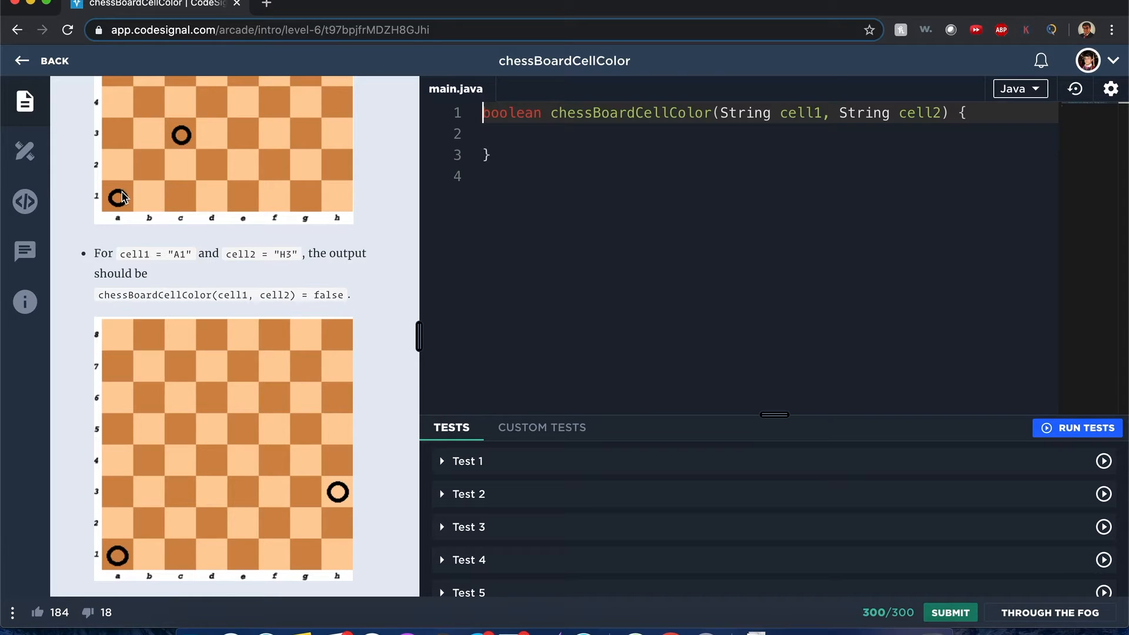
pyautogui.moveTo(189, 150)
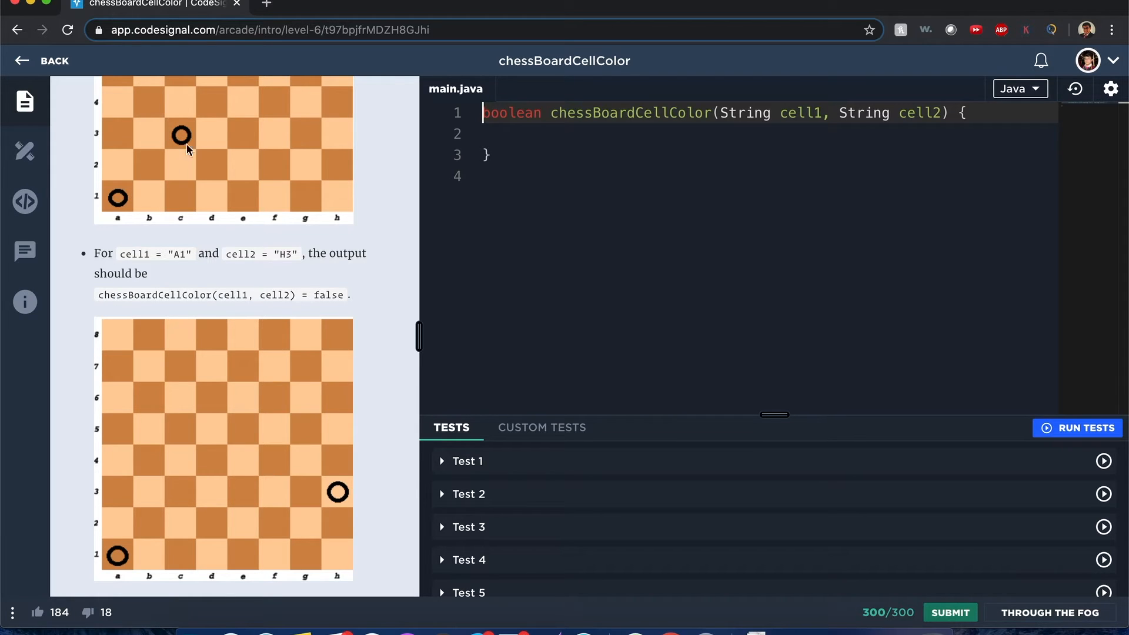
pyautogui.moveTo(136, 249)
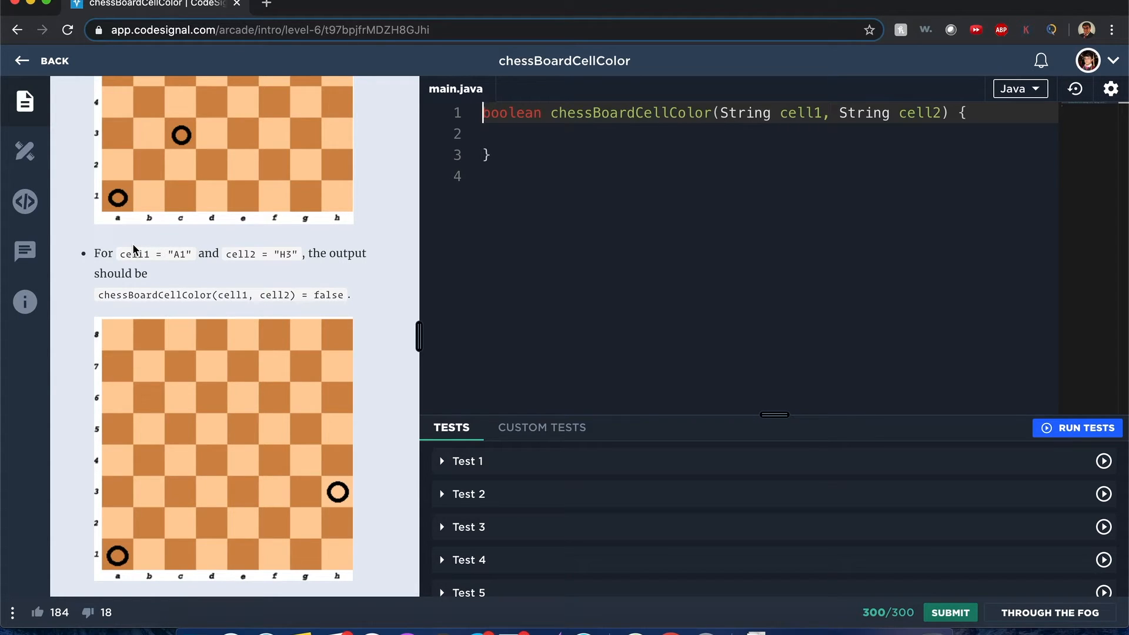
pyautogui.moveTo(233, 216)
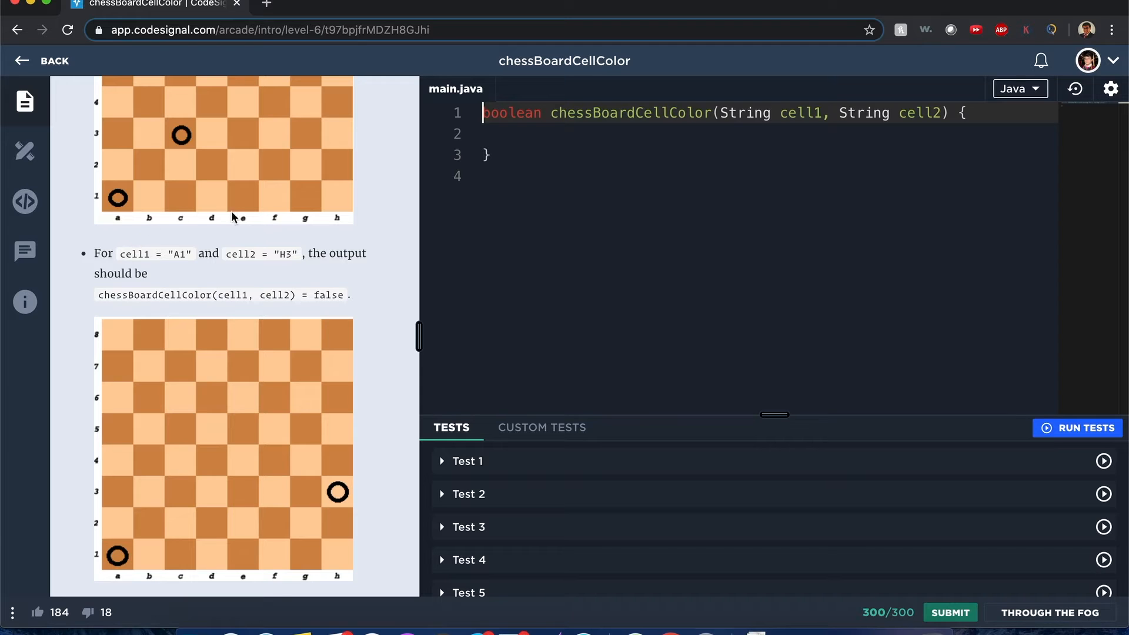
pyautogui.moveTo(122, 248)
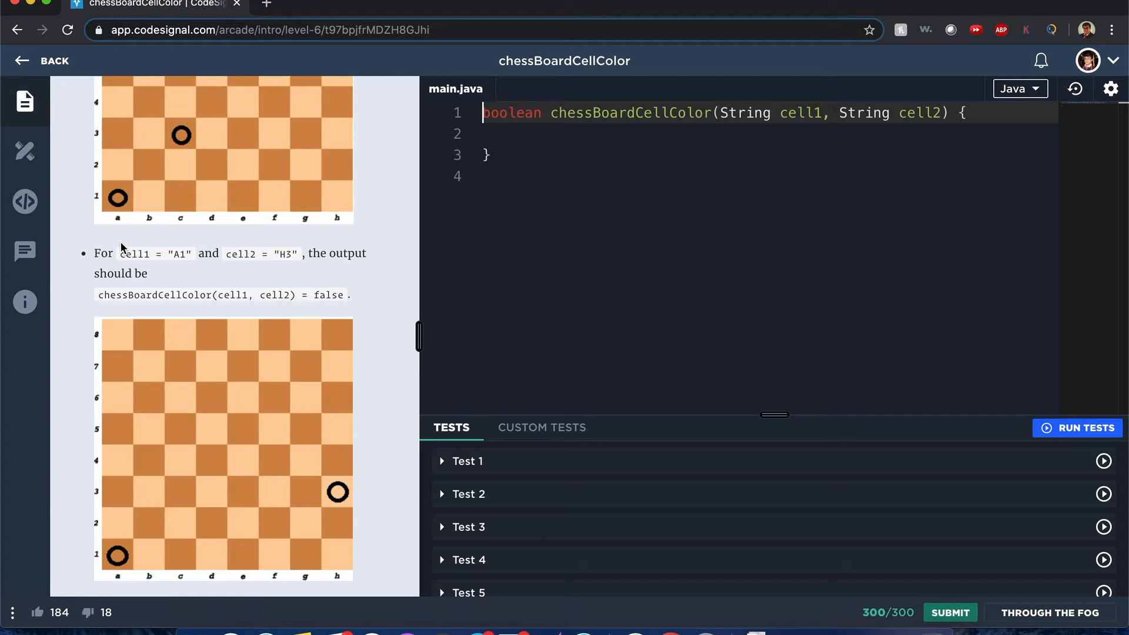
pyautogui.moveTo(117, 142)
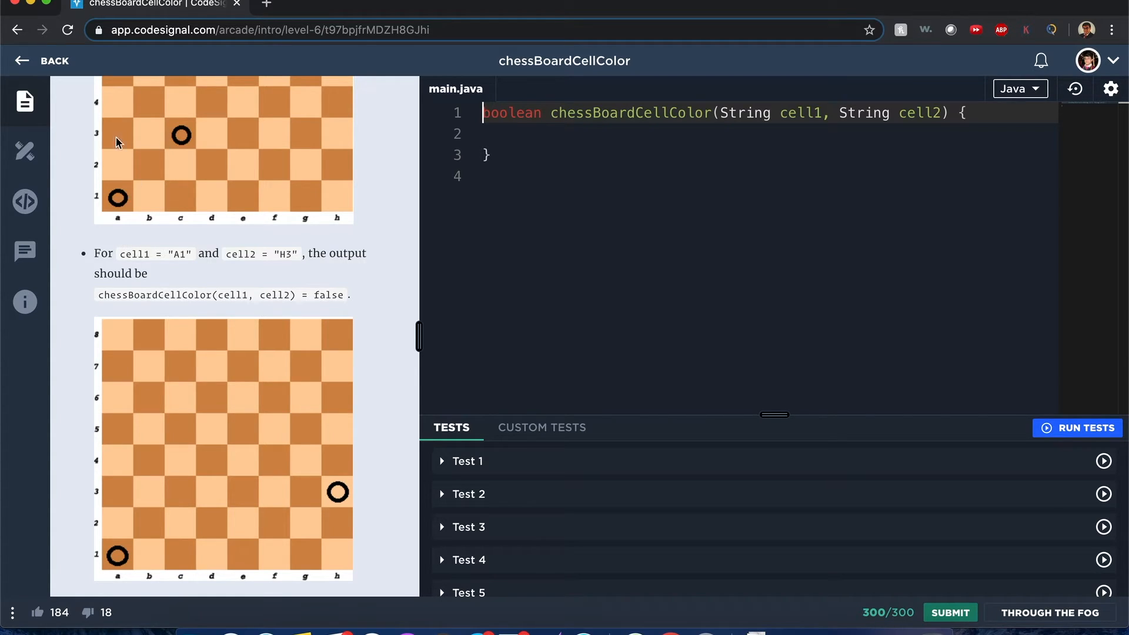
pyautogui.moveTo(101, 137)
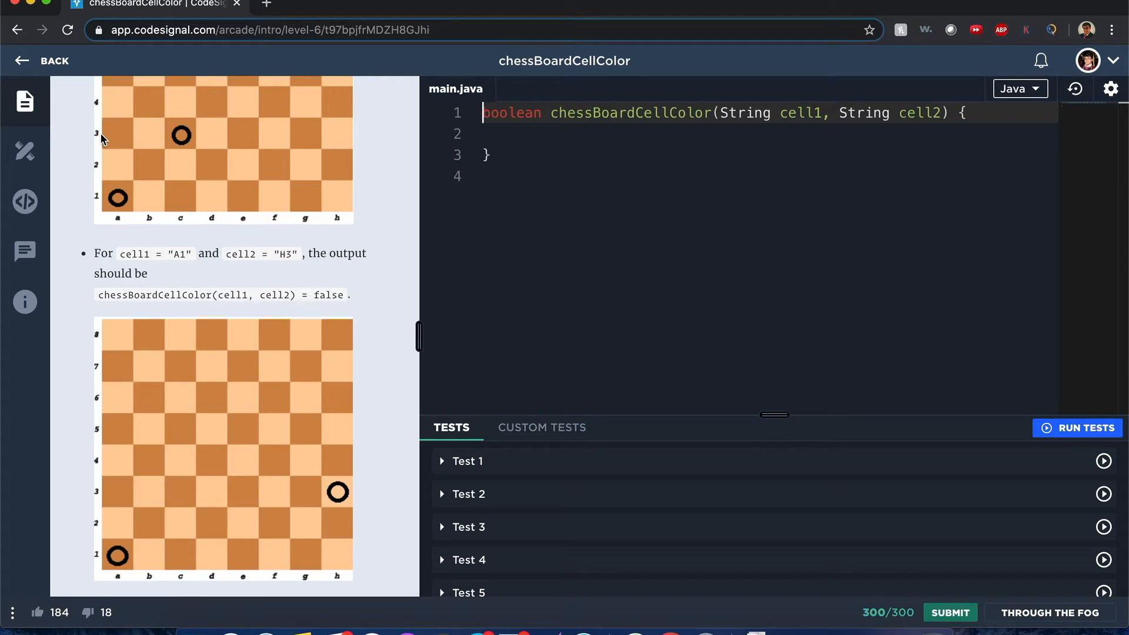
pyautogui.moveTo(129, 160)
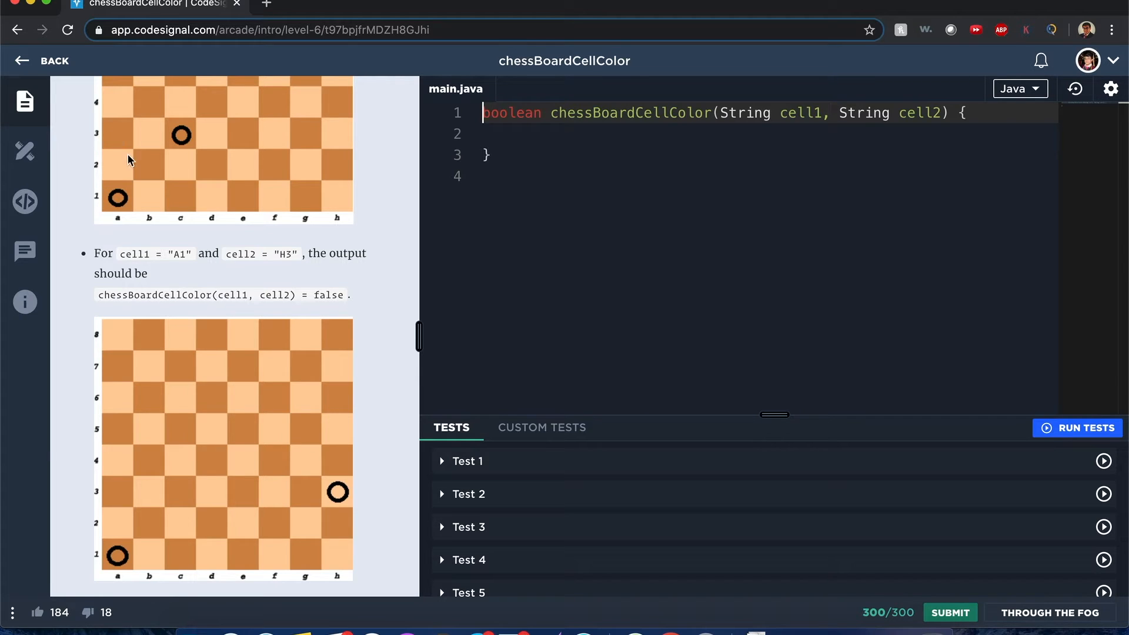
pyautogui.moveTo(197, 151)
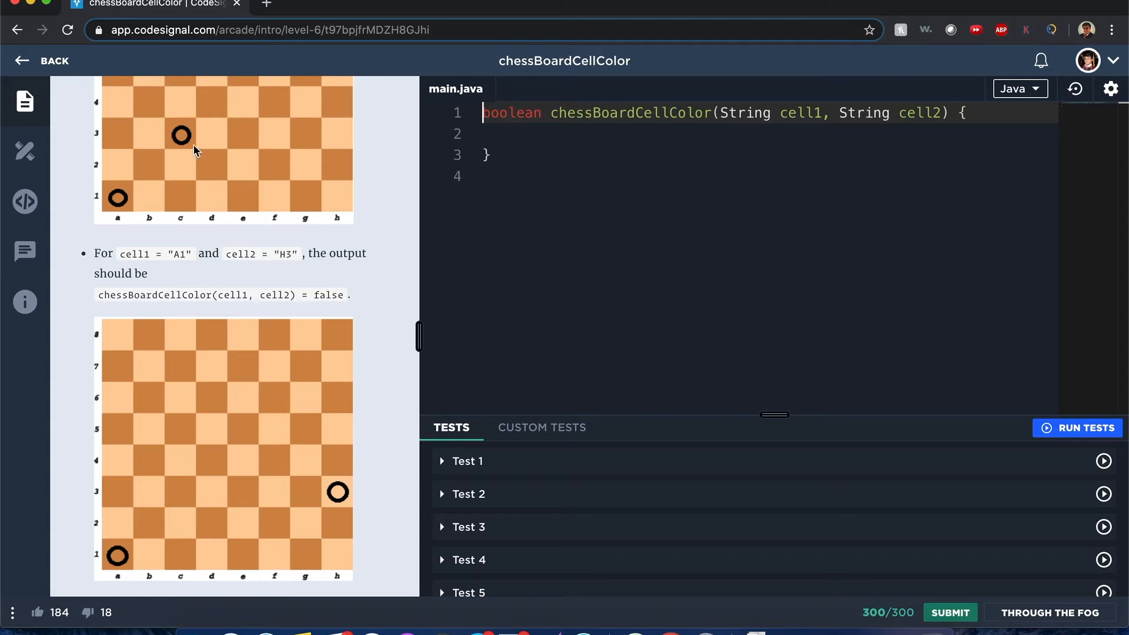
pyautogui.moveTo(181, 154)
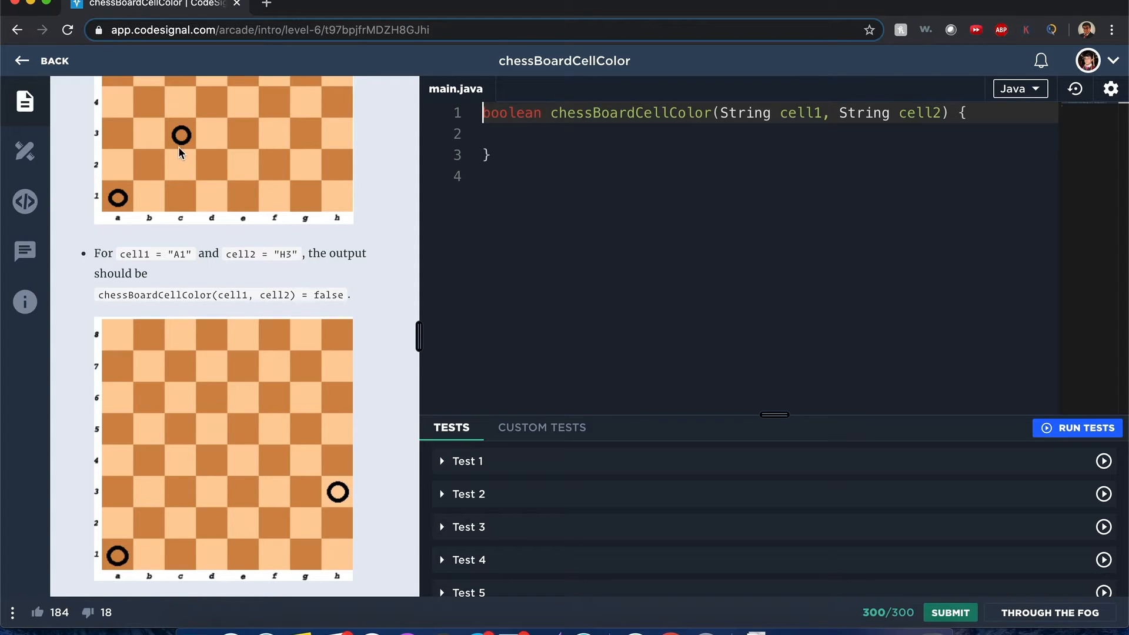
pyautogui.moveTo(185, 203)
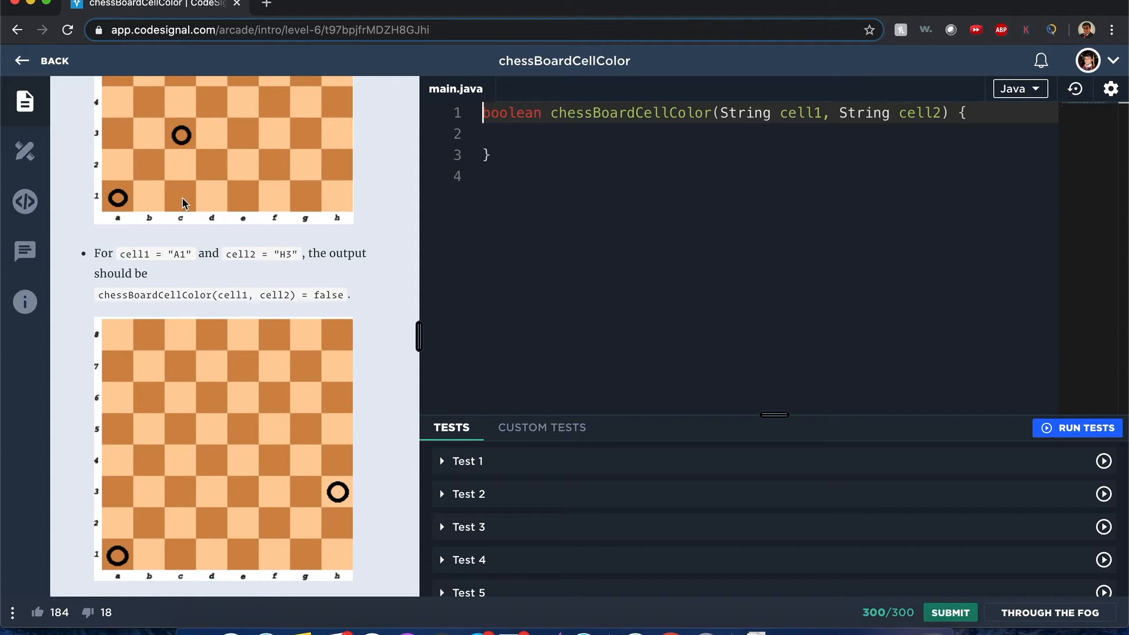
pyautogui.moveTo(174, 202)
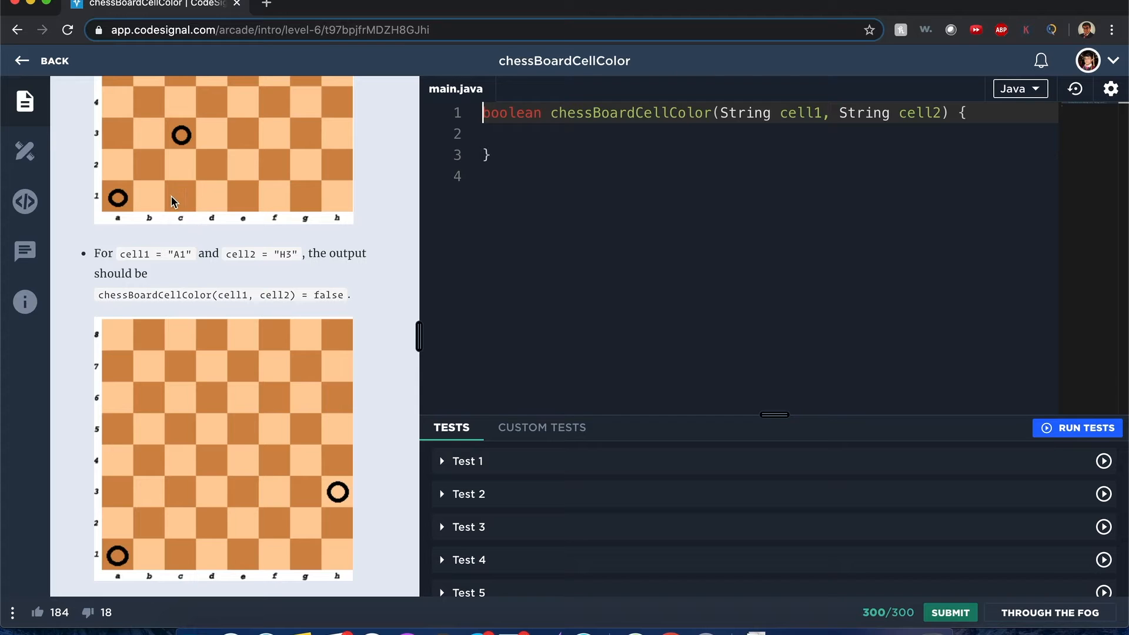
pyautogui.moveTo(188, 163)
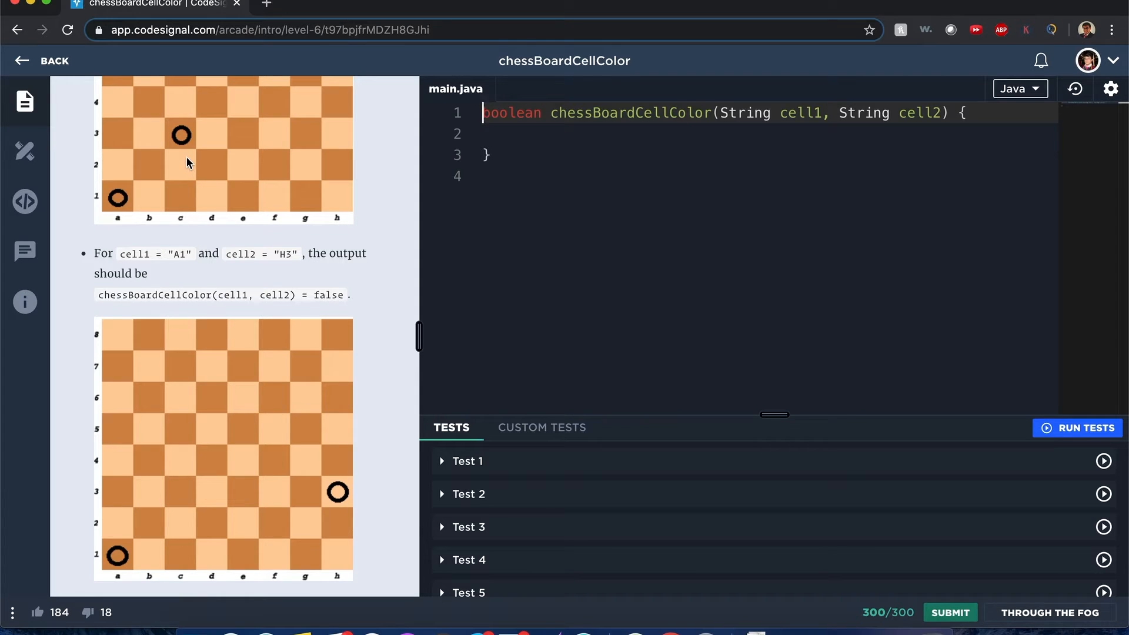
pyautogui.scroll(-3)
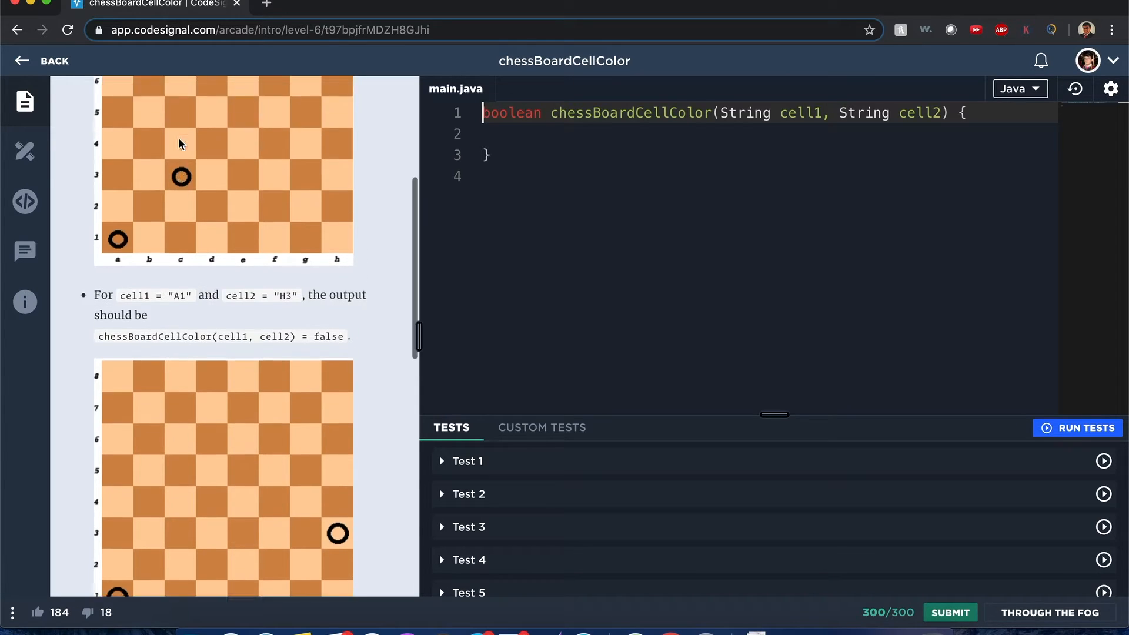
pyautogui.scroll(-3)
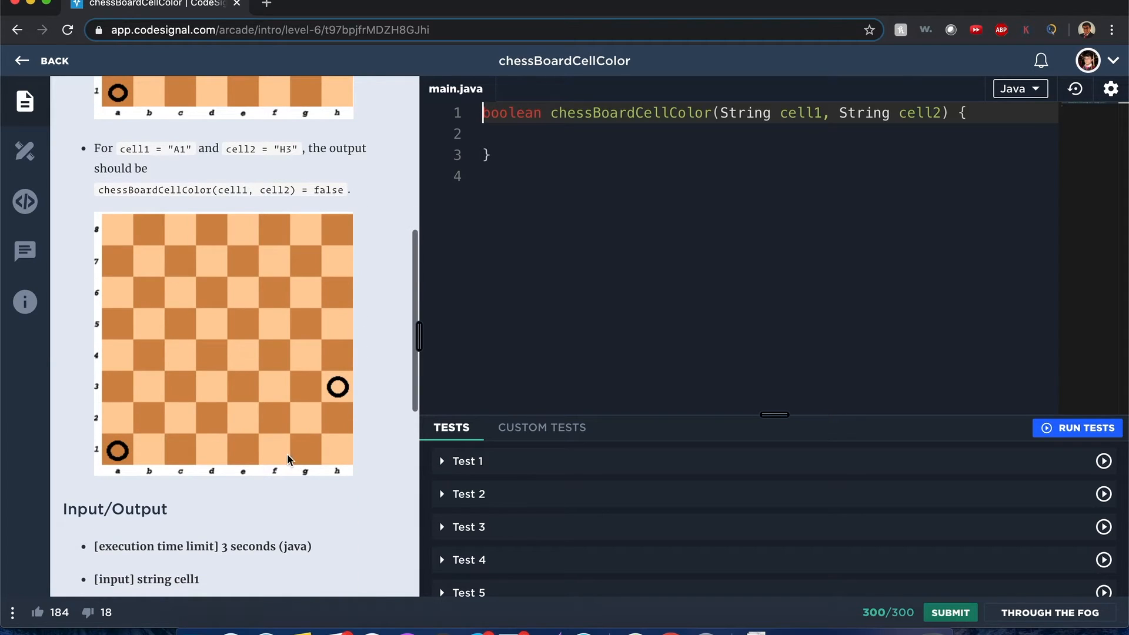
pyautogui.moveTo(137, 441)
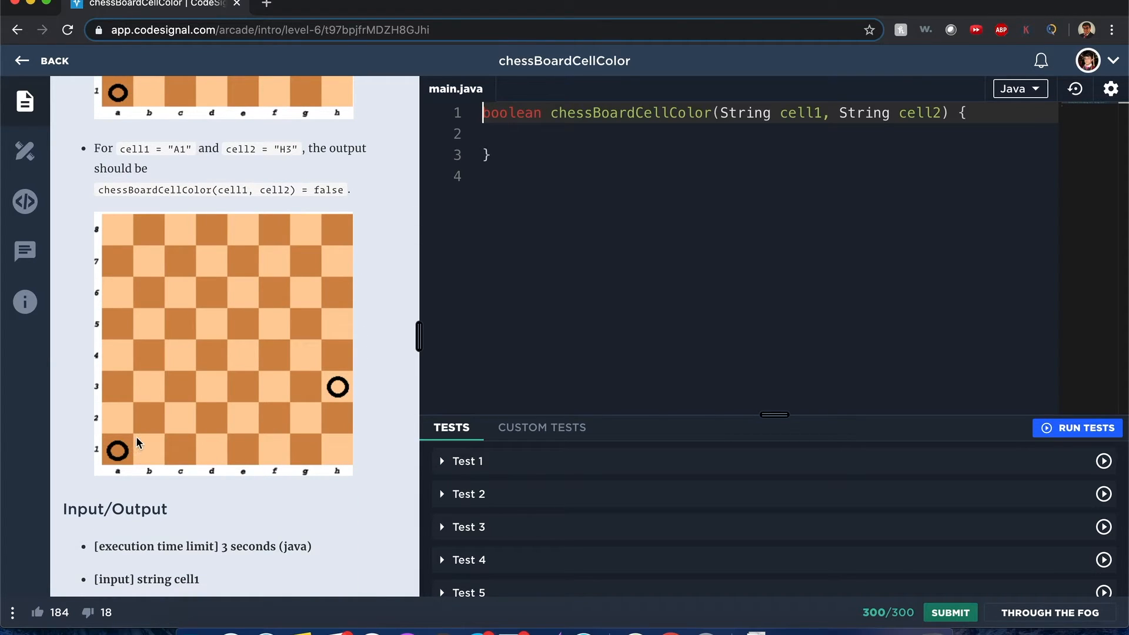
pyautogui.moveTo(181, 460)
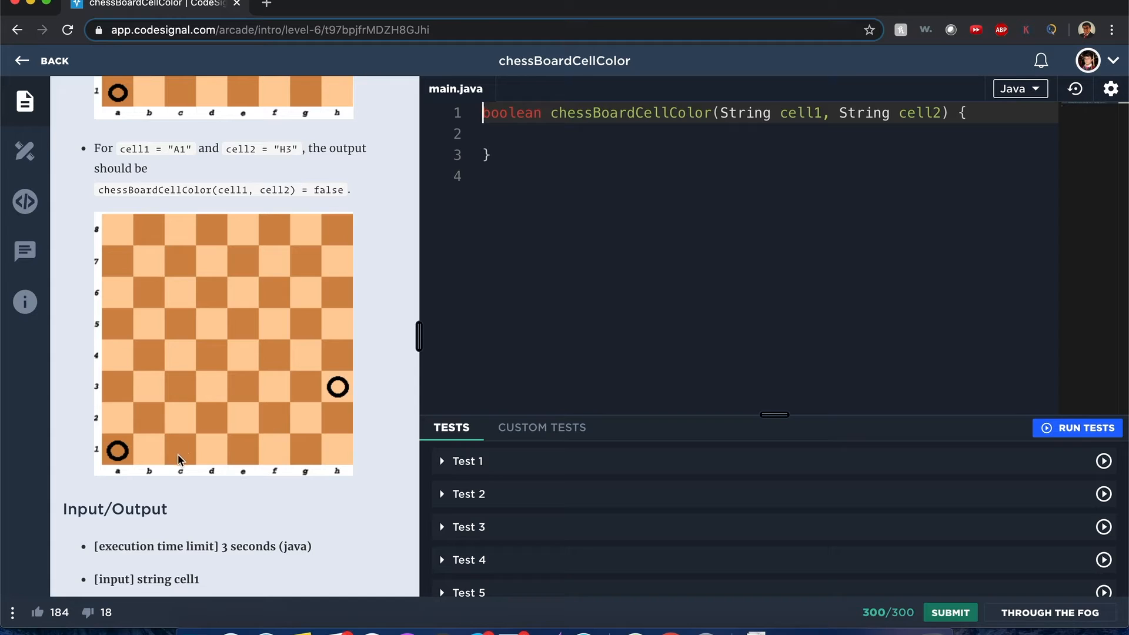
pyautogui.moveTo(106, 478)
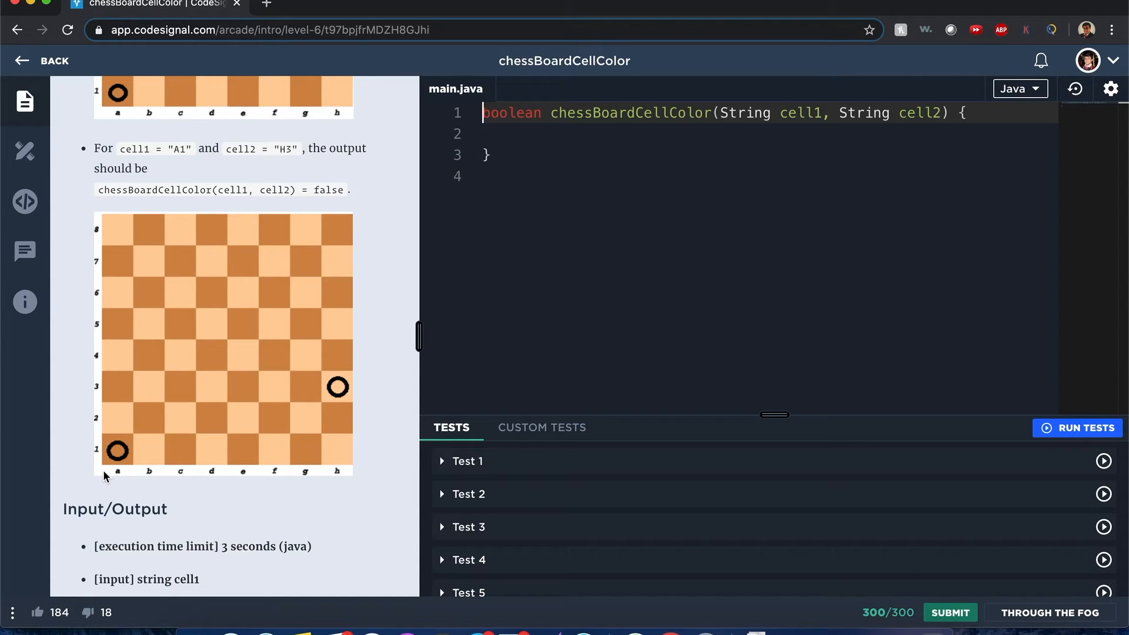
pyautogui.moveTo(357, 539)
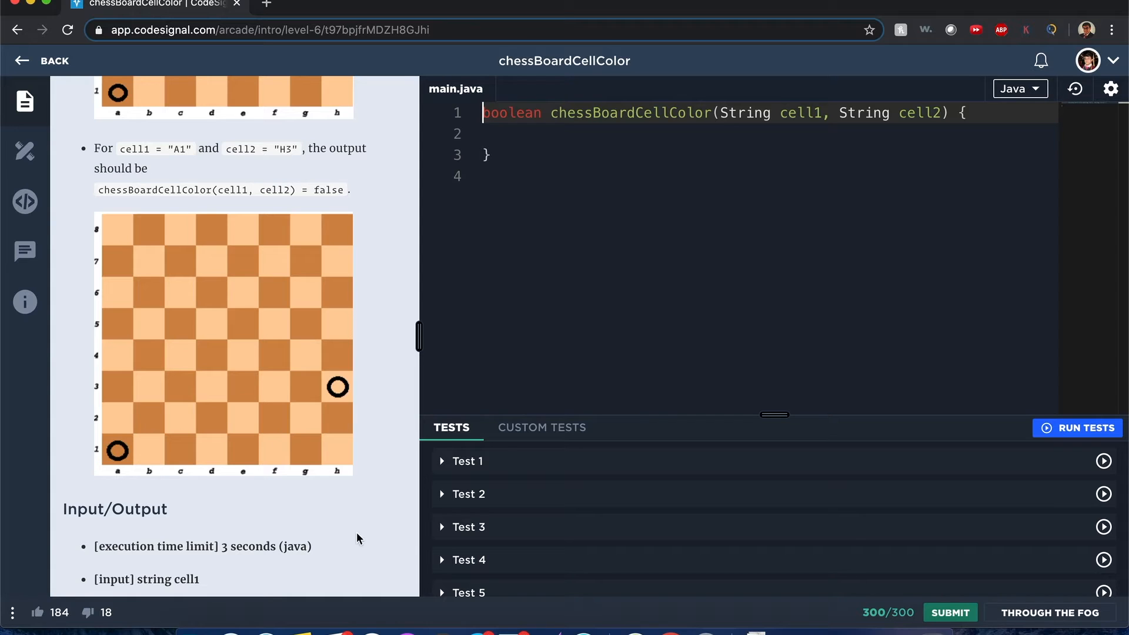
pyautogui.moveTo(134, 478)
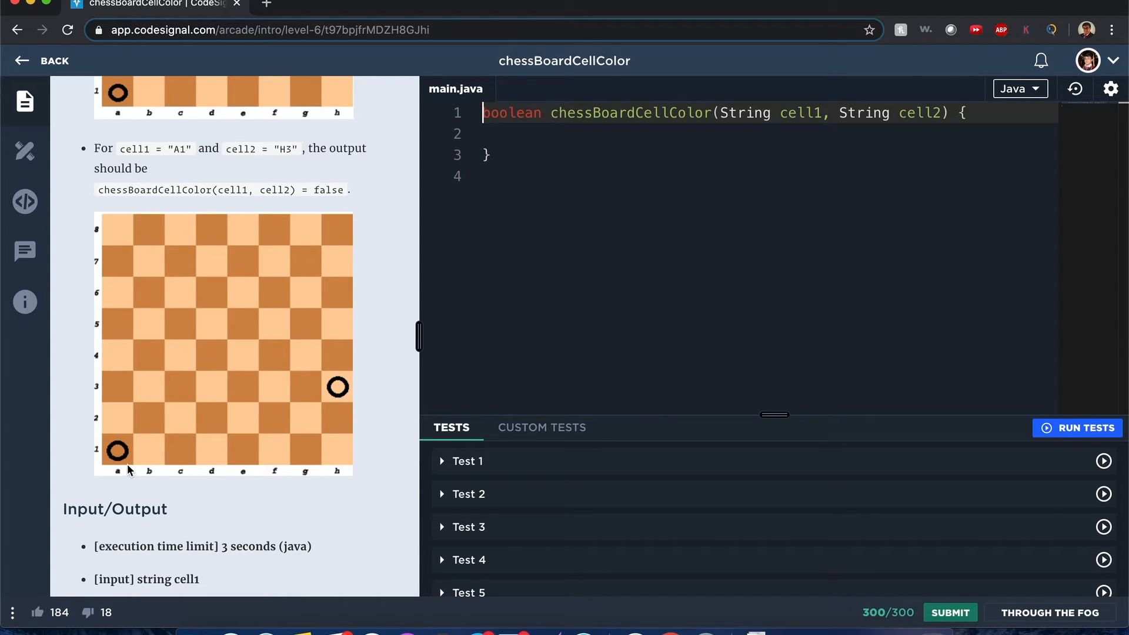
pyautogui.moveTo(604, 268)
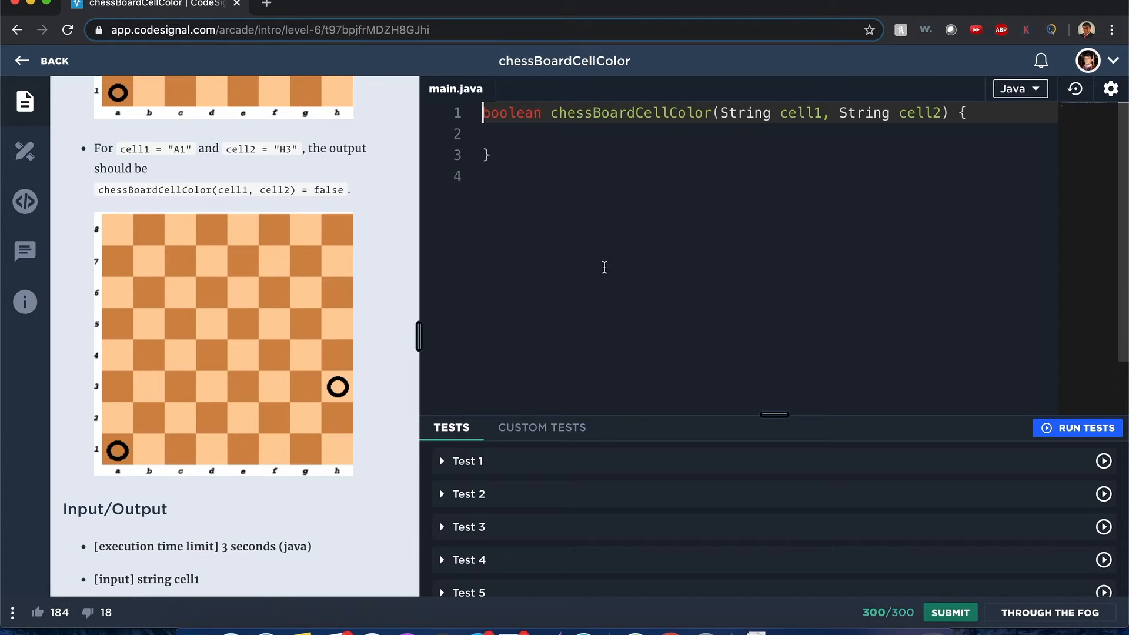
# Write comments '// same color if' and '// same axis loc diff is an even number for BOTH'
pyautogui.write('//')
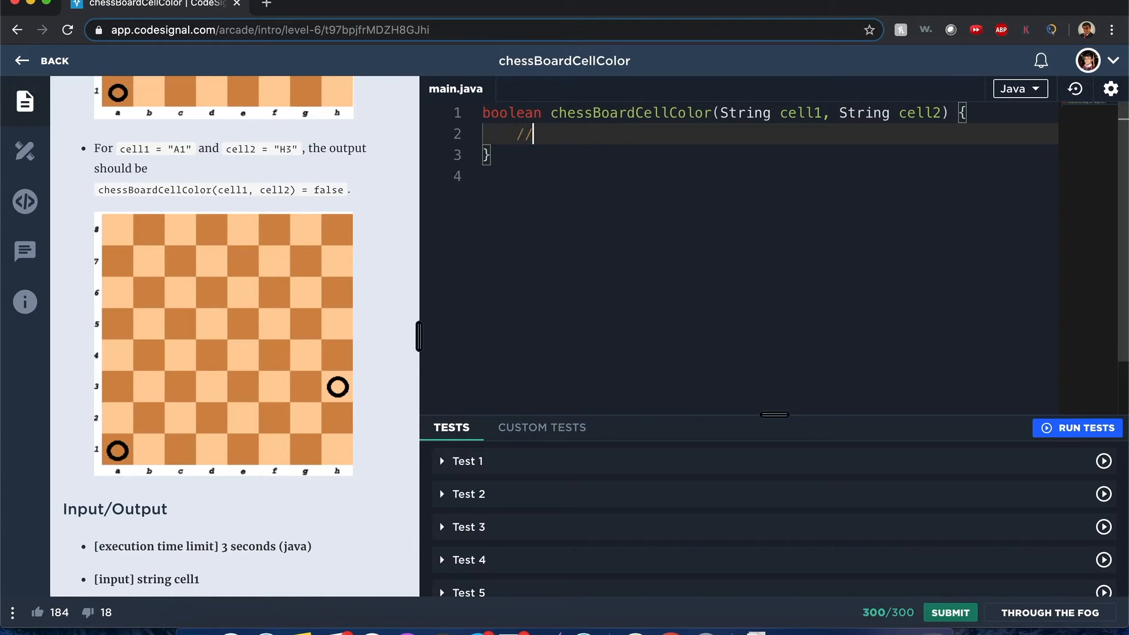
pyautogui.write('same color if')
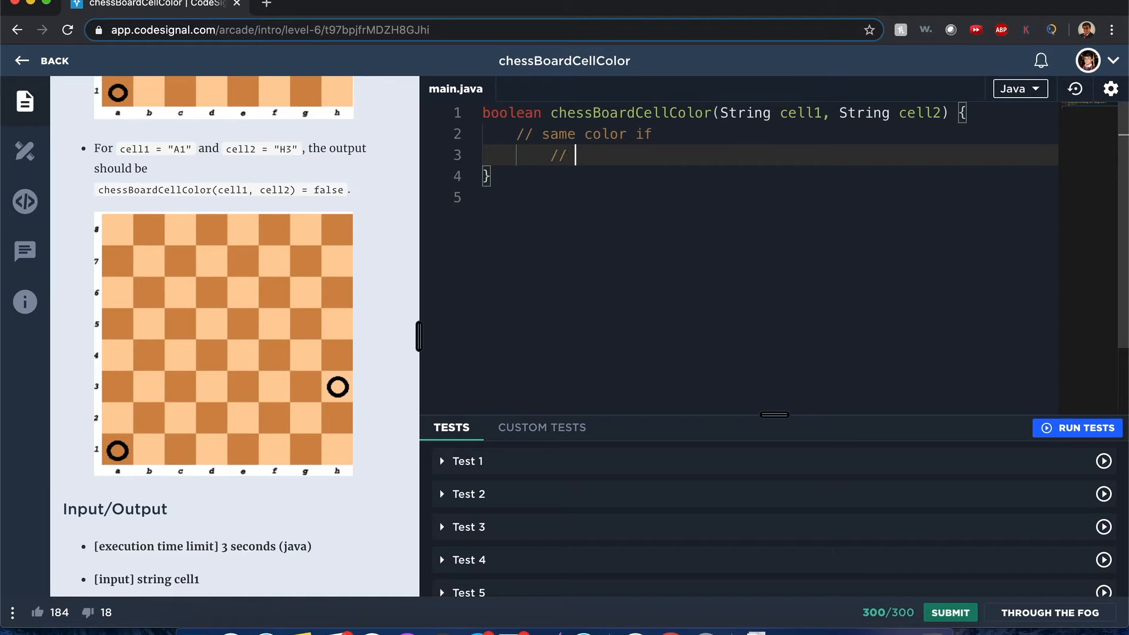
pyautogui.write('same ax')
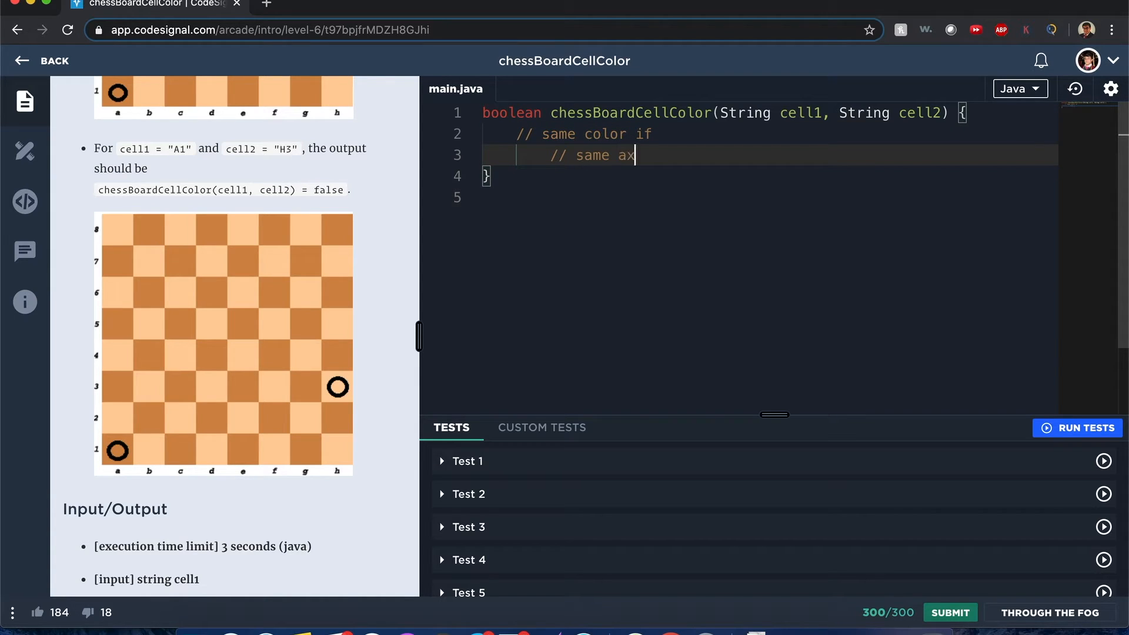
pyautogui.write('is loc -')
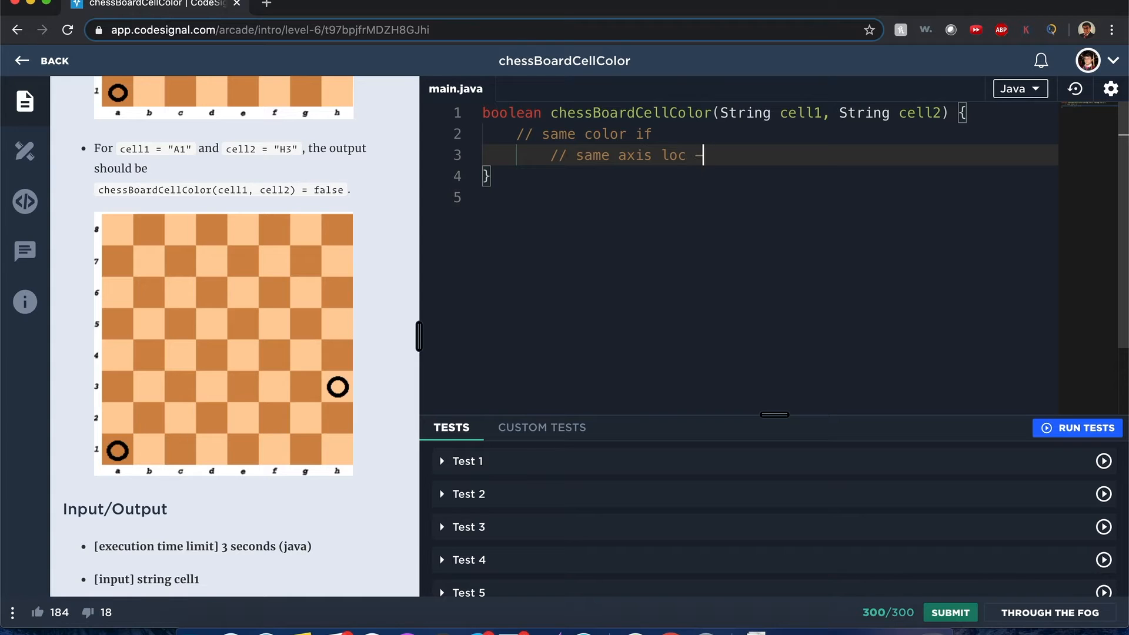
pyautogui.write('diff is an e')
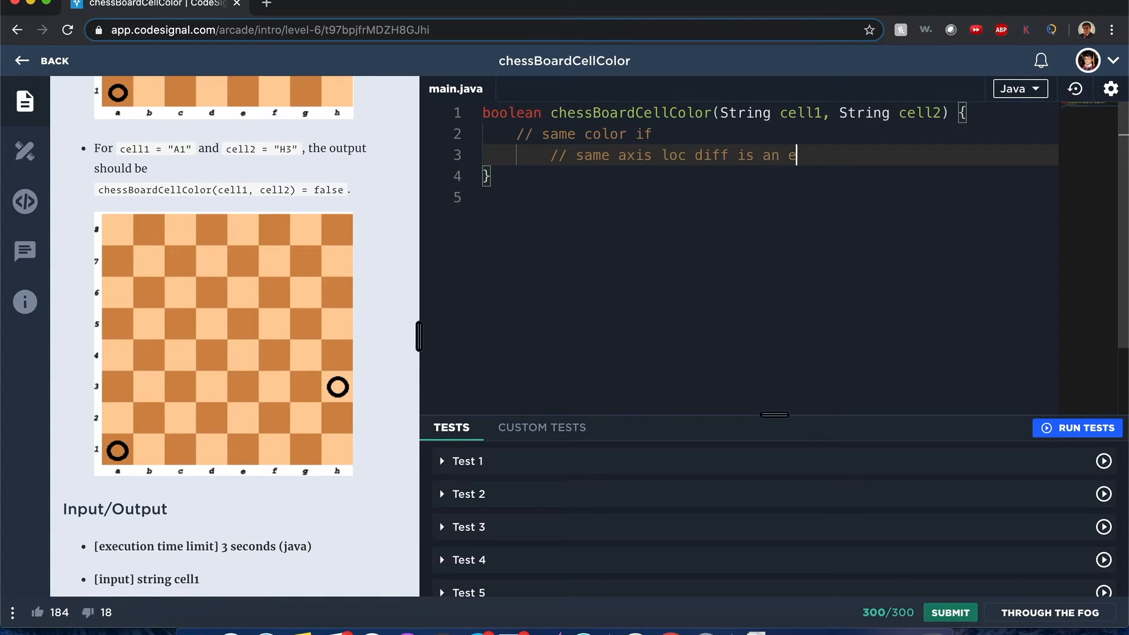
pyautogui.write('ven number for')
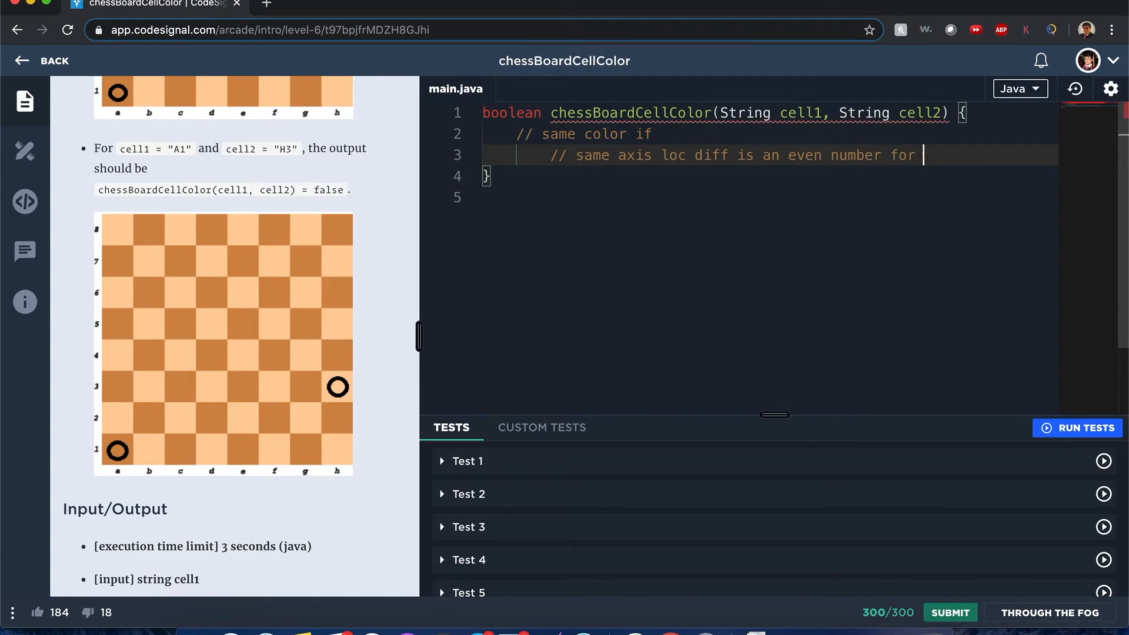
pyautogui.write('BOTH')
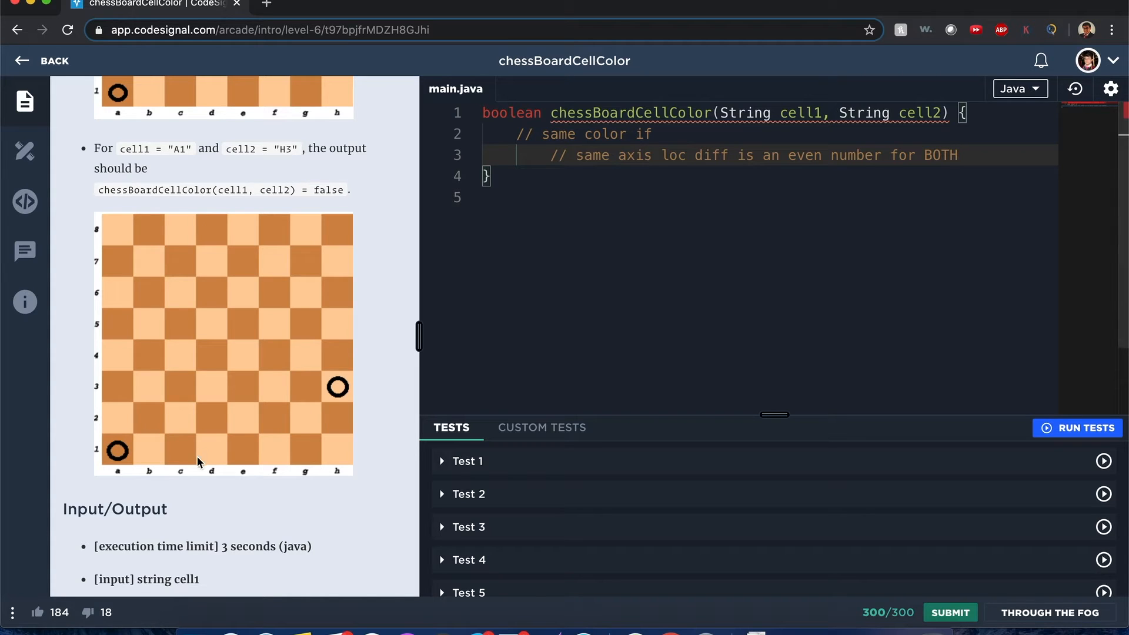
pyautogui.moveTo(286, 321)
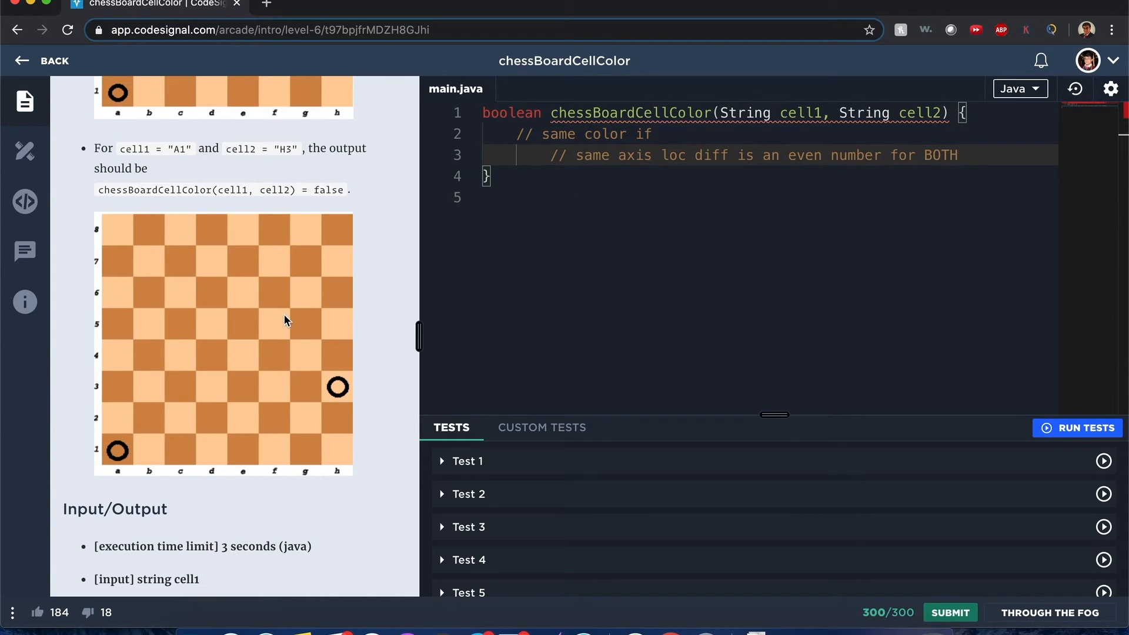
pyautogui.press('Enter')
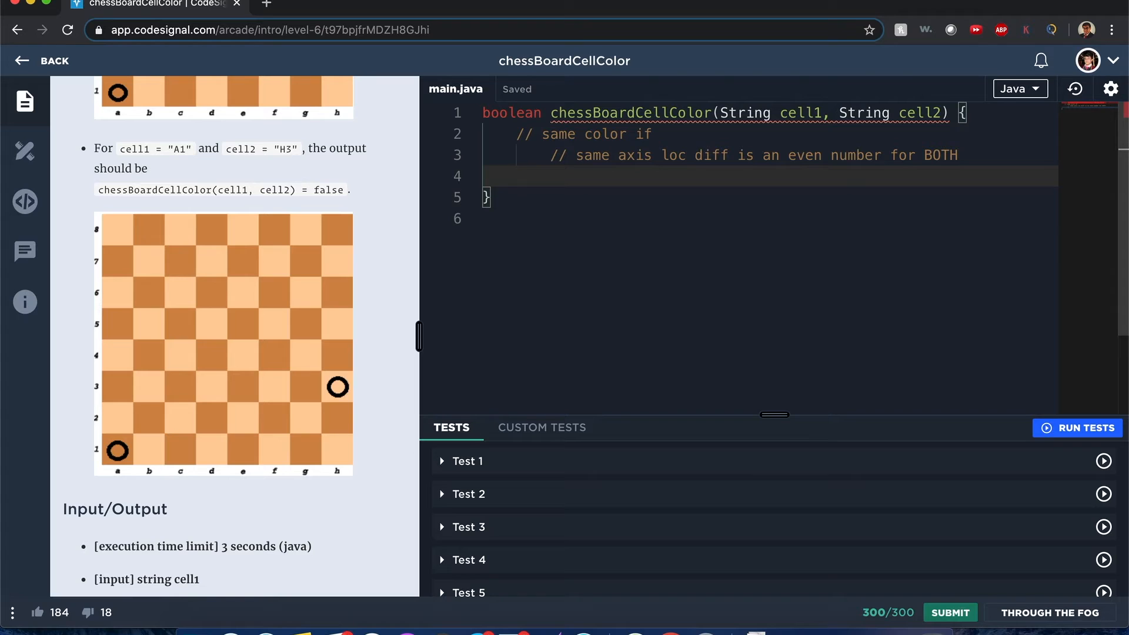
# Declare char c1x = cell1.charAt(0), c1y = cell1.charAt(1) for the first cell
pyautogui.write('return')
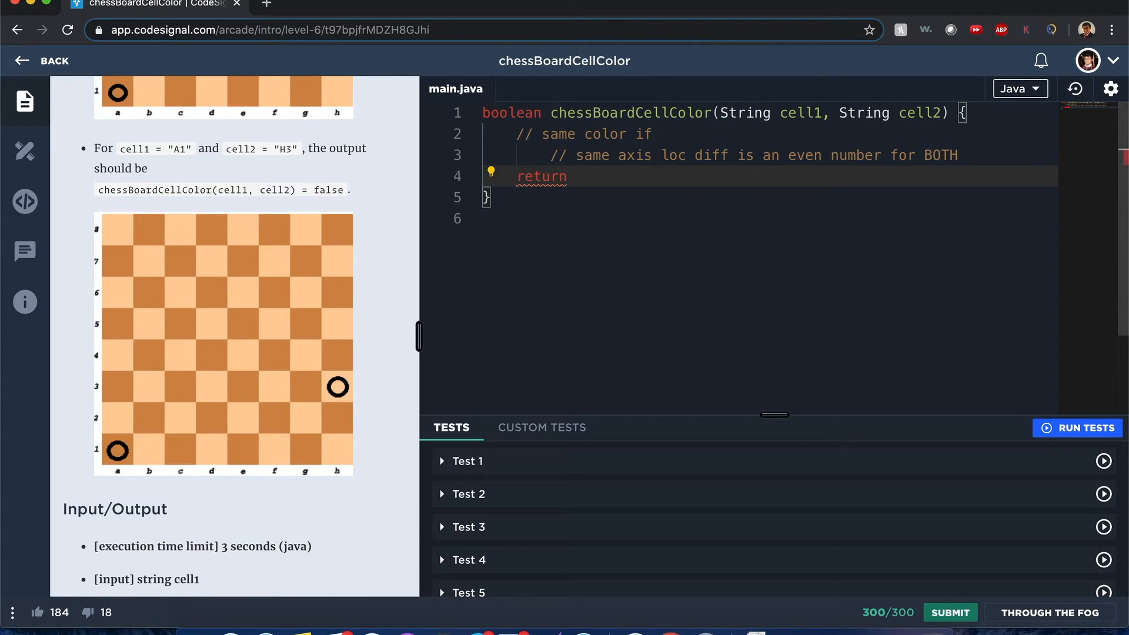
pyautogui.doubleClick(540, 176)
pyautogui.write('char')
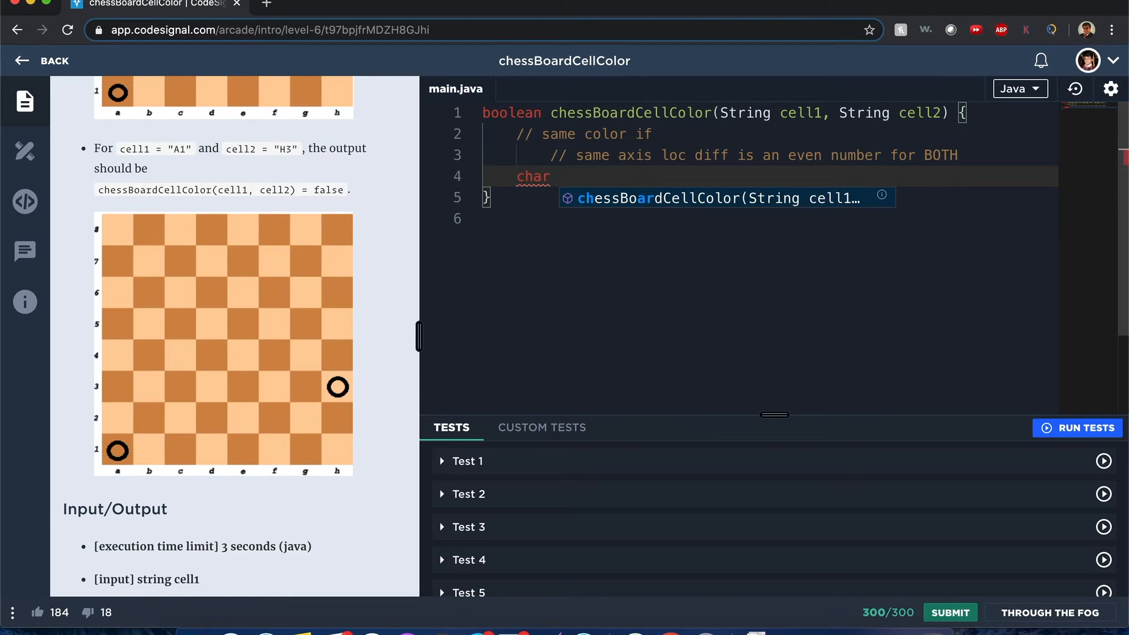
pyautogui.write('c')
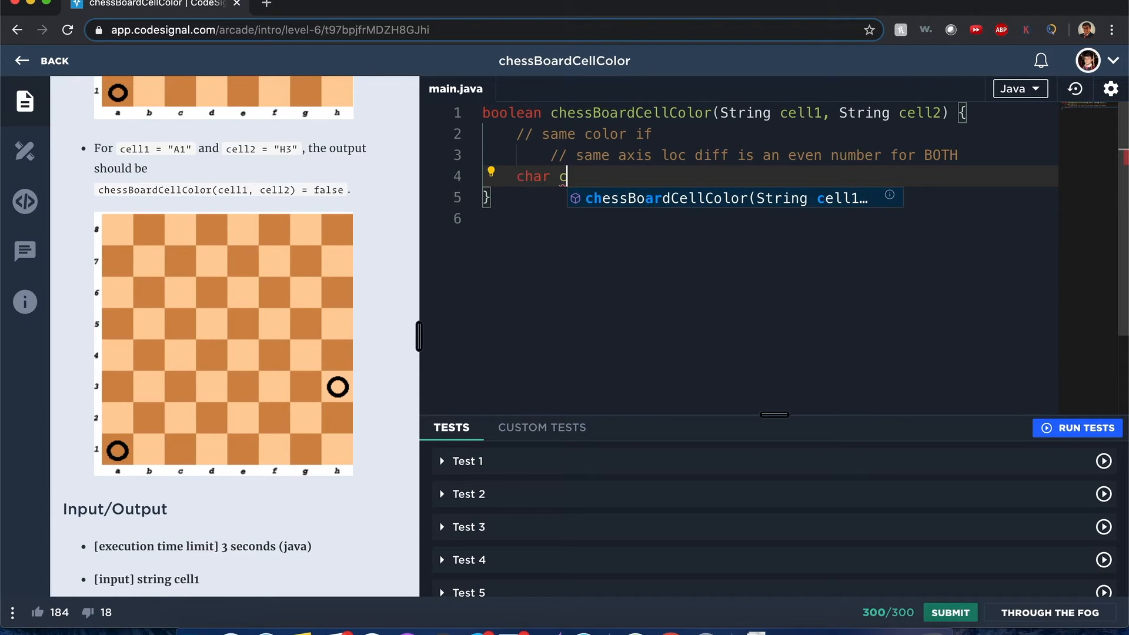
pyautogui.write('1')
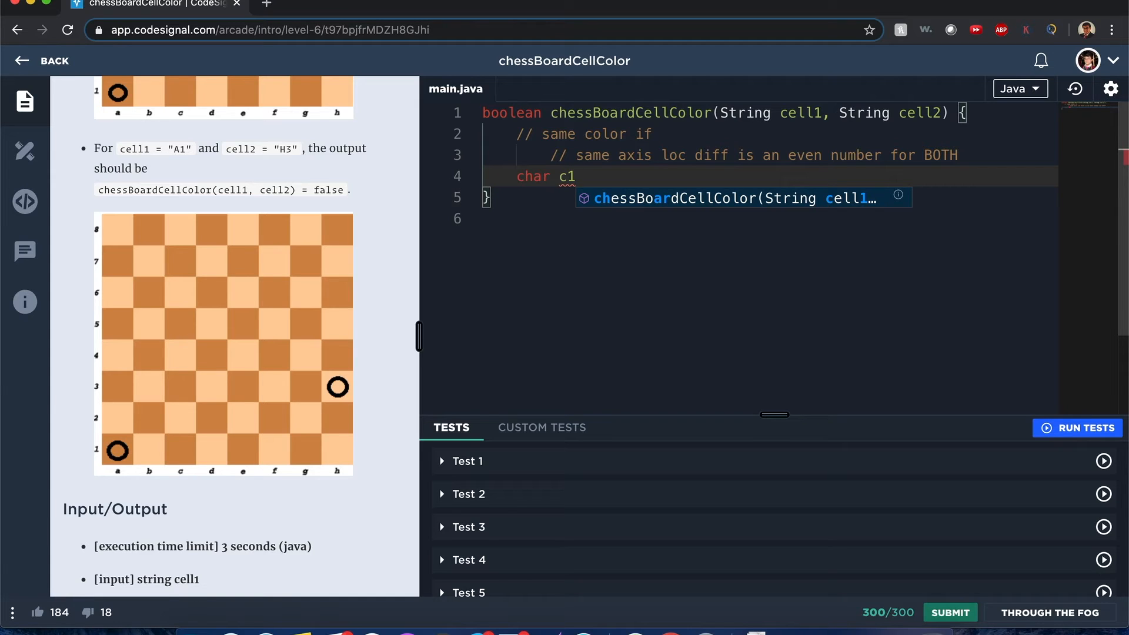
pyautogui.write('x')
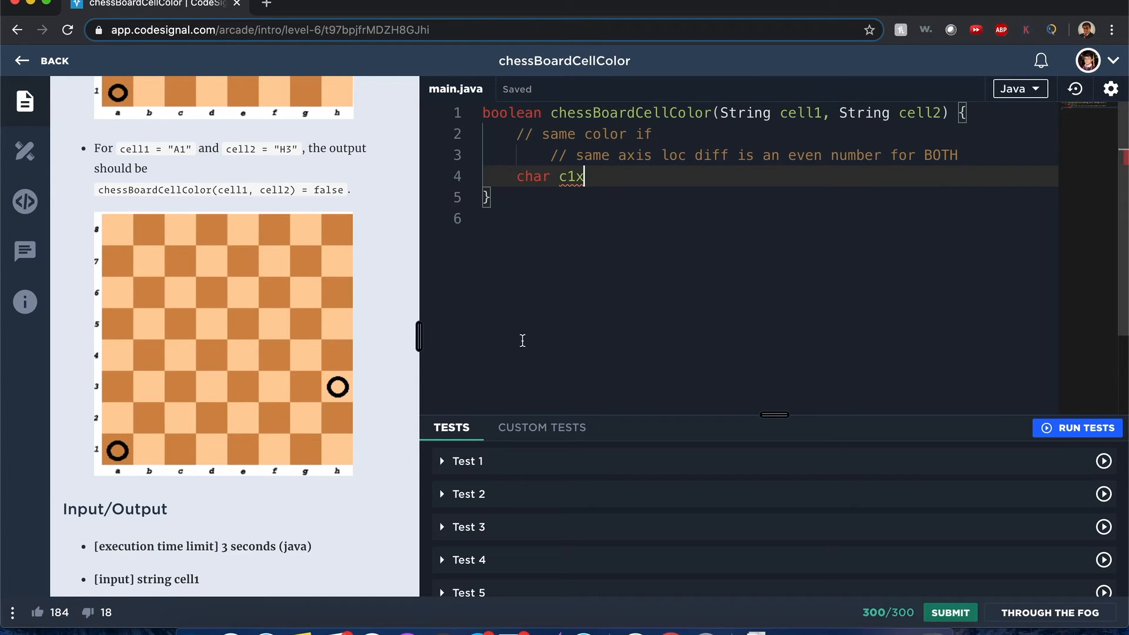
pyautogui.write('=')
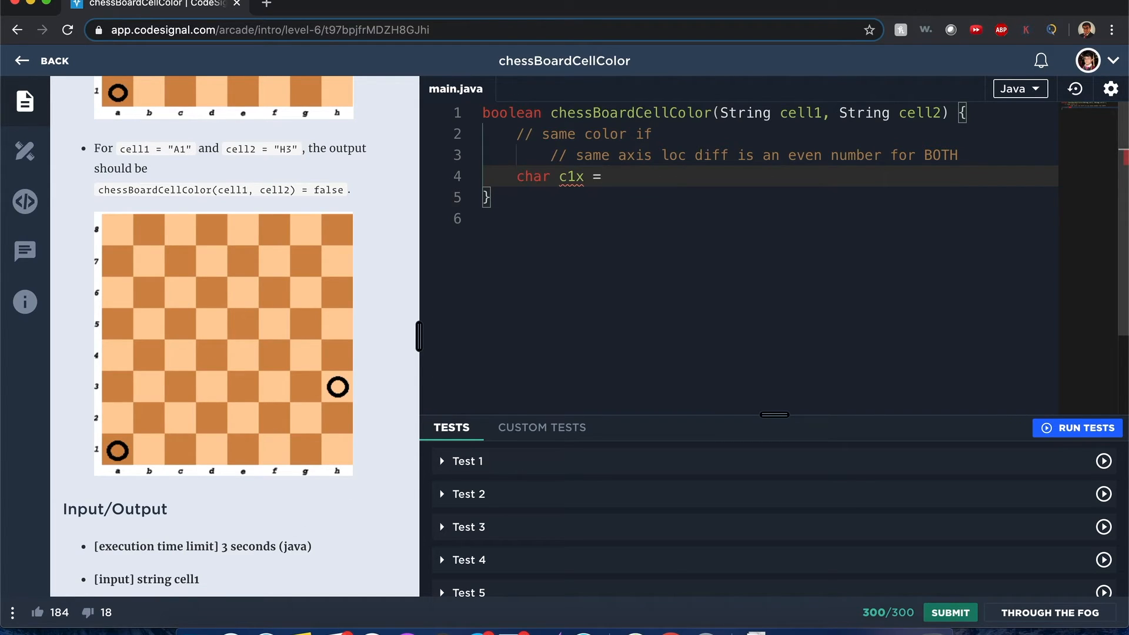
pyautogui.write('ch')
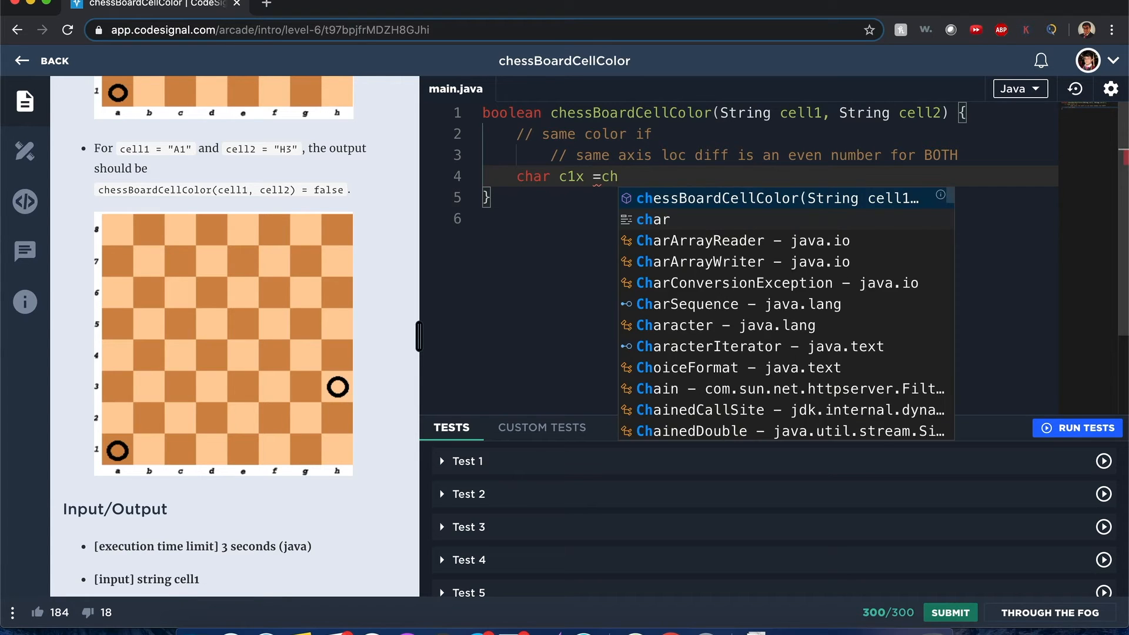
pyautogui.write('ell1.charAt(arg0')
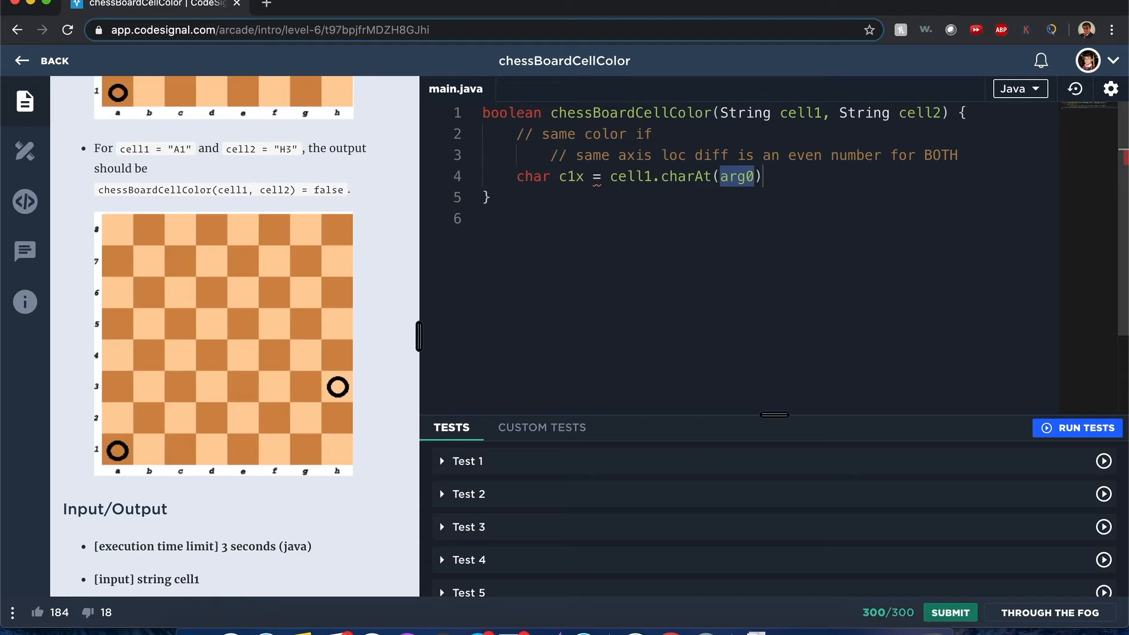
pyautogui.write('0,')
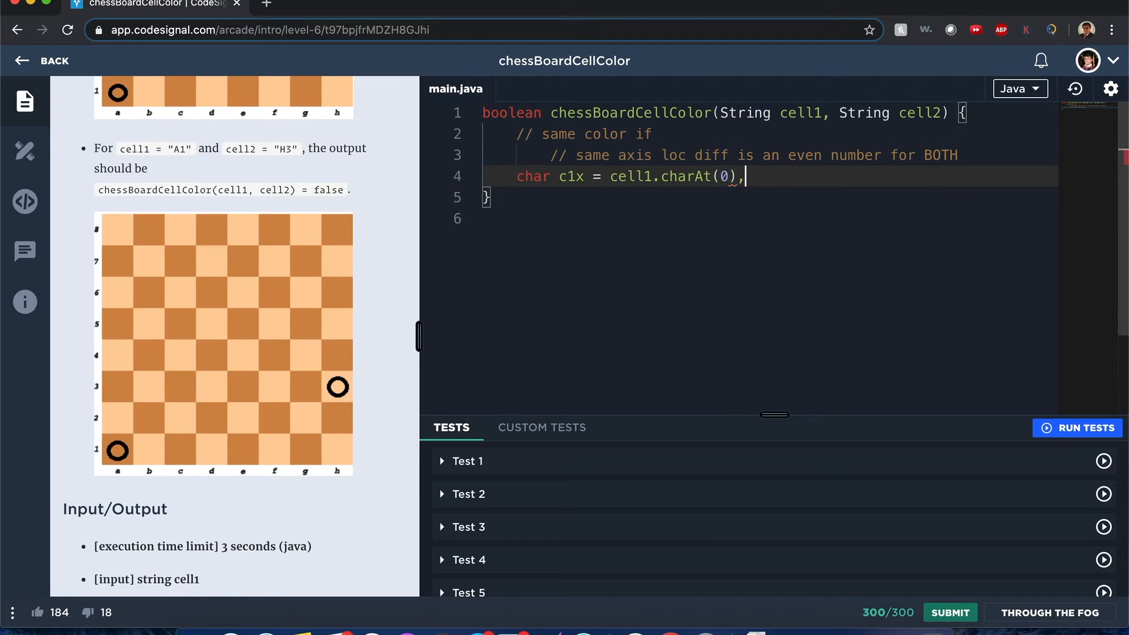
pyautogui.write('c1y')
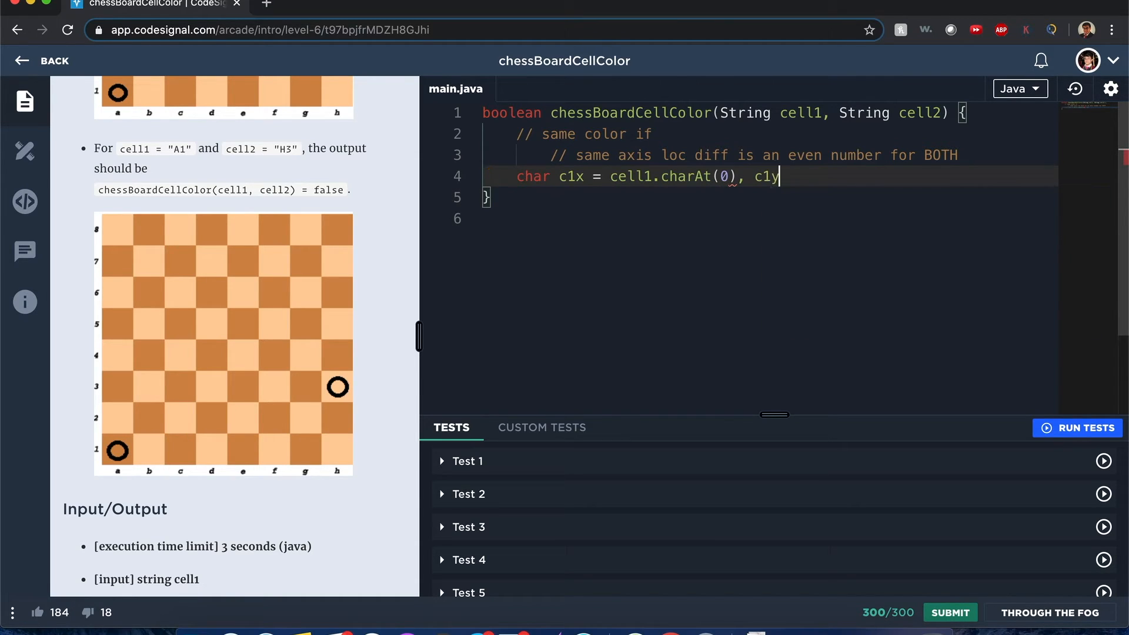
pyautogui.write('= cell1')
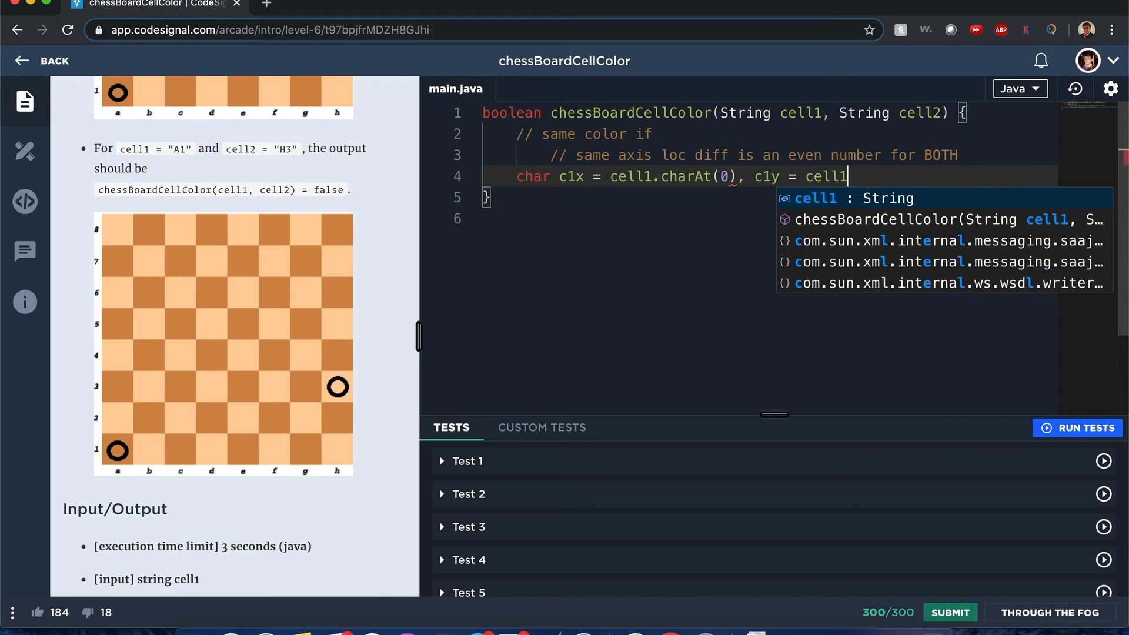
pyautogui.press('Backspace')
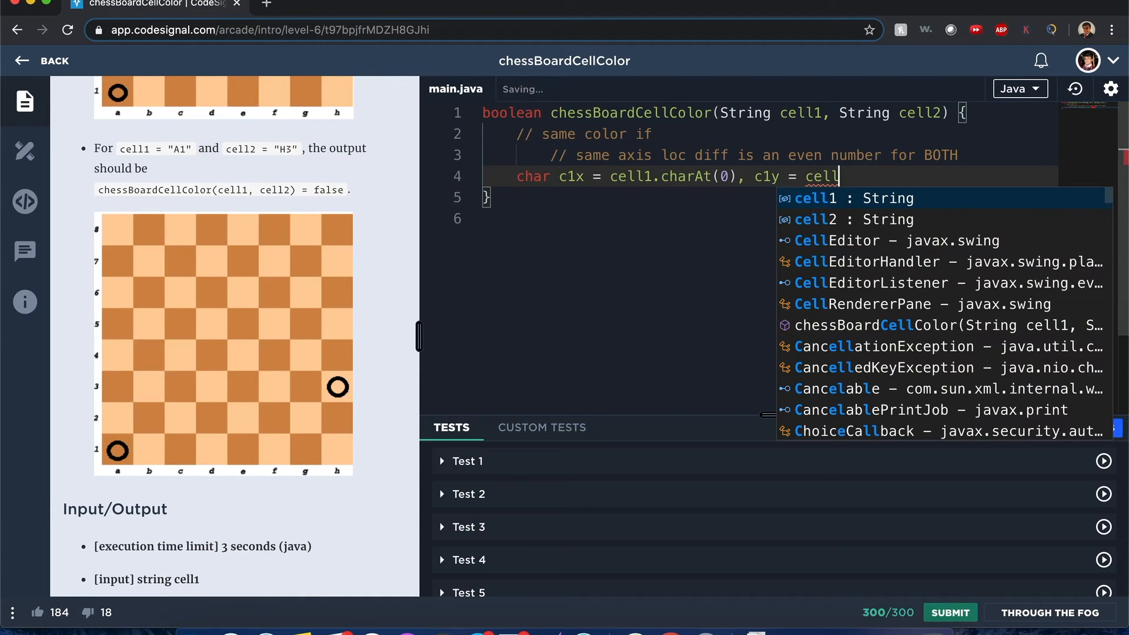
pyautogui.write('1.charAt(index')
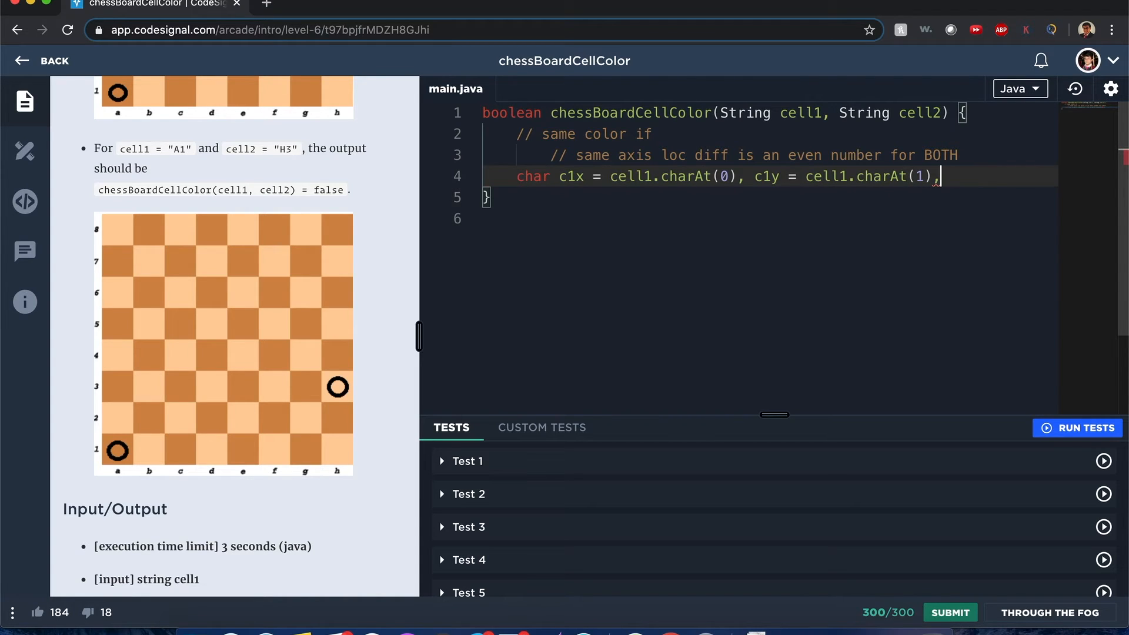
pyautogui.press('Enter')
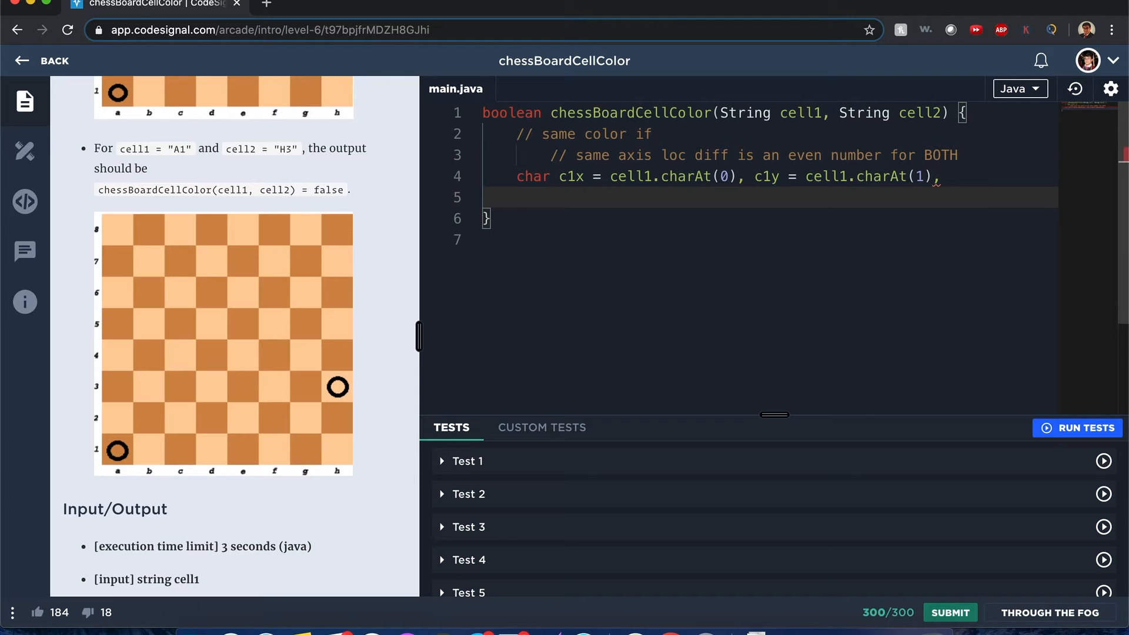
# Declare c2x = cell2.charAt(0), c2y = cell2.charAt(1) for the second cell
pyautogui.write('c2x =')
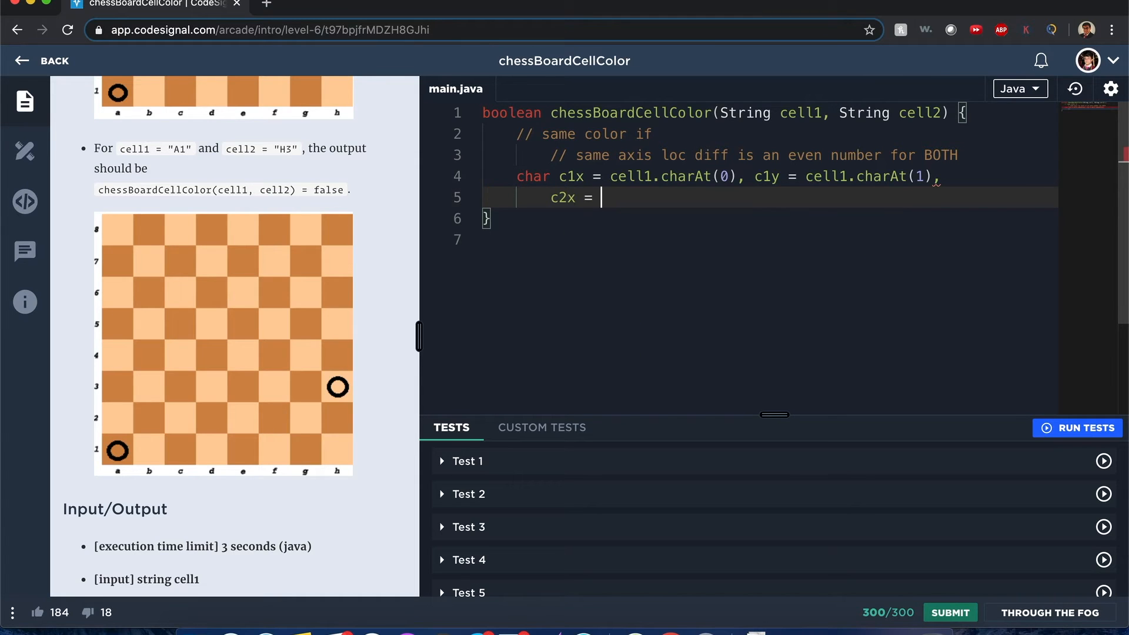
pyautogui.write('cell2')
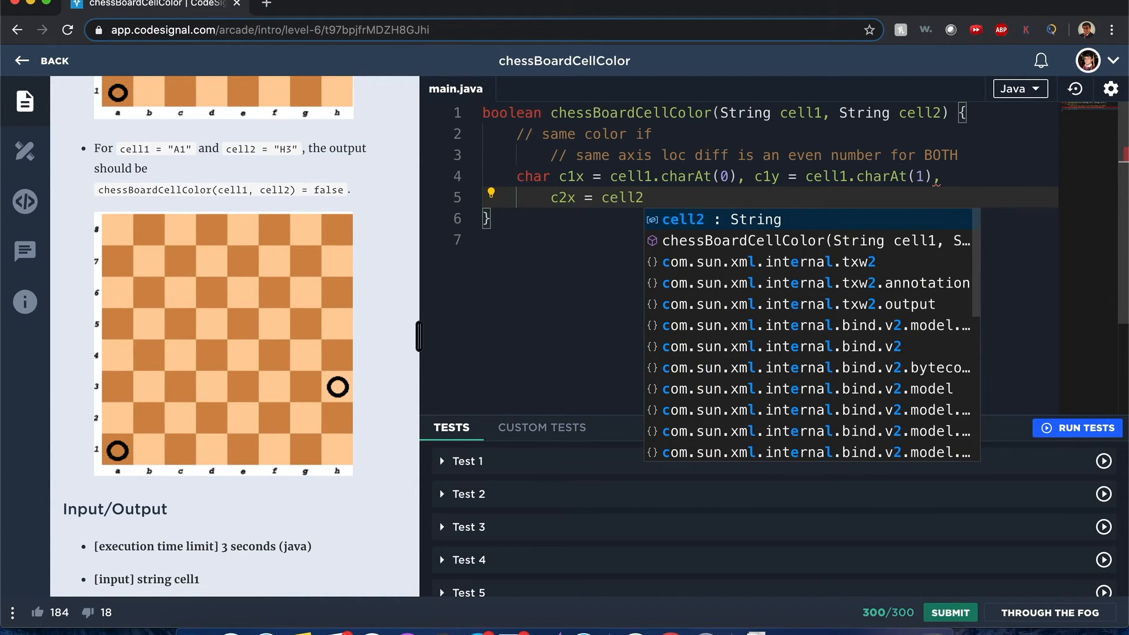
pyautogui.write('.charAt(0)')
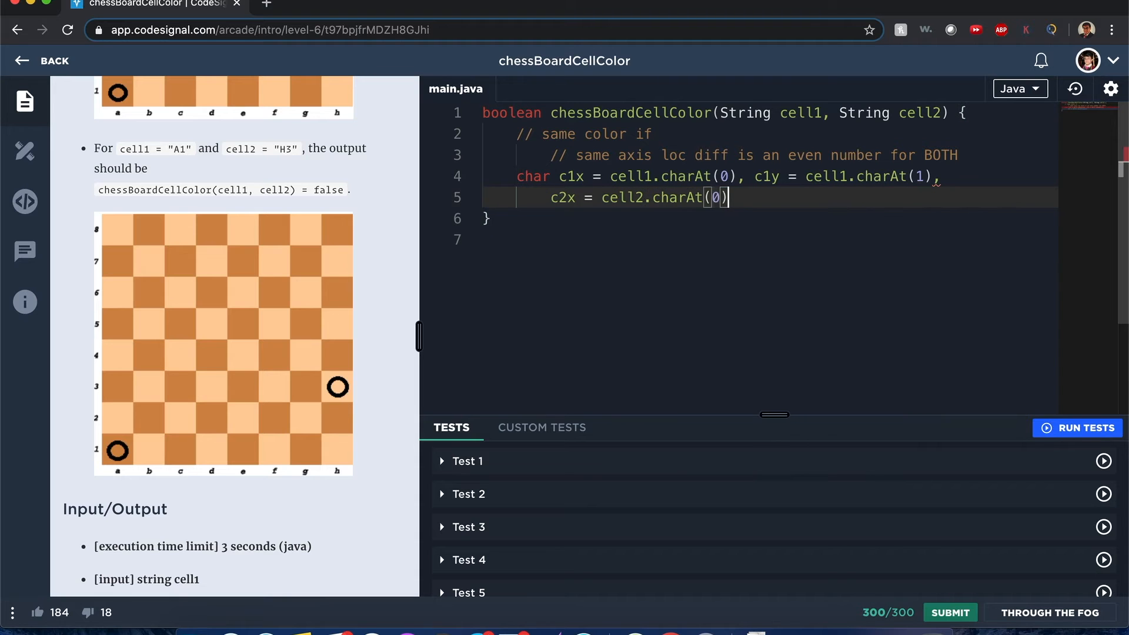
pyautogui.write(', c2y')
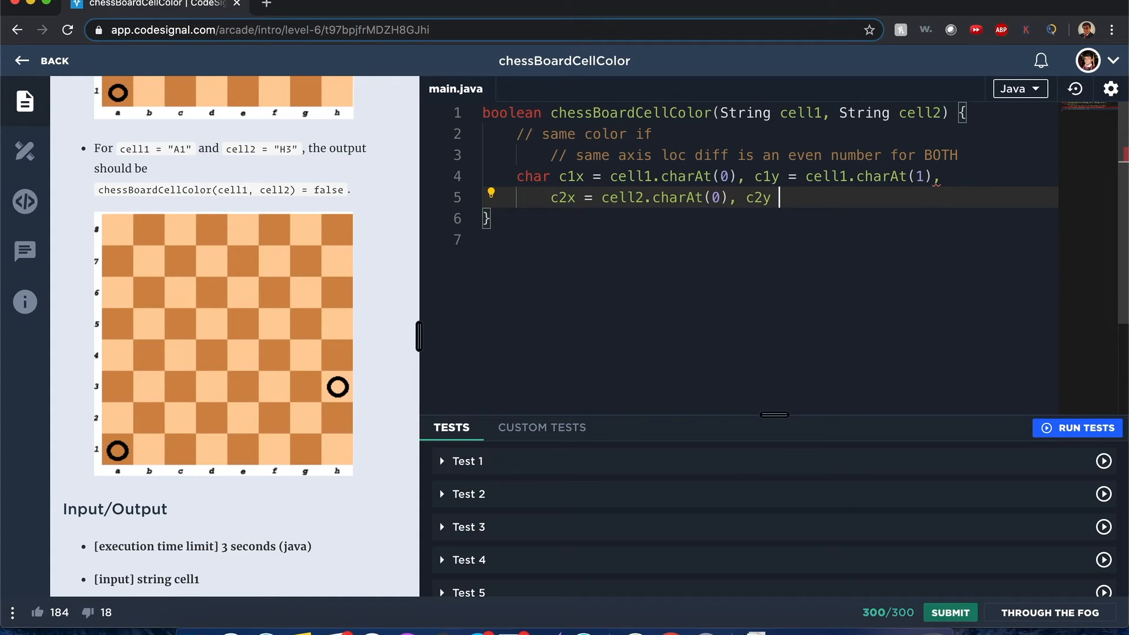
pyautogui.write('= cell')
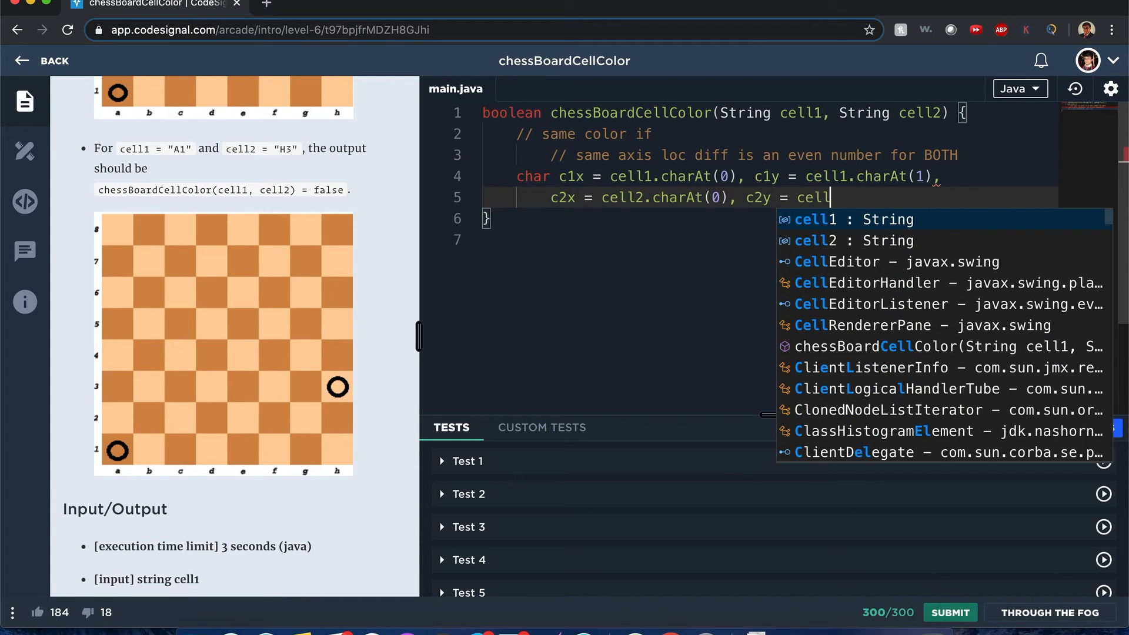
pyautogui.write('2.charAt(index)')
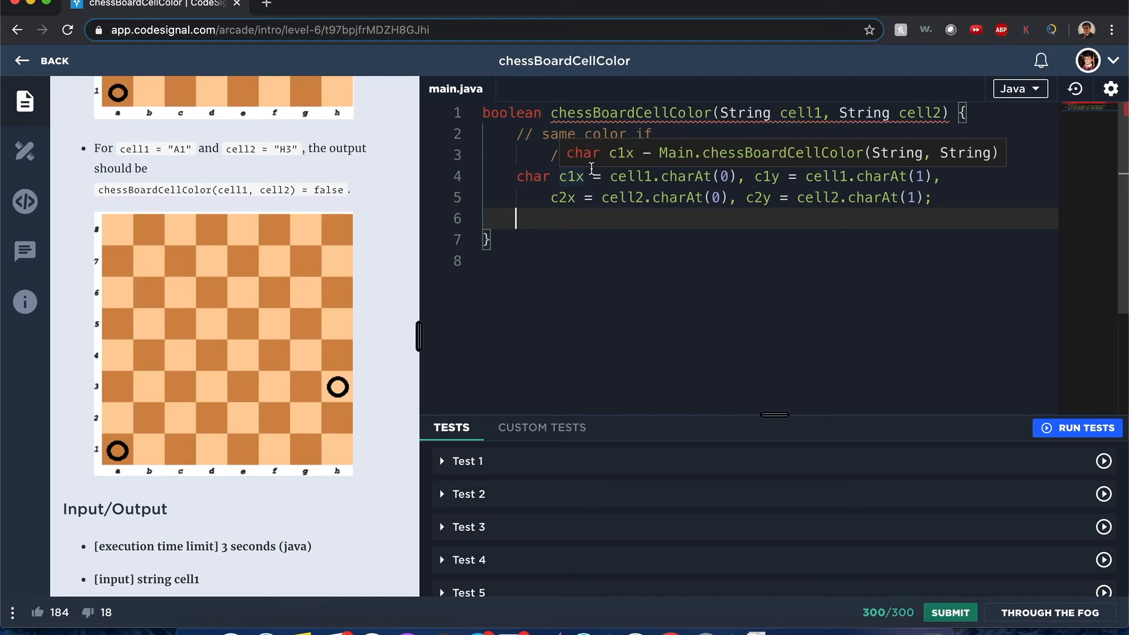
# Start the return checking (c2x - c1x % 2 == 0) for the column difference
pyautogui.write('// same axis loc diff is an even number for BOTH')
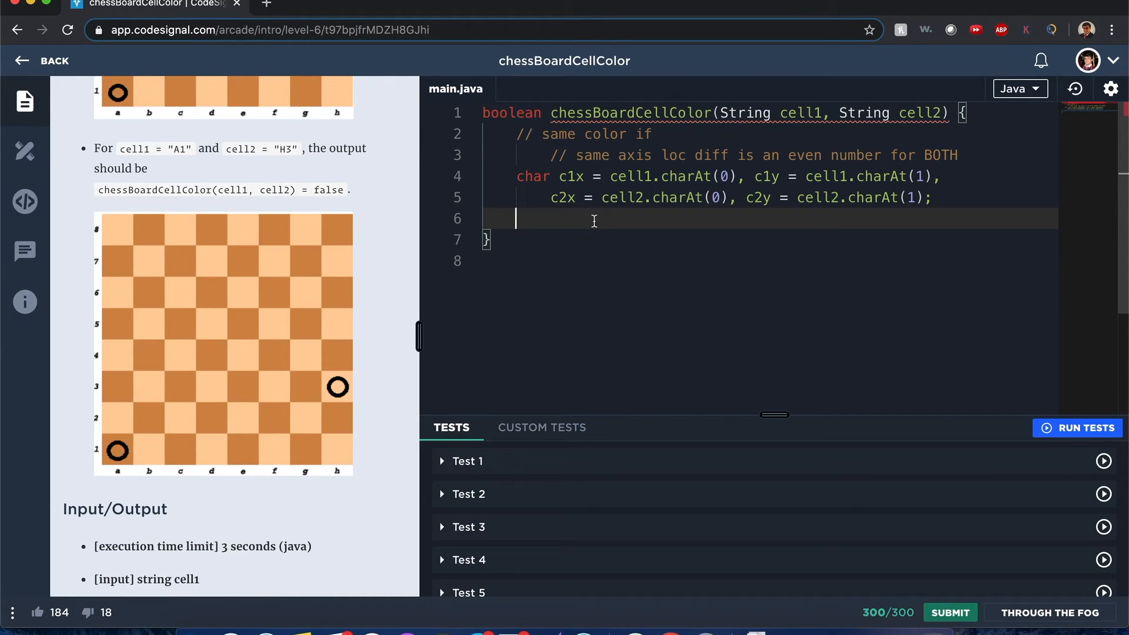
pyautogui.moveTo(617, 227)
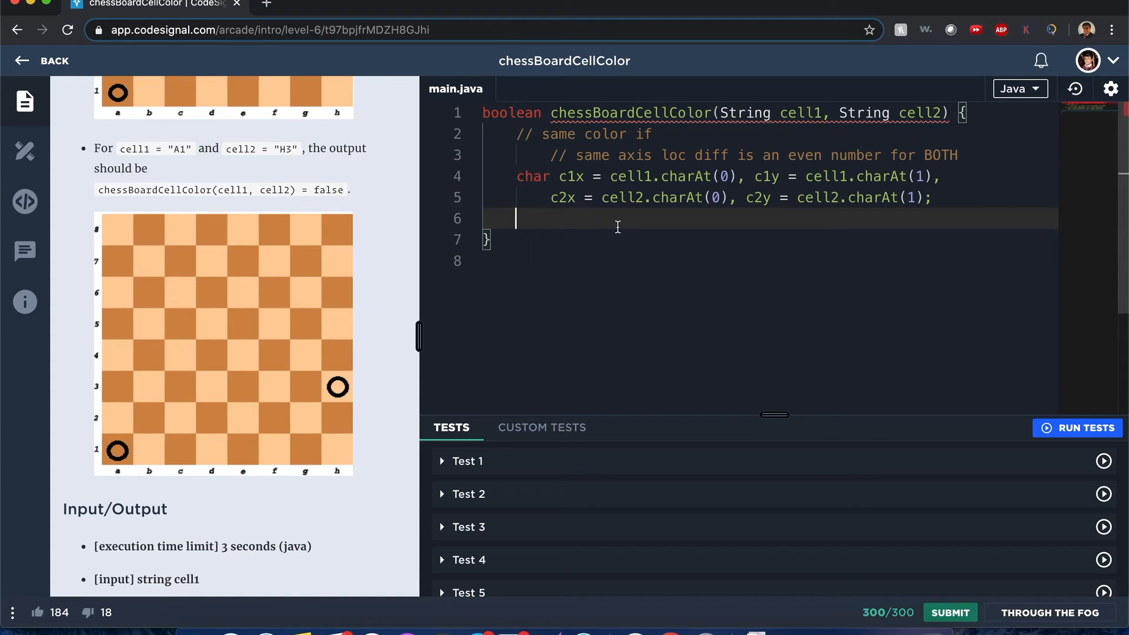
pyautogui.write('return (')
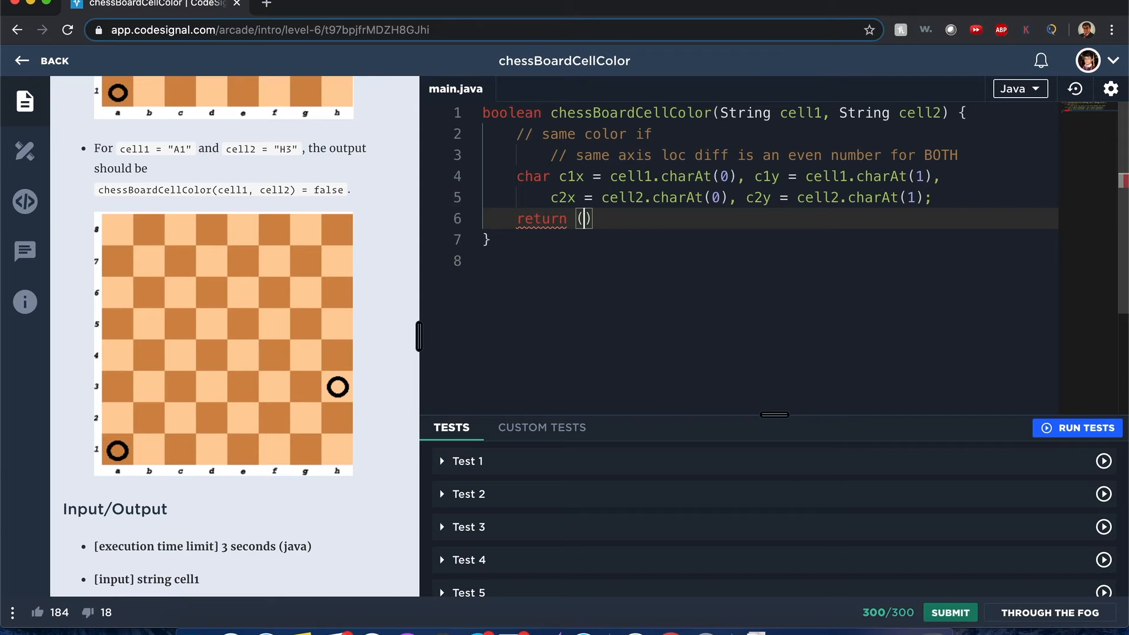
pyautogui.write('c')
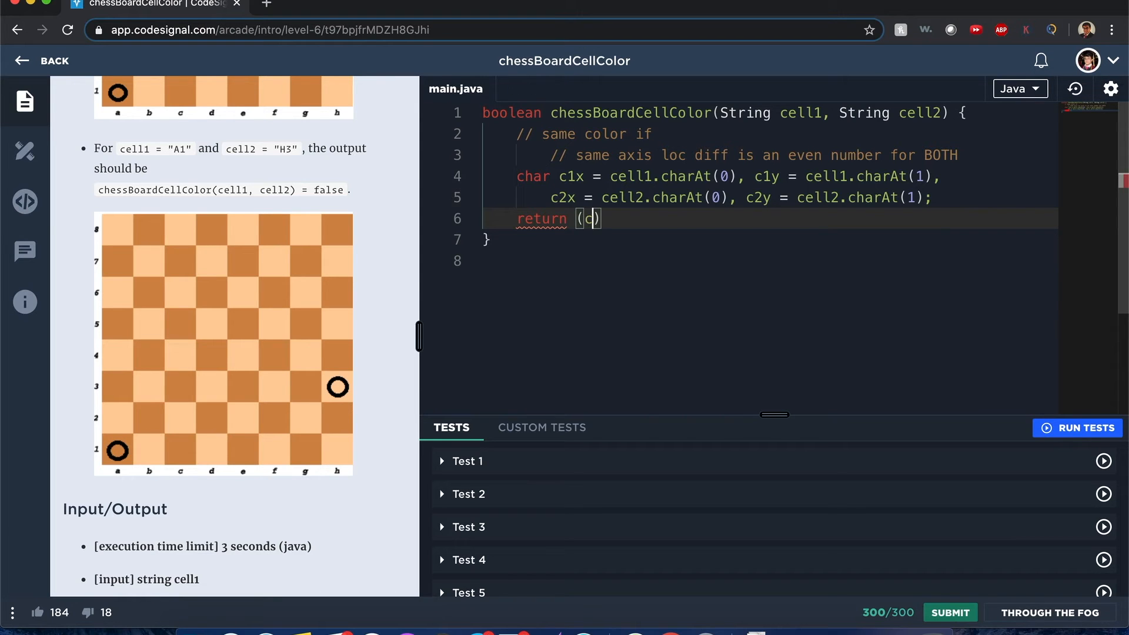
pyautogui.write('2x - c1x')
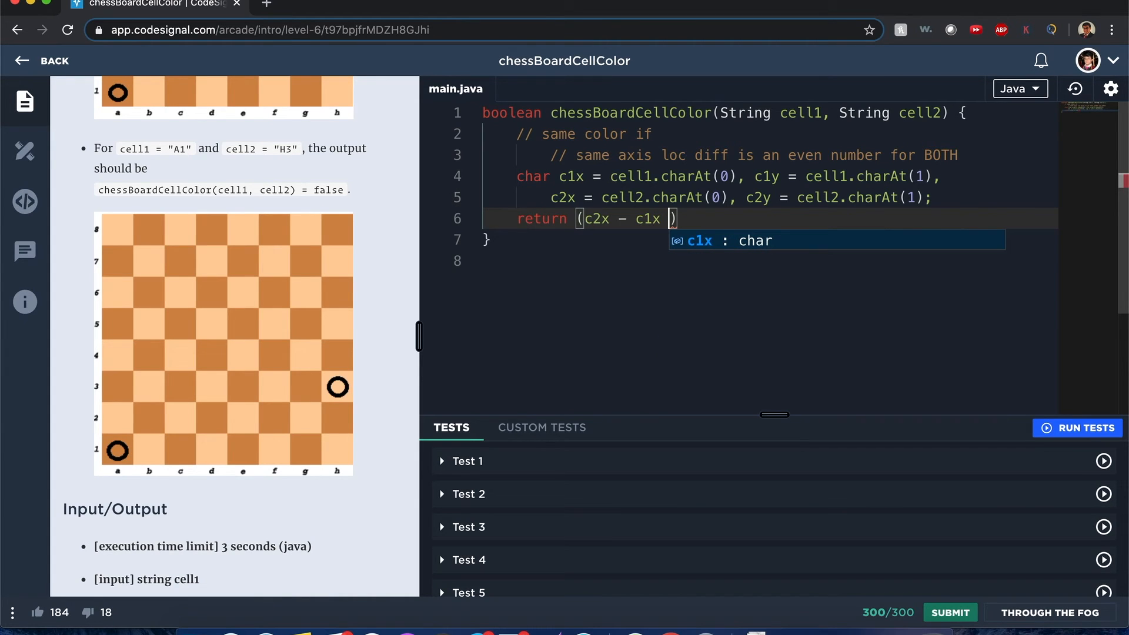
pyautogui.write('% 2 == 0')
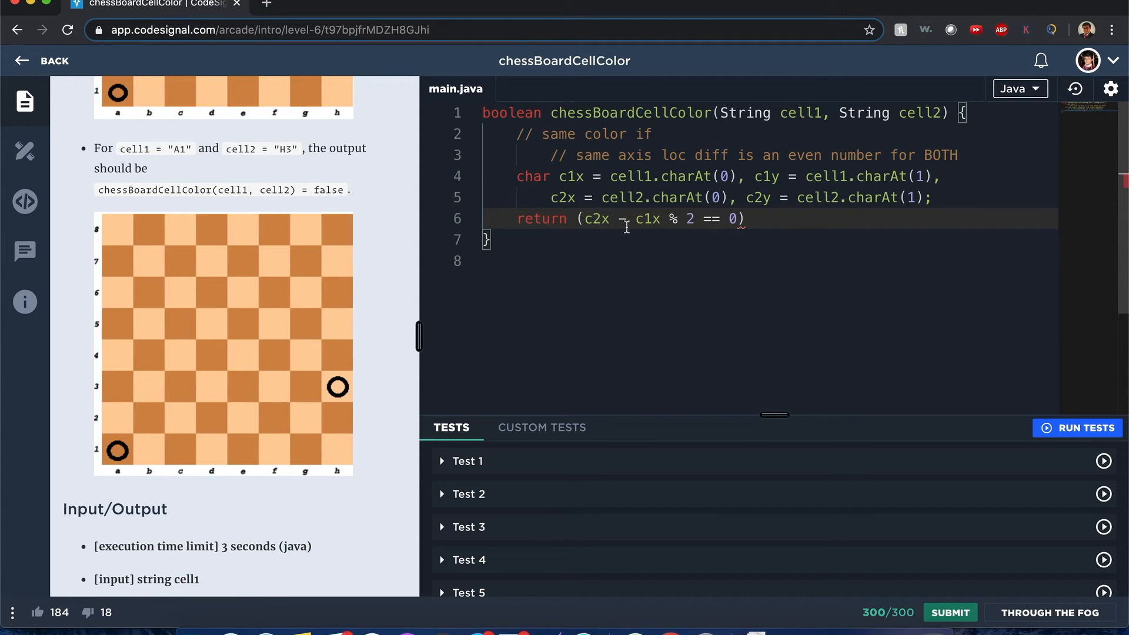
pyautogui.moveTo(637, 375)
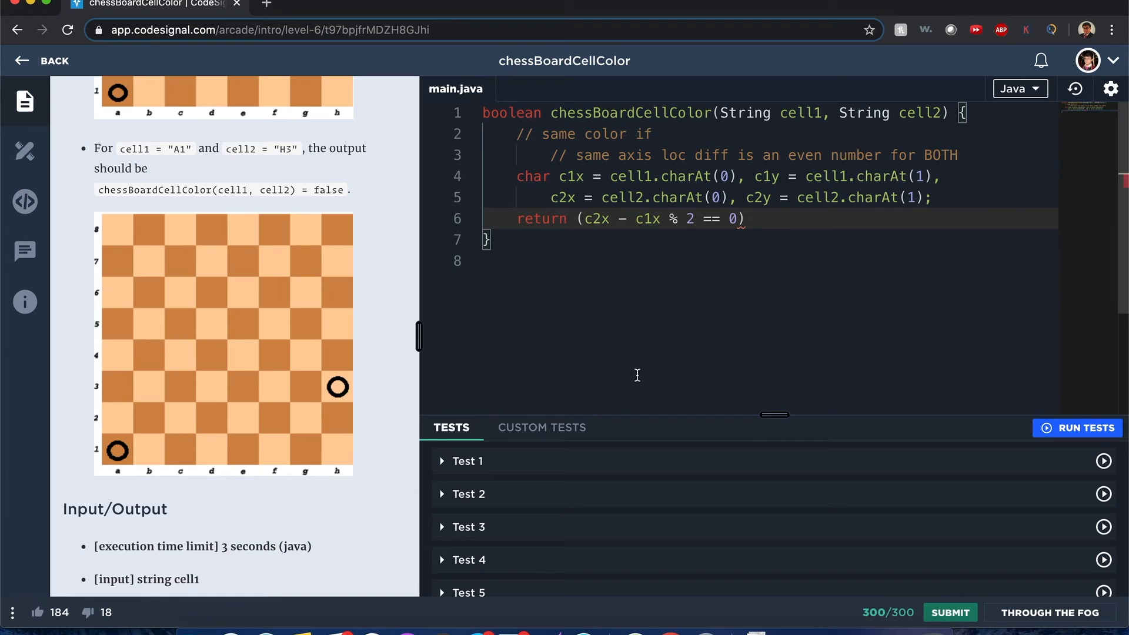
pyautogui.moveTo(802, 258)
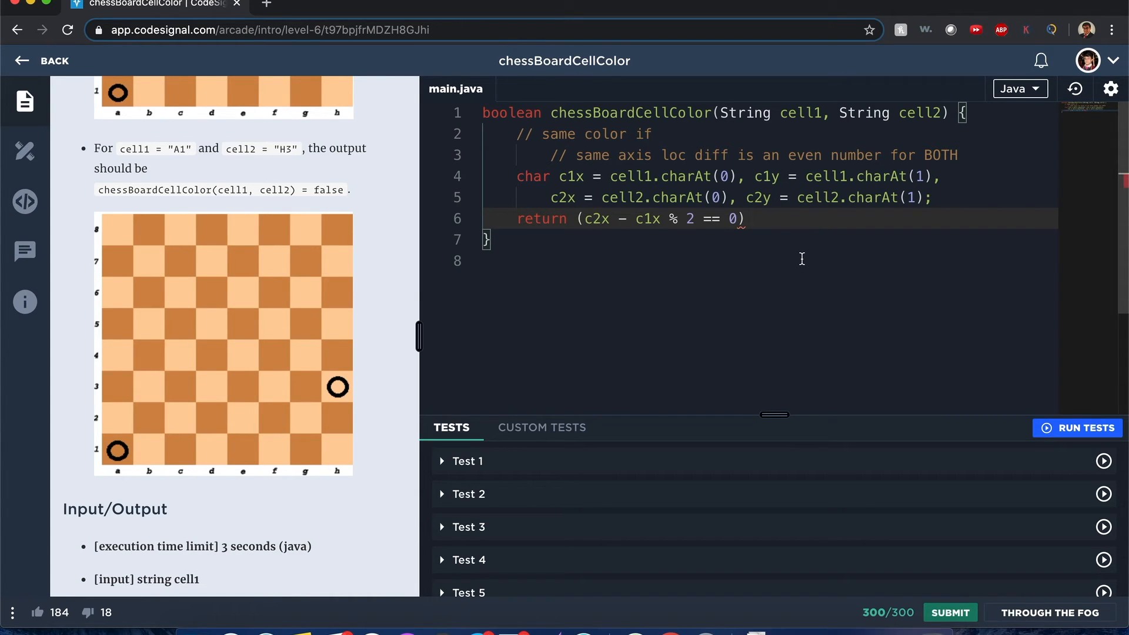
# Add && (c2y - c1y % 2 == 0) for the row and run the sample tests, getting 6/10
pyautogui.write('&& ()')
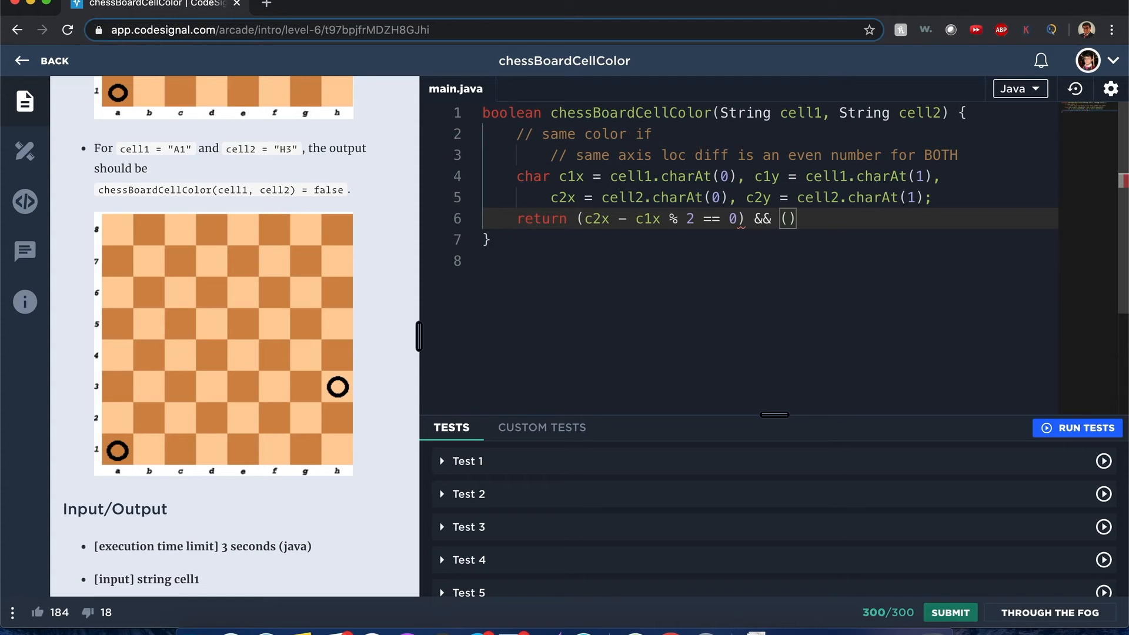
pyautogui.write('c1')
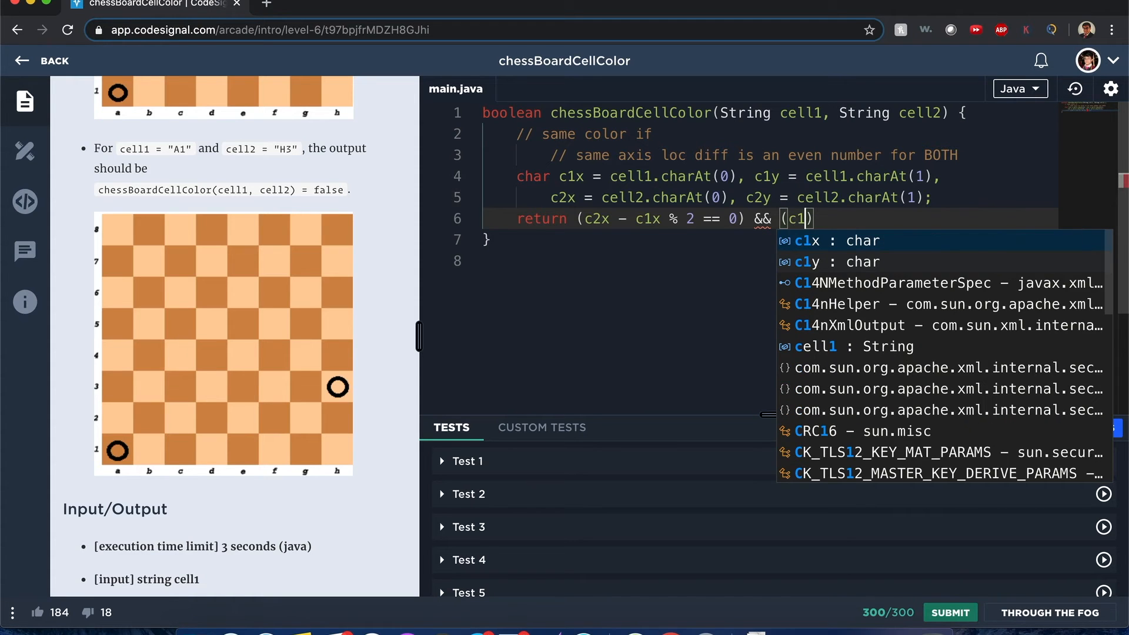
pyautogui.write('2y - c')
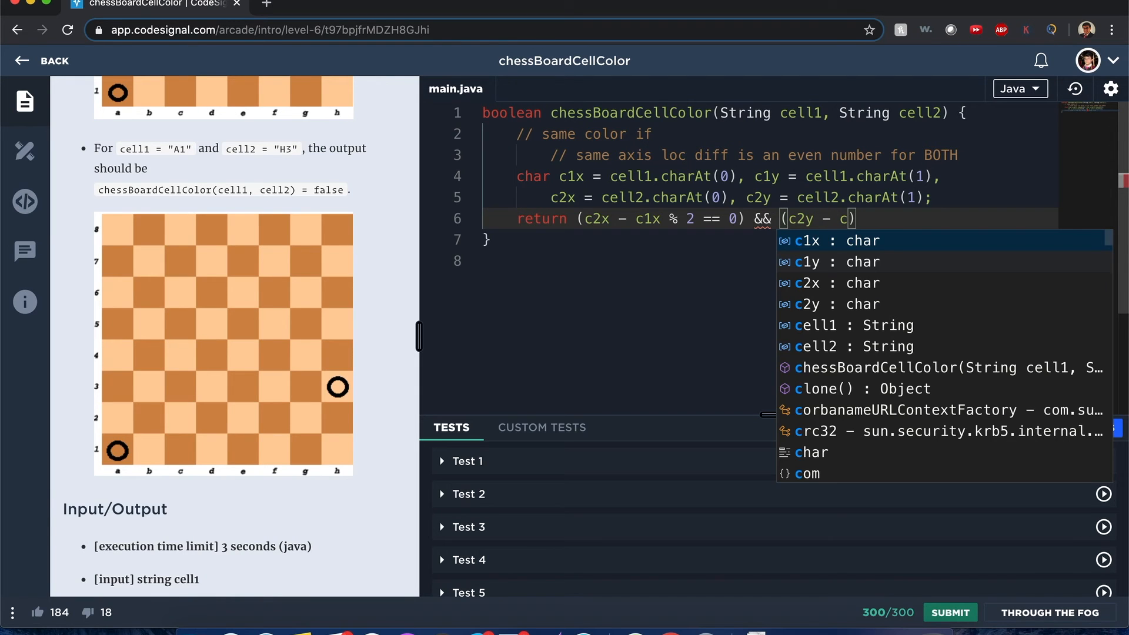
pyautogui.write('1y')
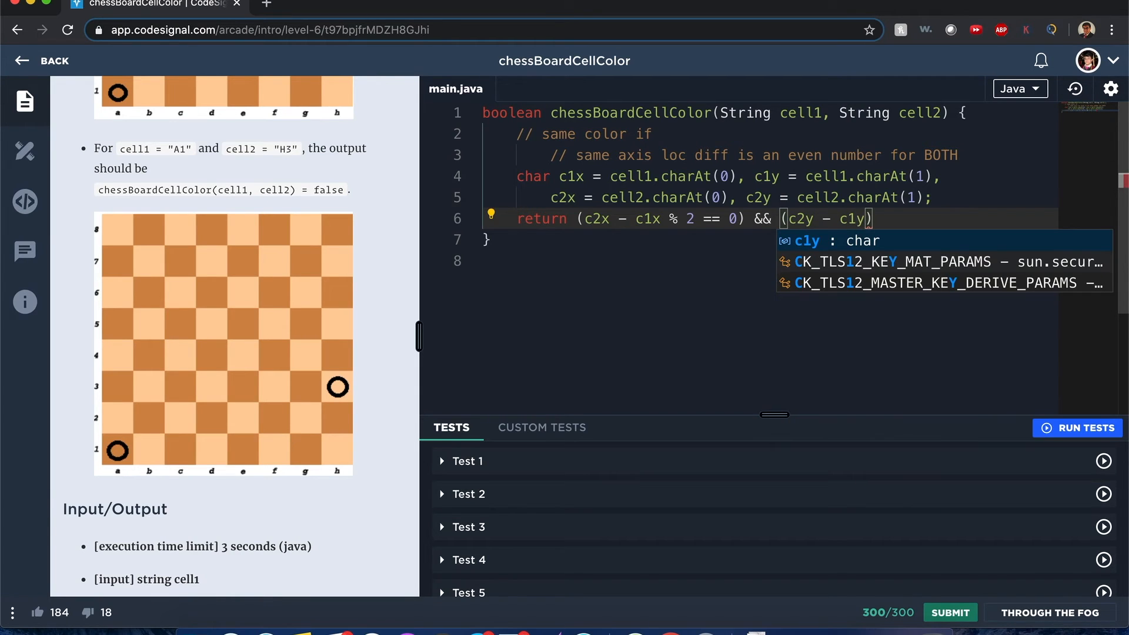
pyautogui.write('== 0')
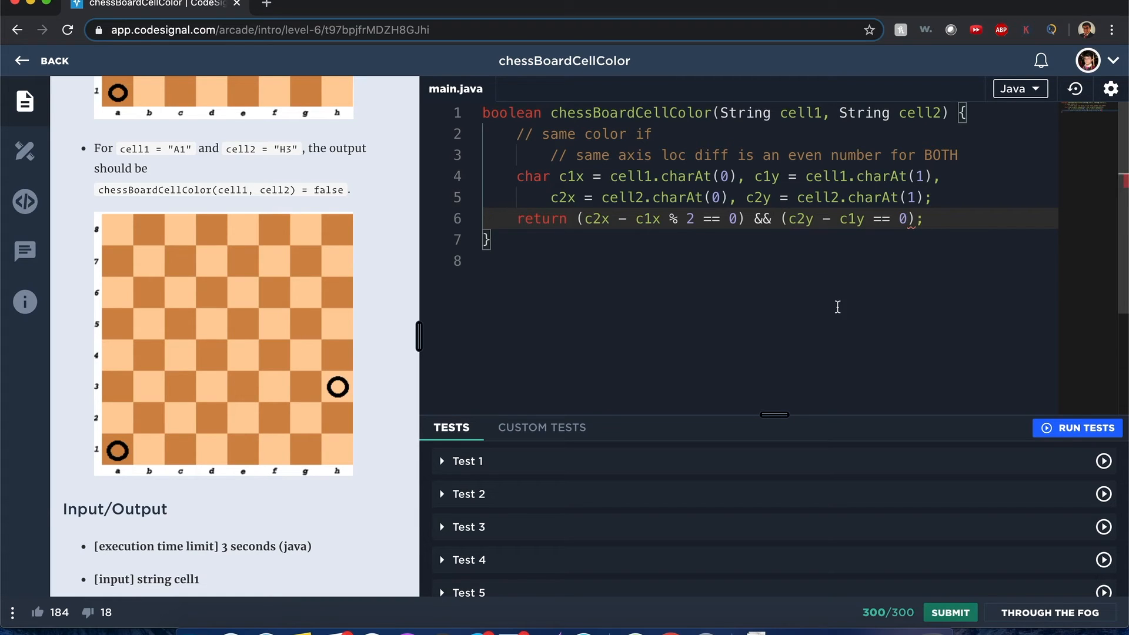
pyautogui.click(1076, 427)
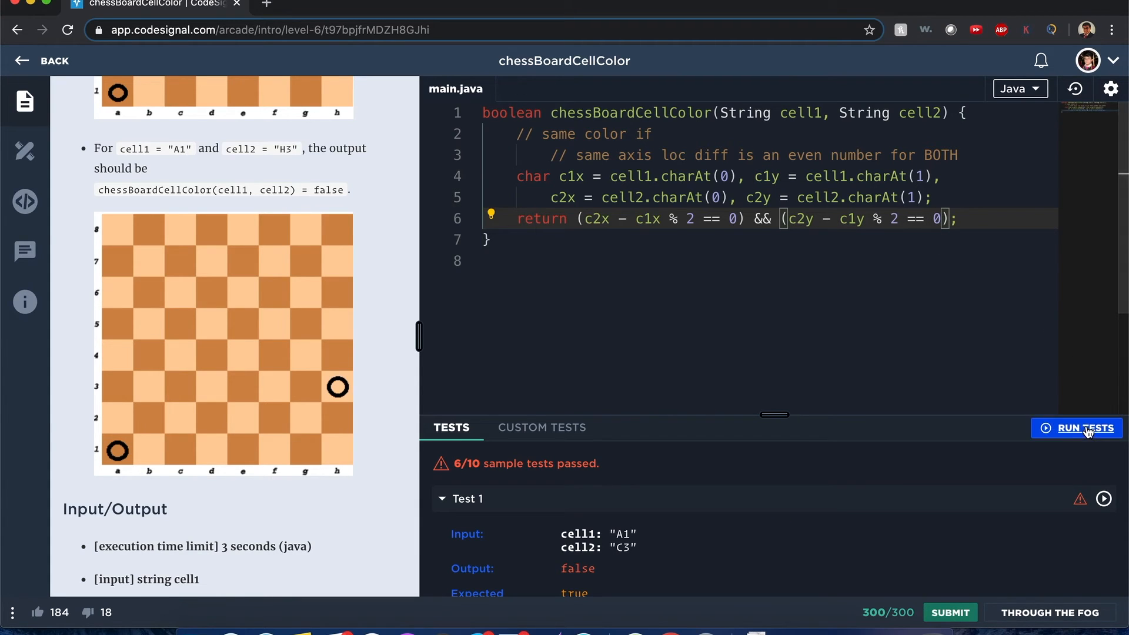
# Rewrite line 6 to return ((c2x - c1x) % 2 == (c2y - c1y) % 2), dropping Math.abs
pyautogui.click(1085, 428)
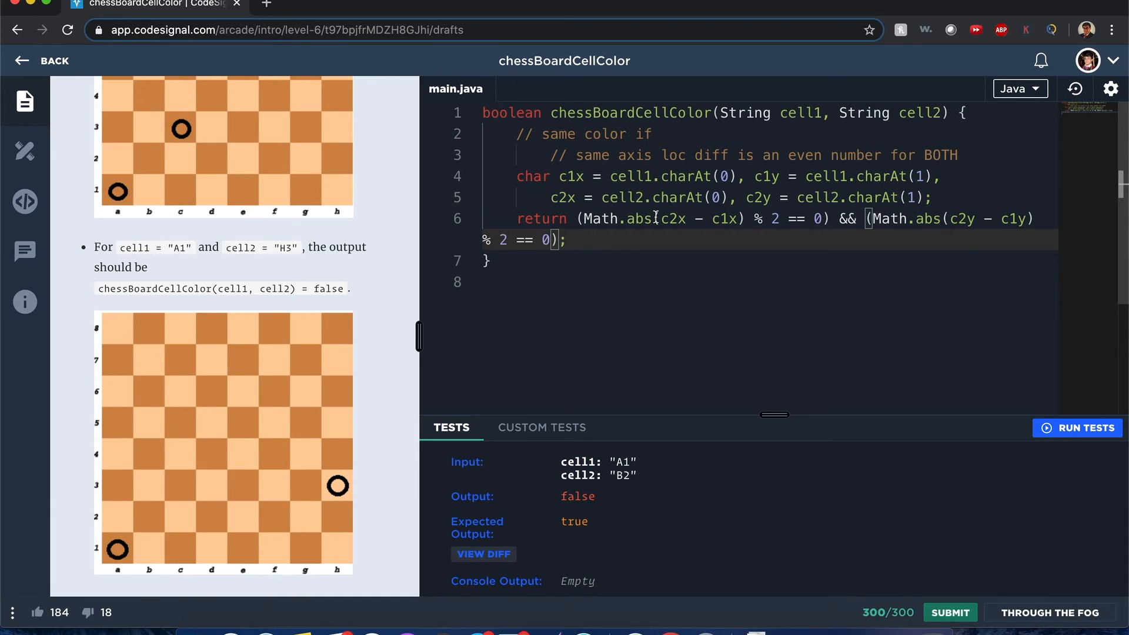
pyautogui.doubleClick(609, 218)
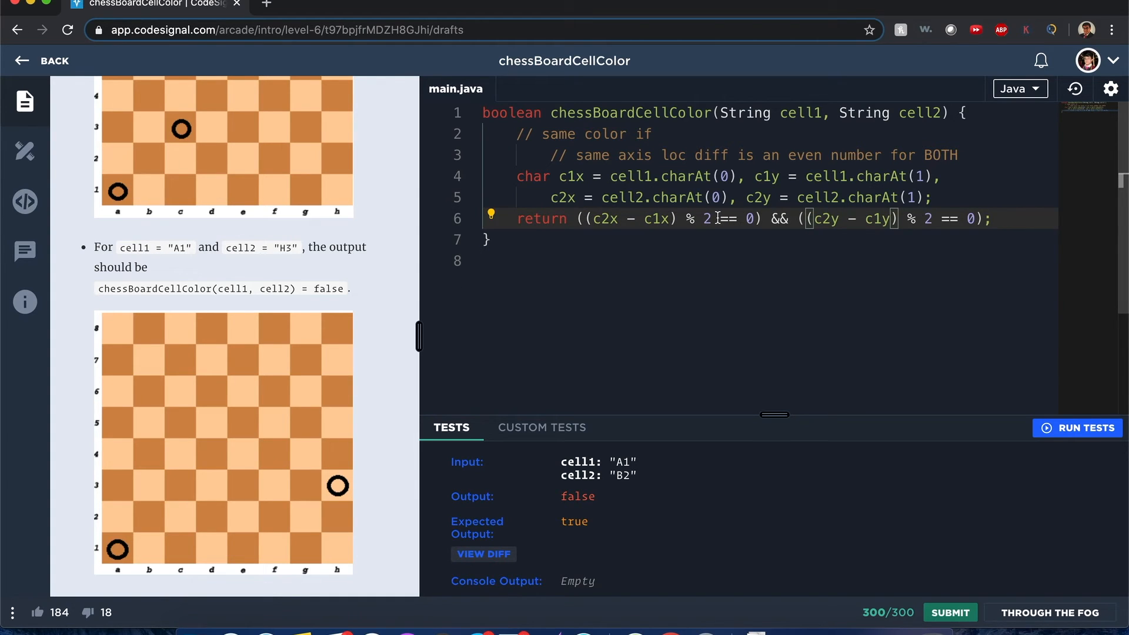
pyautogui.moveTo(718, 218); pyautogui.dragTo(799, 218)
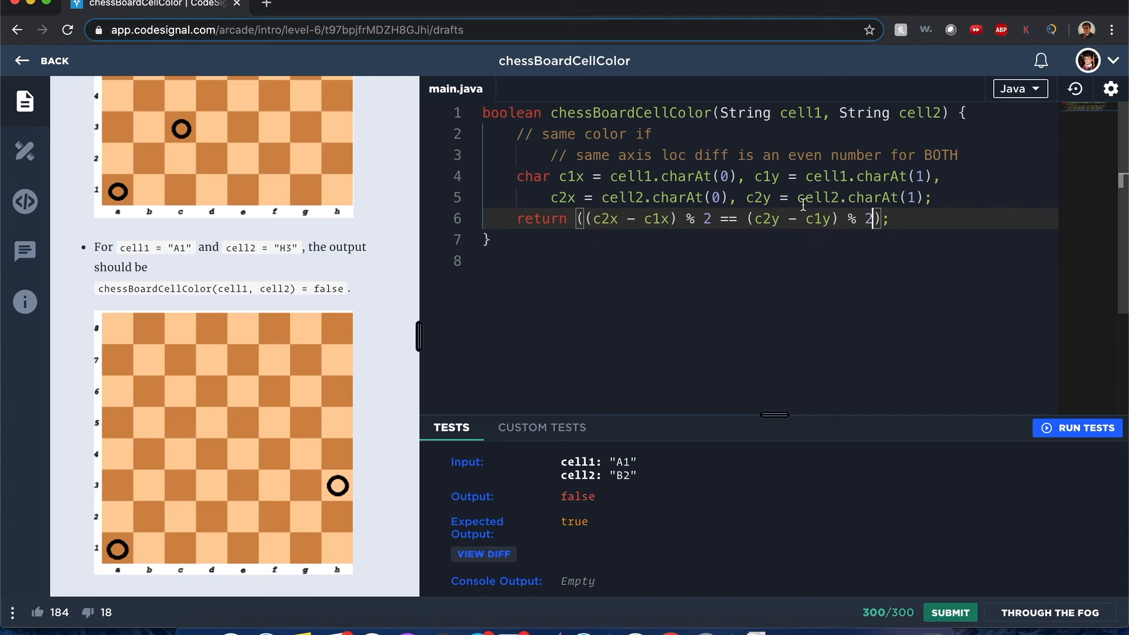
pyautogui.scroll(-3)
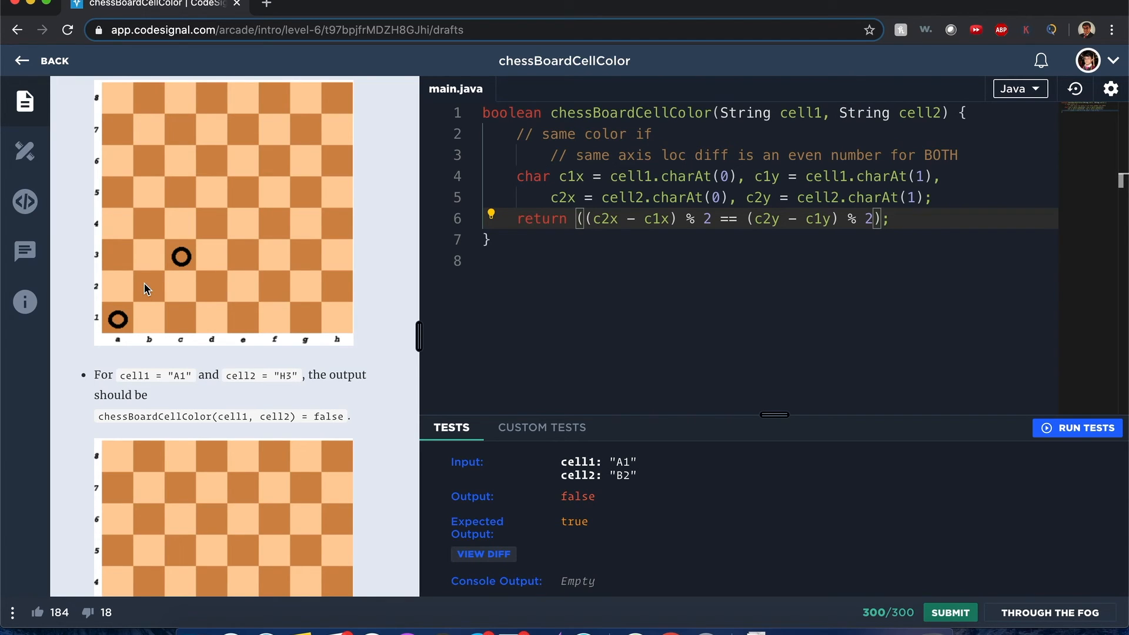
pyautogui.moveTo(115, 300)
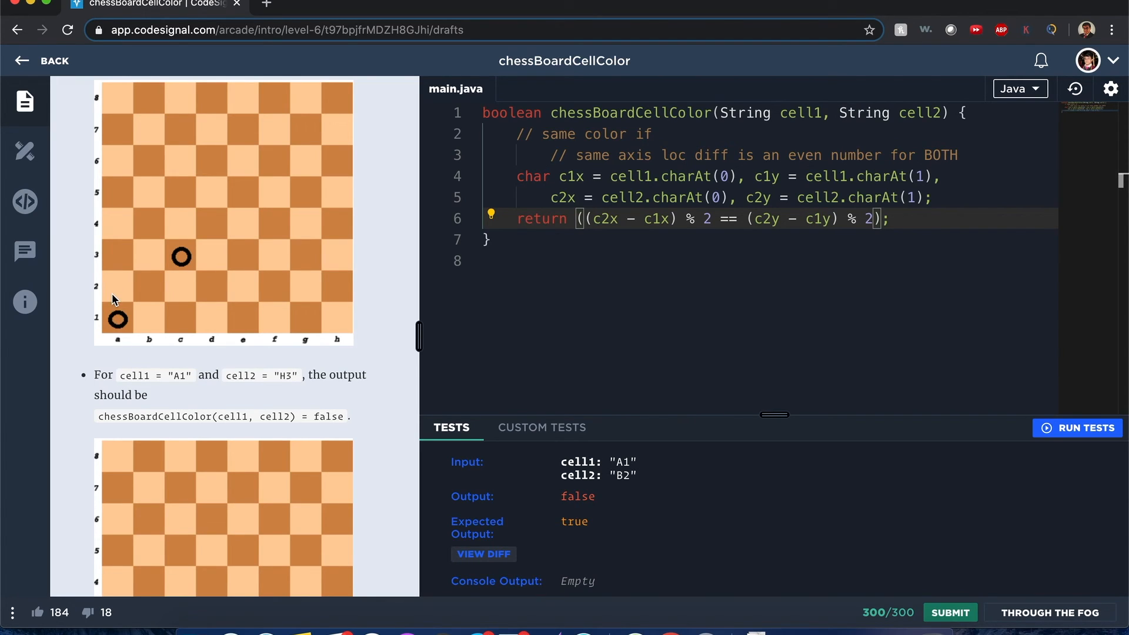
pyautogui.moveTo(124, 289)
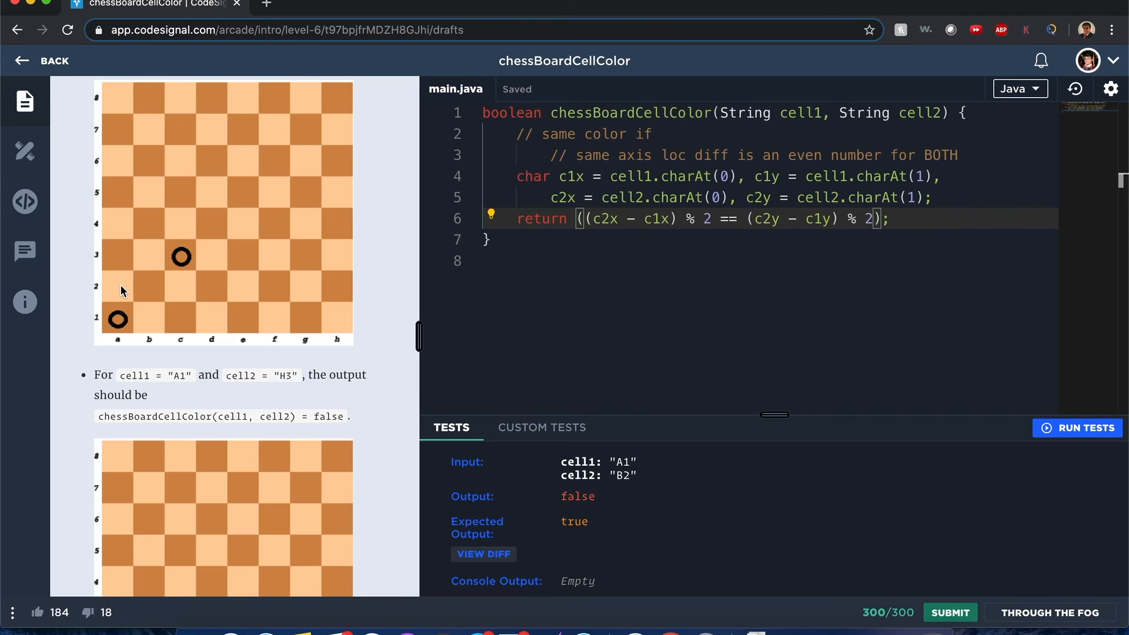
pyautogui.moveTo(147, 294)
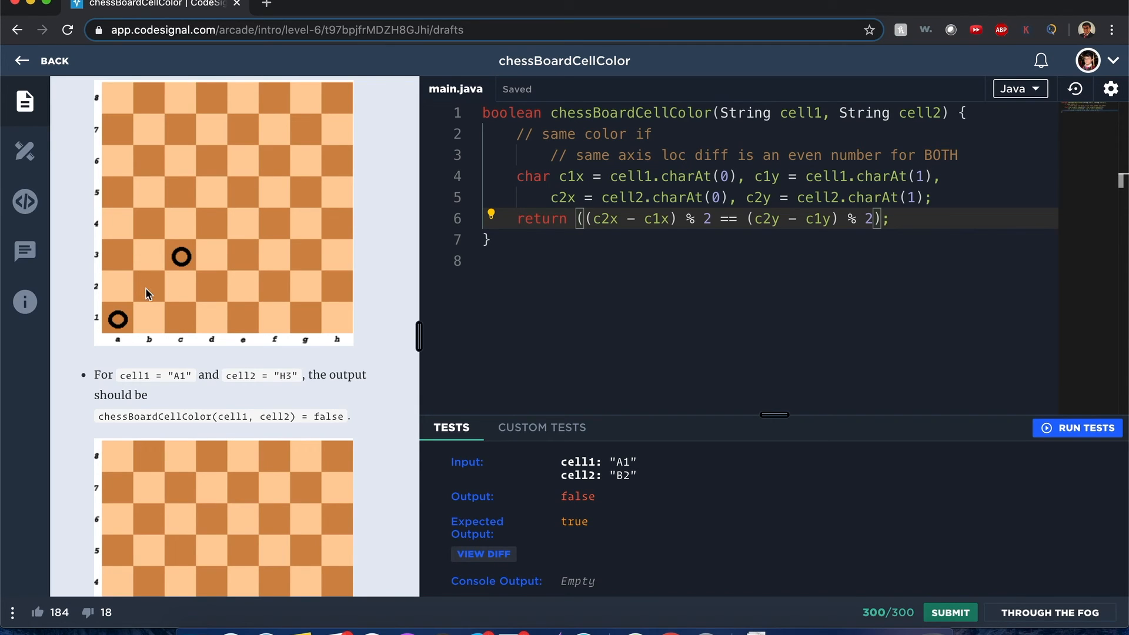
pyautogui.moveTo(475, 217)
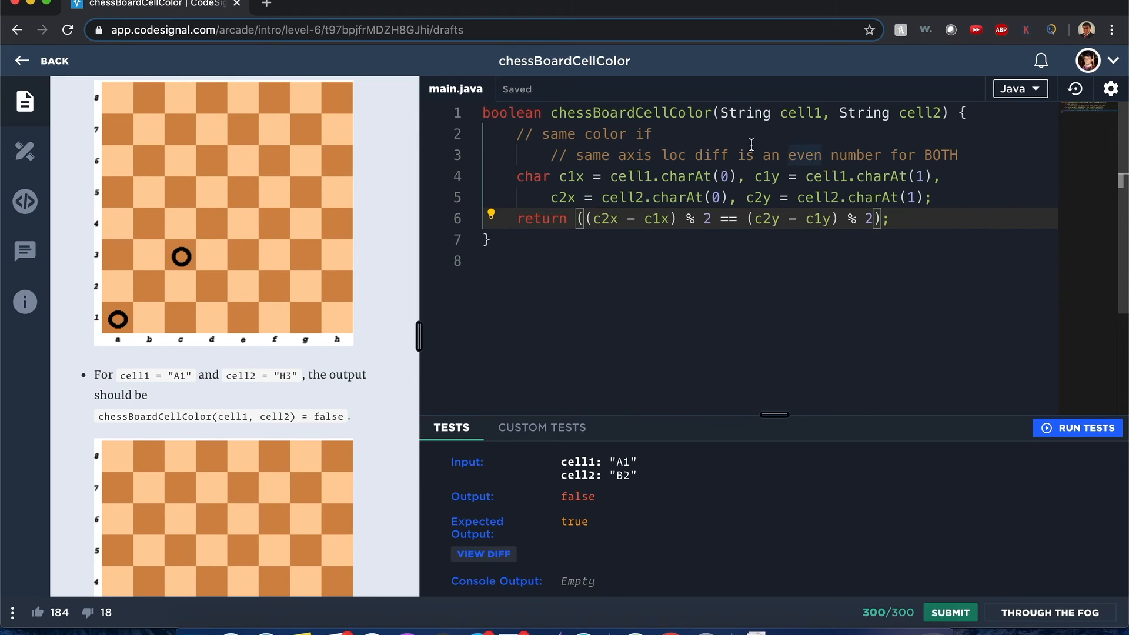
# Reword the comment to 'diff of same axis is BOTH EVEN OR BOTH ODD' and run the tests
pyautogui.moveTo(576, 154); pyautogui.dragTo(958, 155)
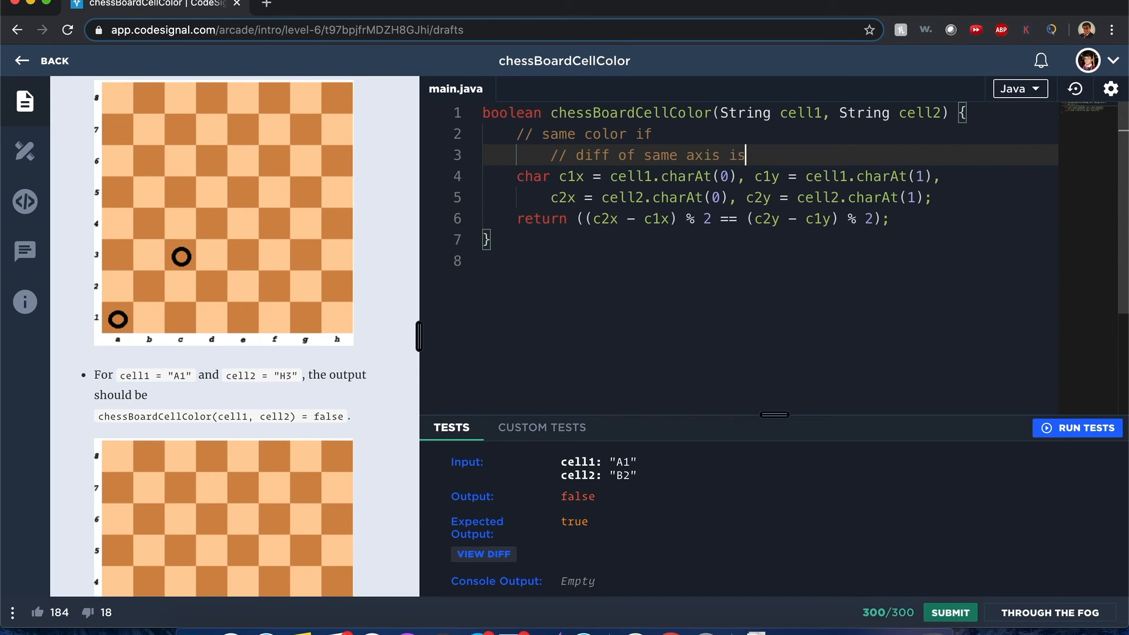
pyautogui.write('BOTH EVENT')
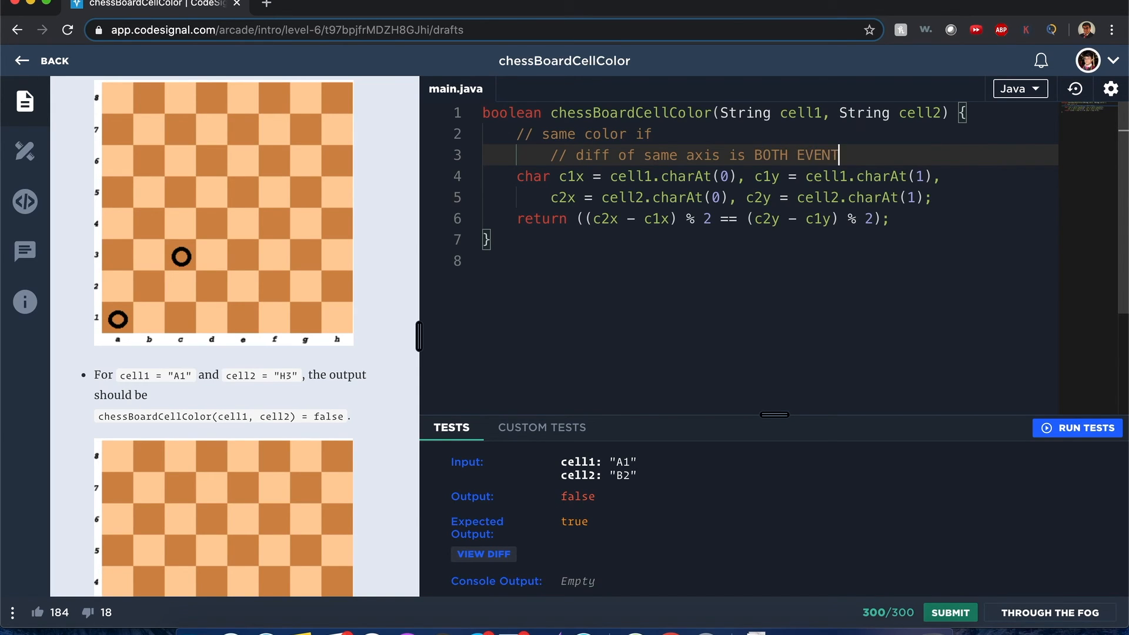
pyautogui.write('OR BOTH O')
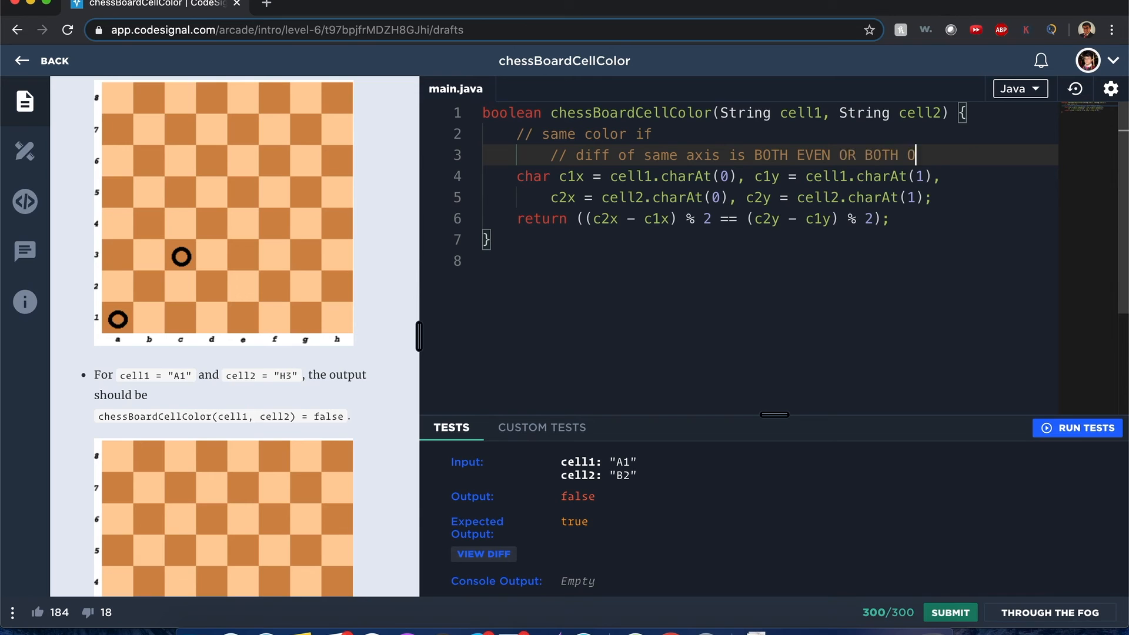
pyautogui.write('DD')
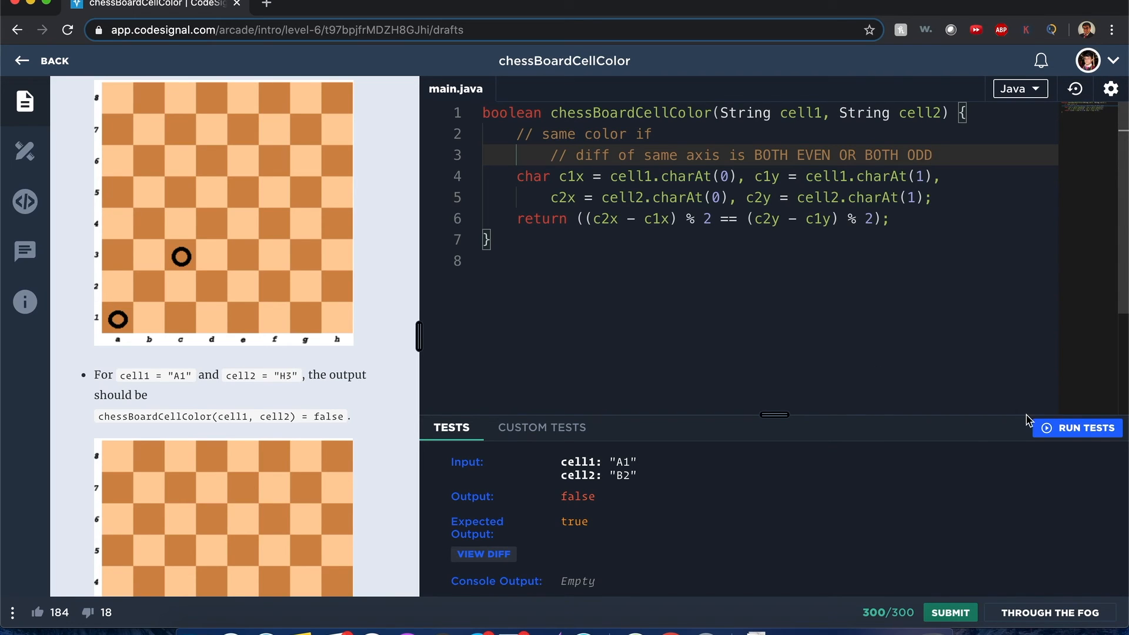
pyautogui.click(1077, 428)
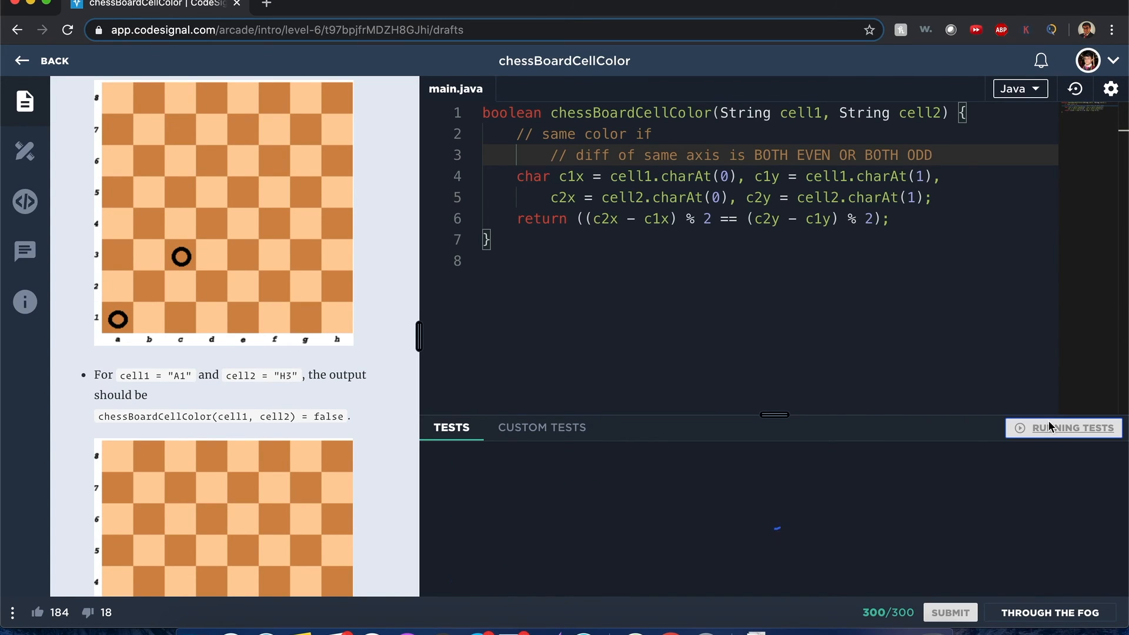
# With 10/10 samples passing, submit the solution, scoring 19/20 (280/300)
pyautogui.click(1066, 427)
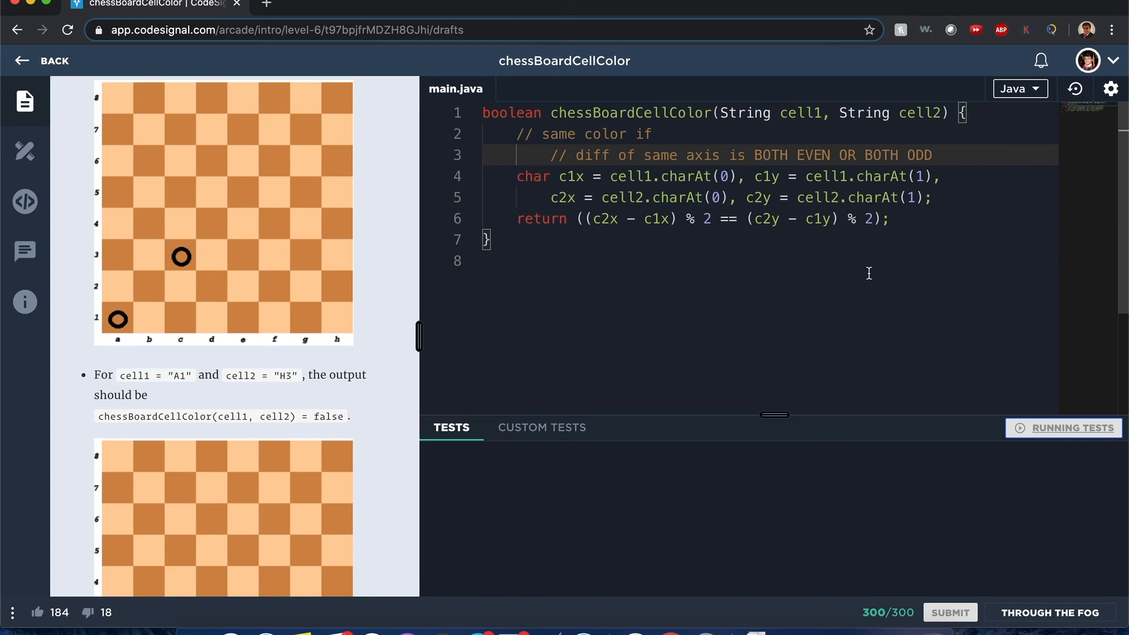
pyautogui.click(1064, 428)
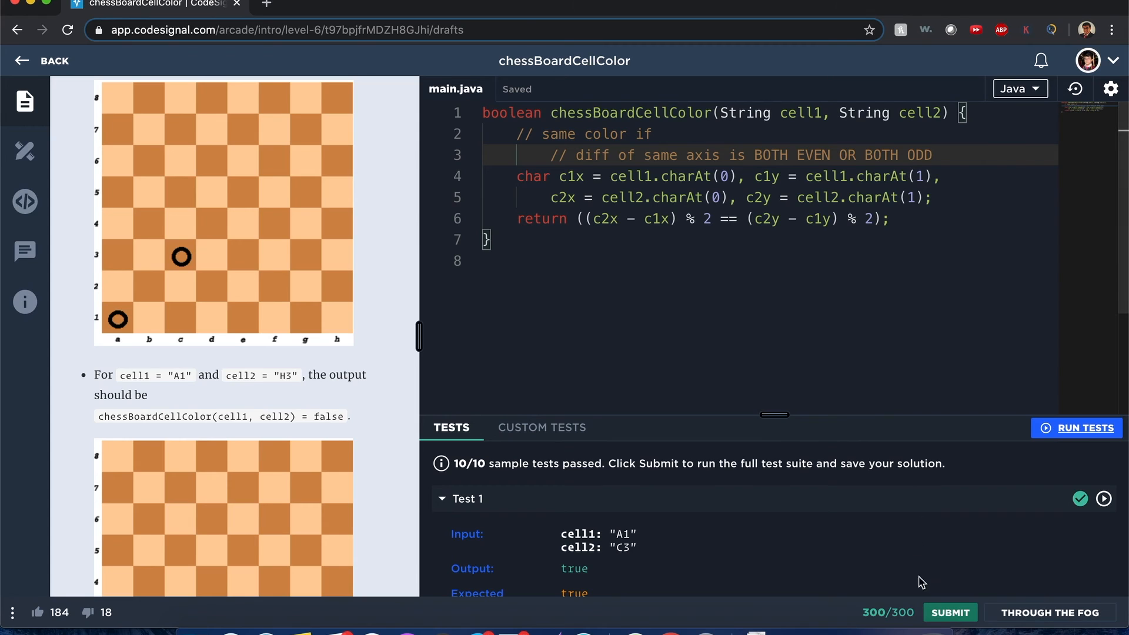
pyautogui.click(950, 612)
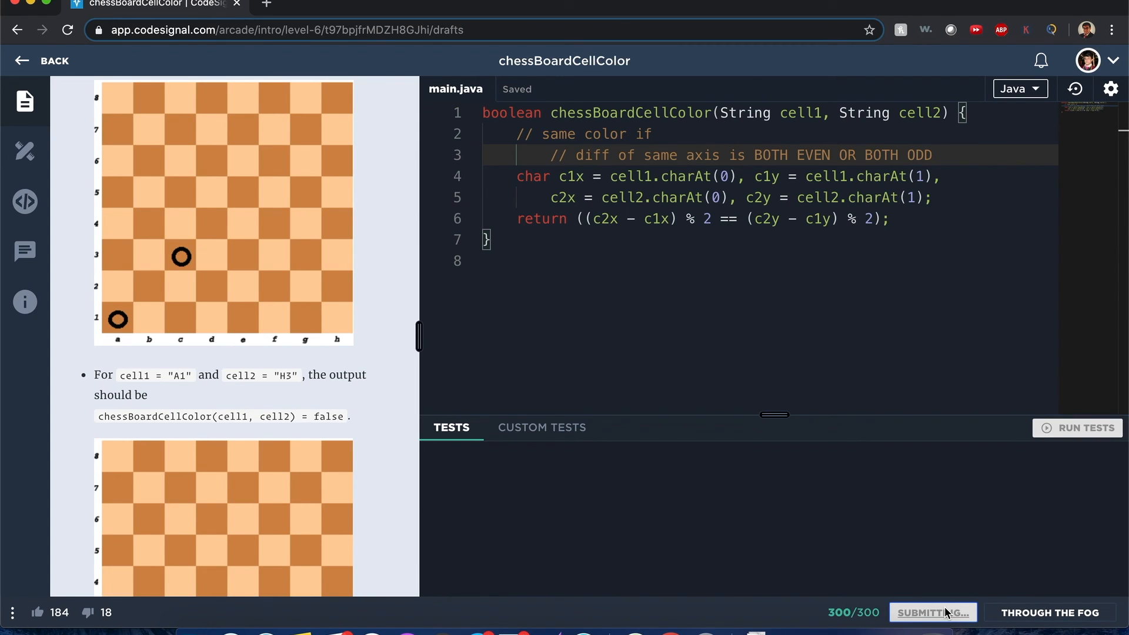
pyautogui.click(949, 612)
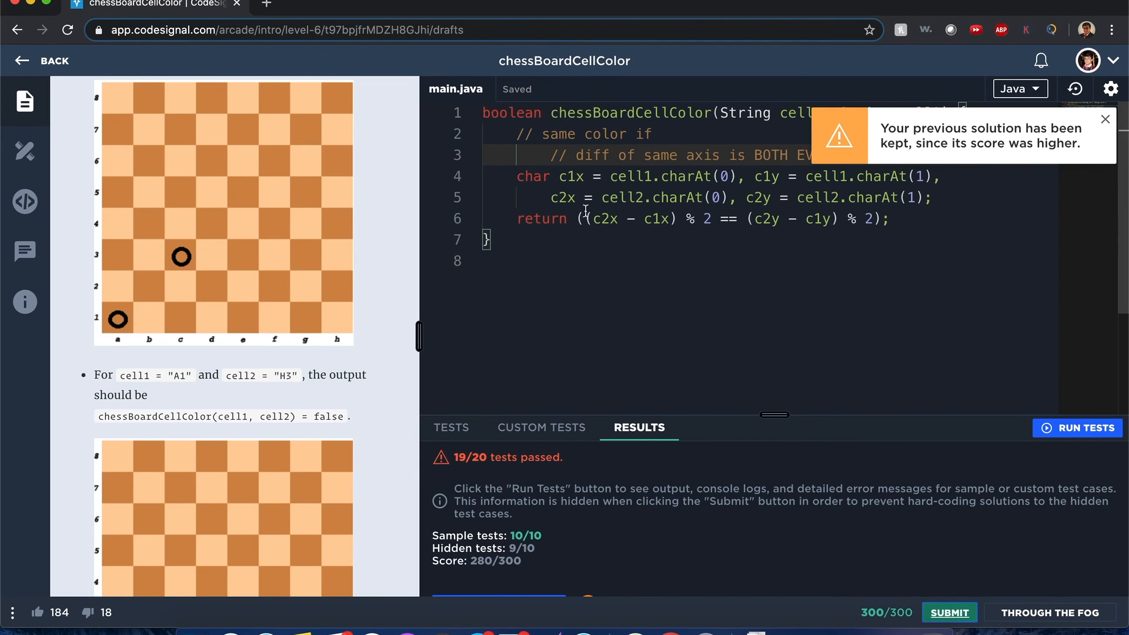
# Wrap both differences in Math.abs, rerun tests and resubmit for 20/20 and 300/300
pyautogui.write('Math.')
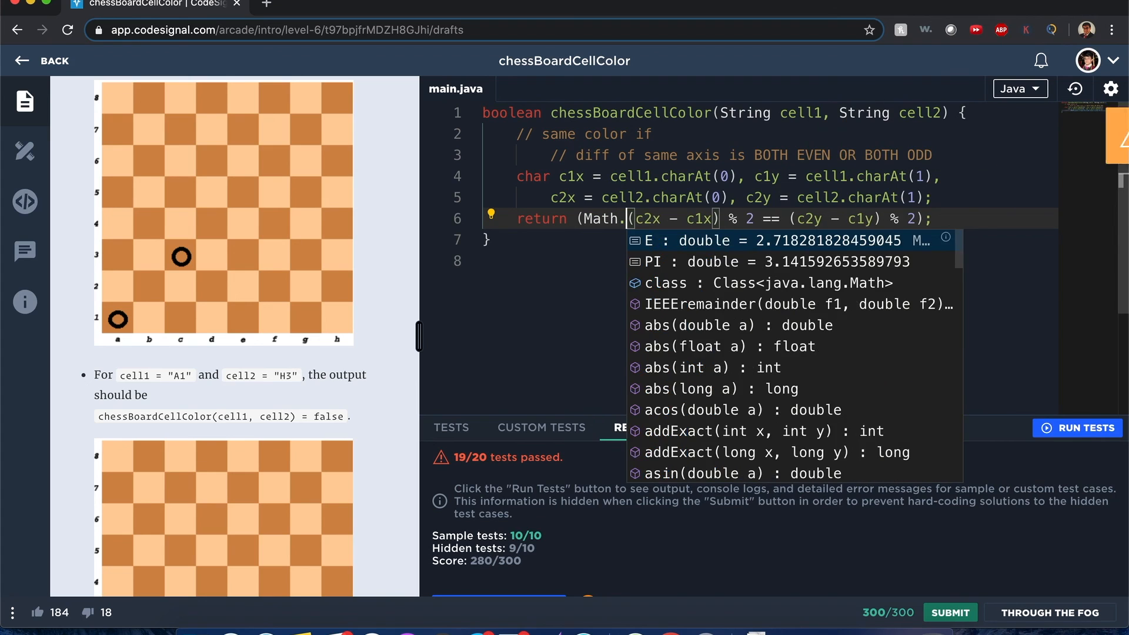
pyautogui.write('abs')
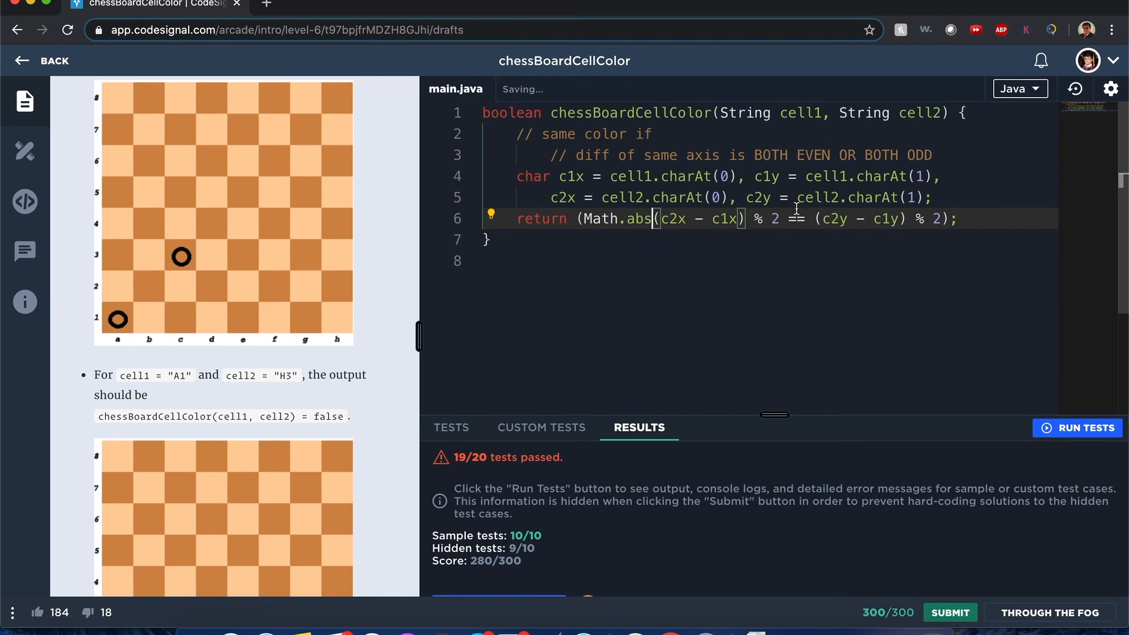
pyautogui.write('Math.abs')
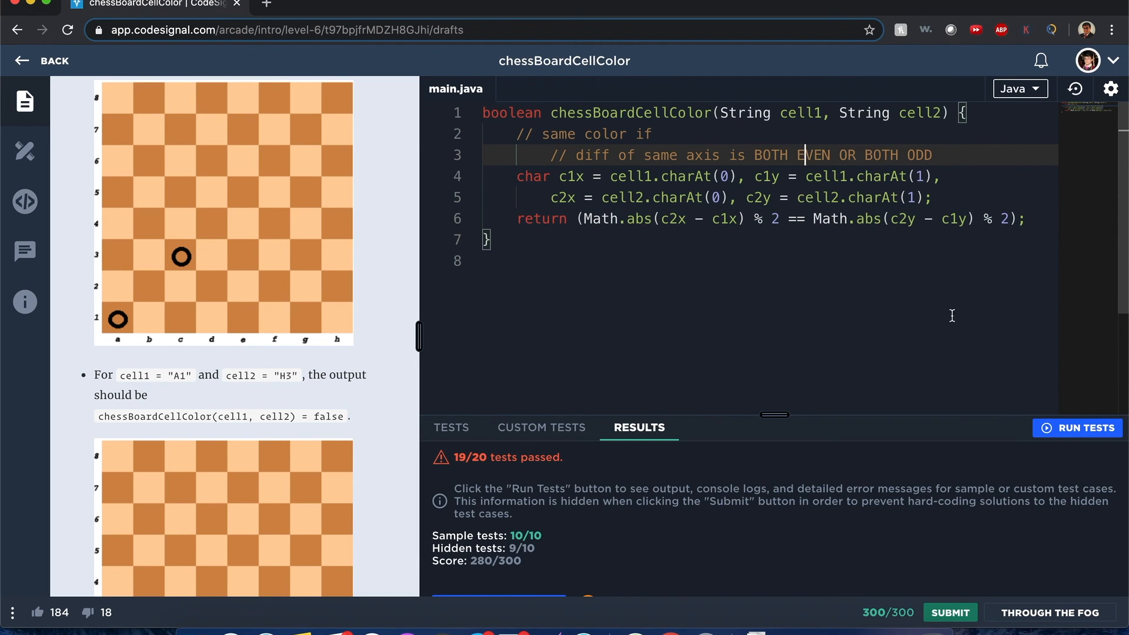
pyautogui.click(1078, 428)
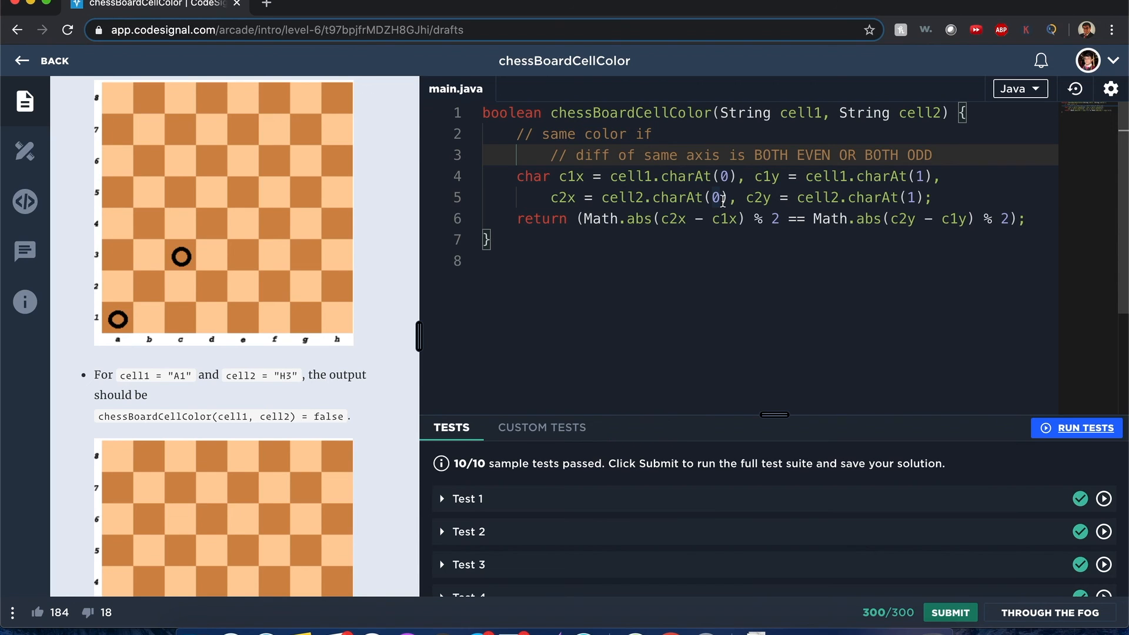
pyautogui.click(950, 612)
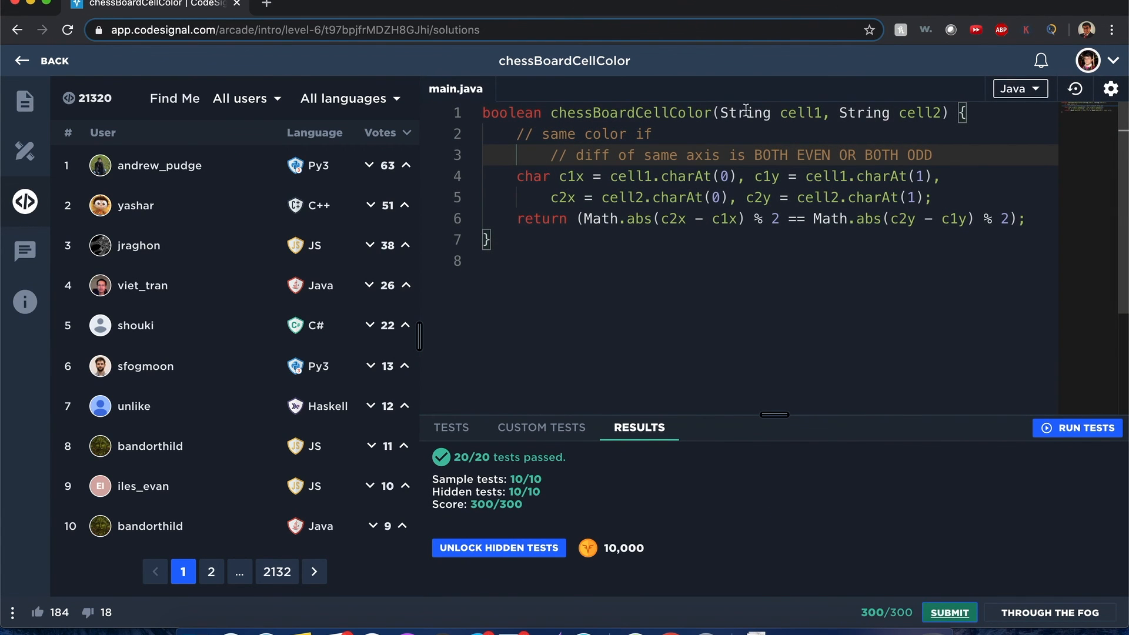
pyautogui.moveTo(141, 131)
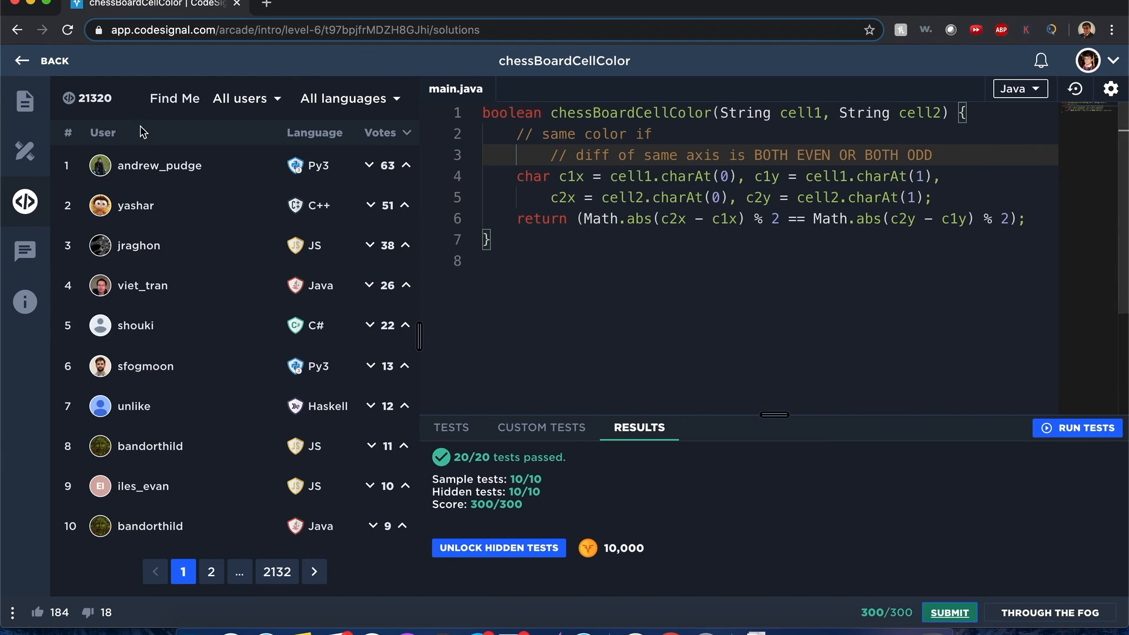
# Show the problem description again and highlight uses of c1x in the solution
pyautogui.click(24, 100)
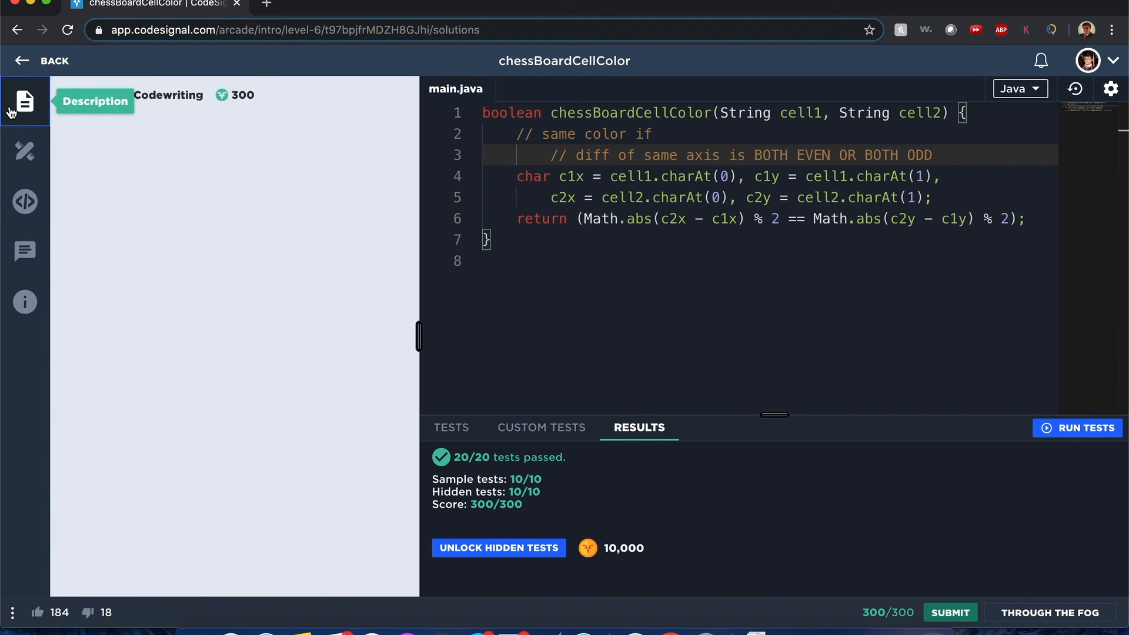
pyautogui.click(25, 98)
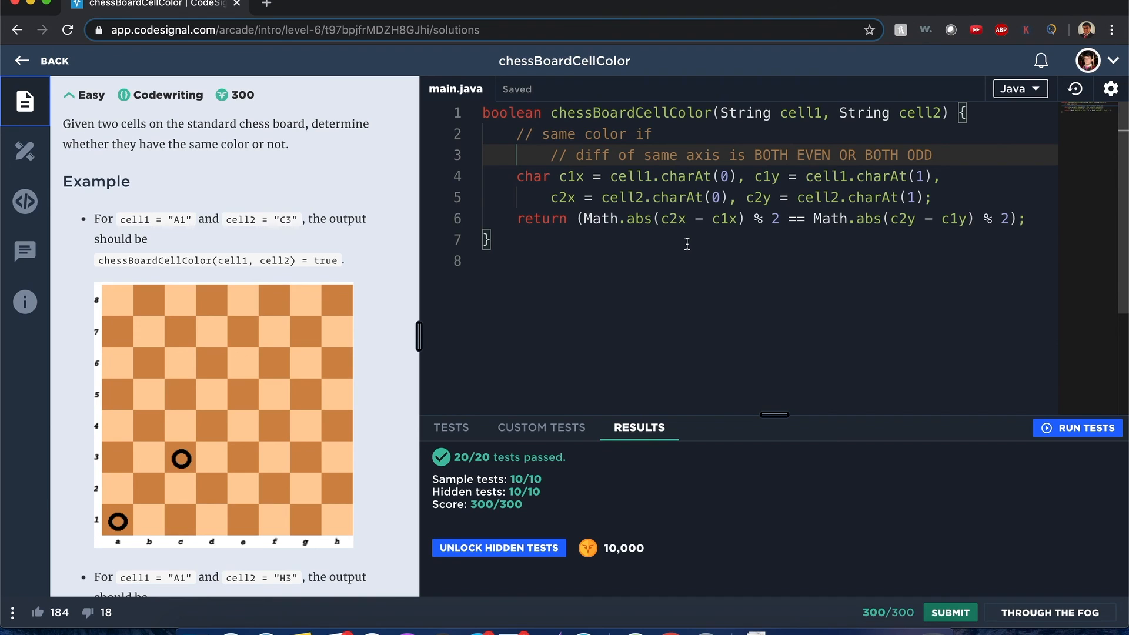
pyautogui.doubleClick(571, 176)
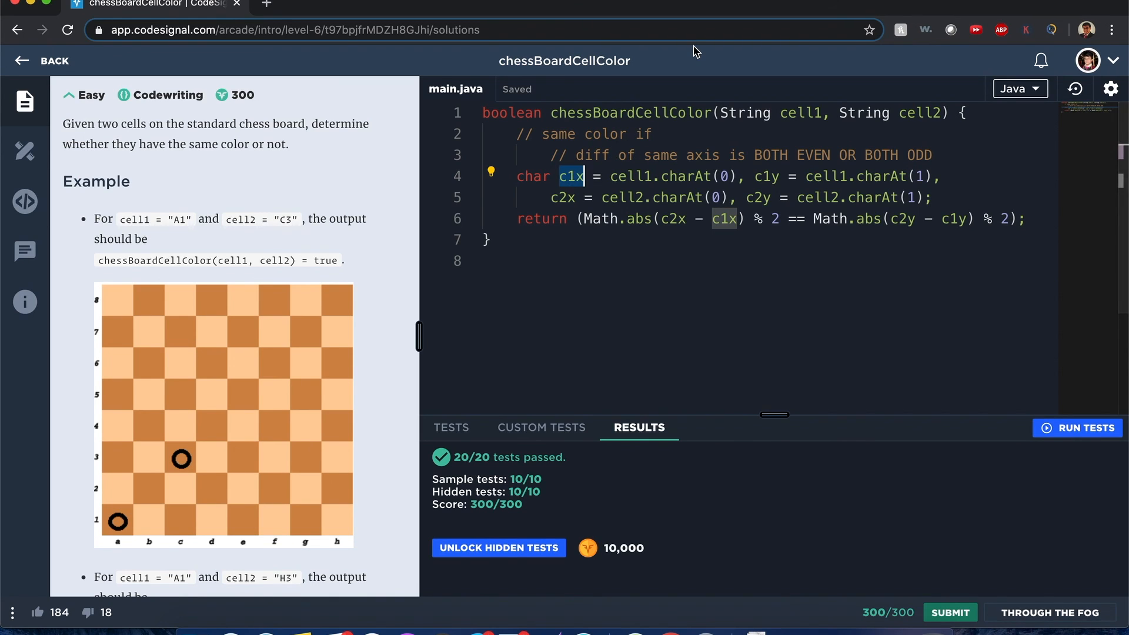
pyautogui.moveTo(870, 8)
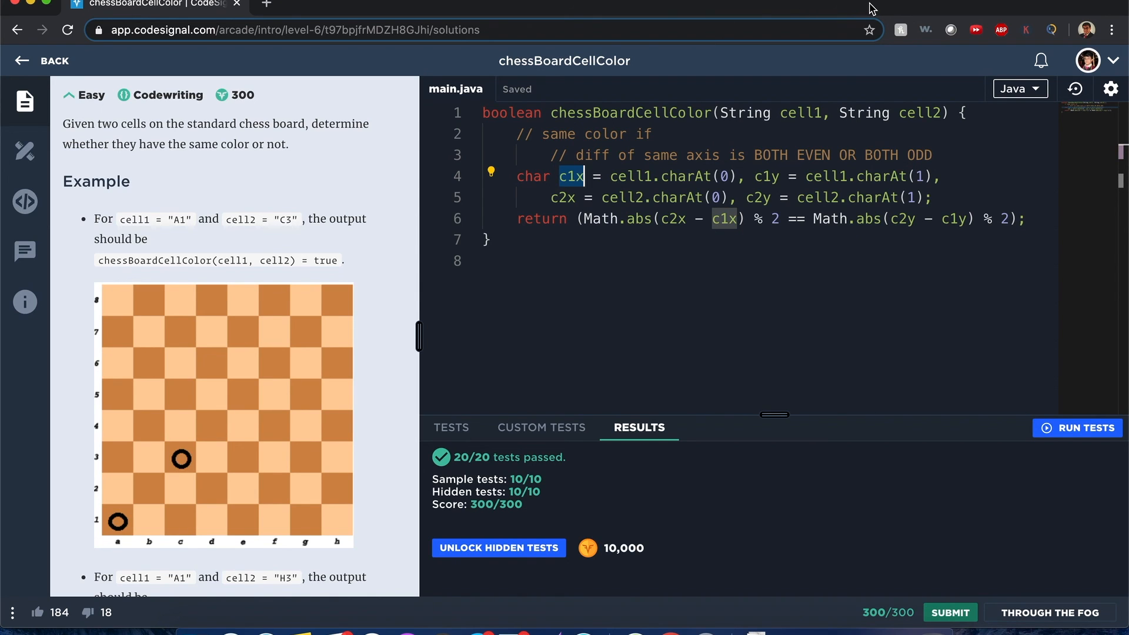